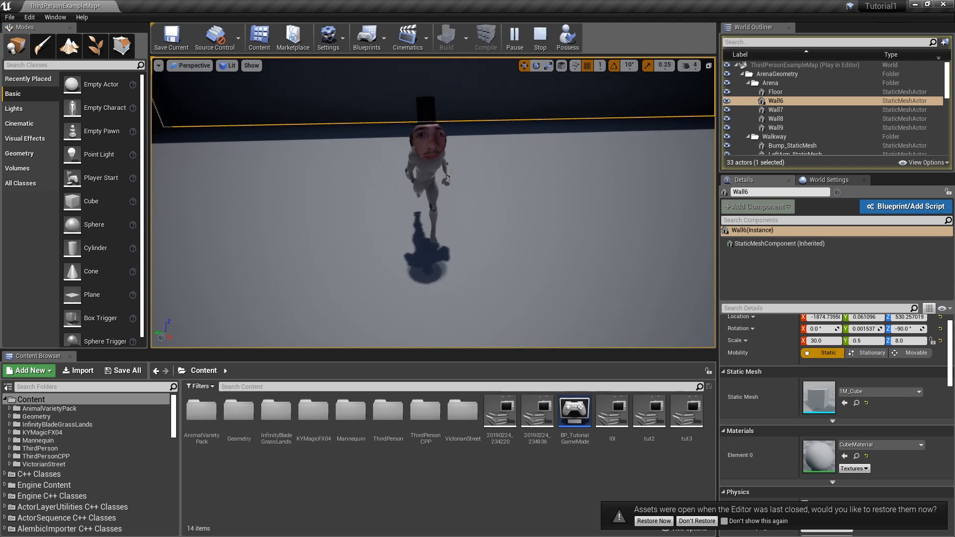
Step: Close Tutorial1 and open the Ultimate project with ThirdPersonExampleMap loaded
click(784, 113)
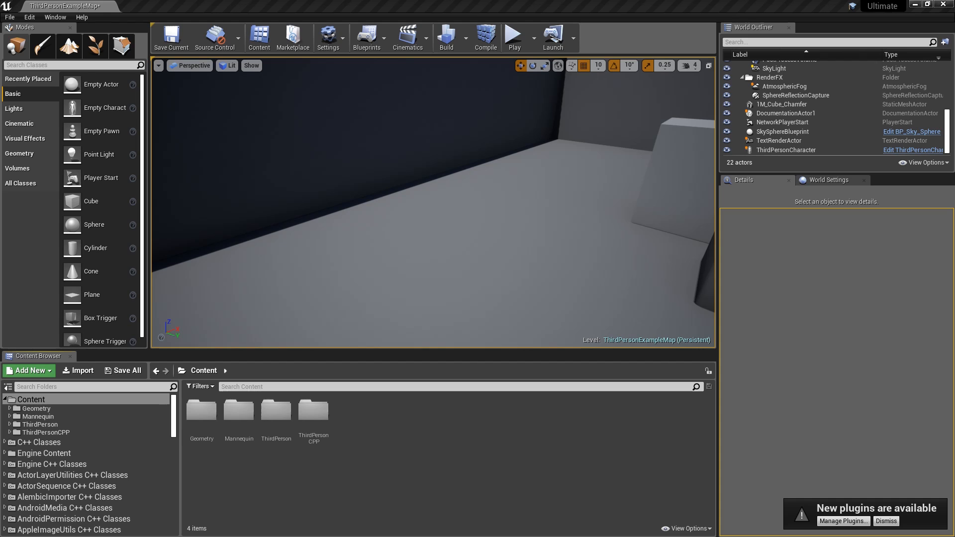
mouse_move(469, 267)
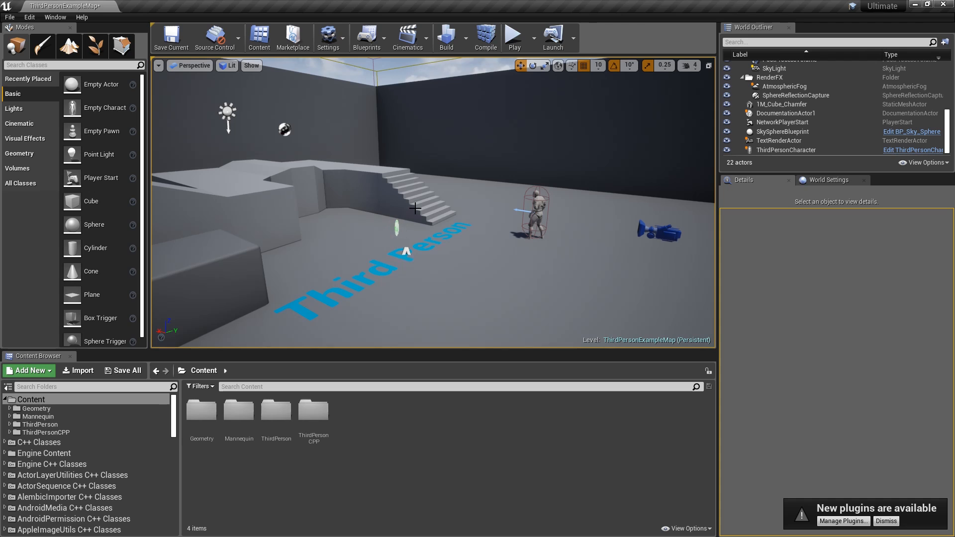
mouse_move(406, 201)
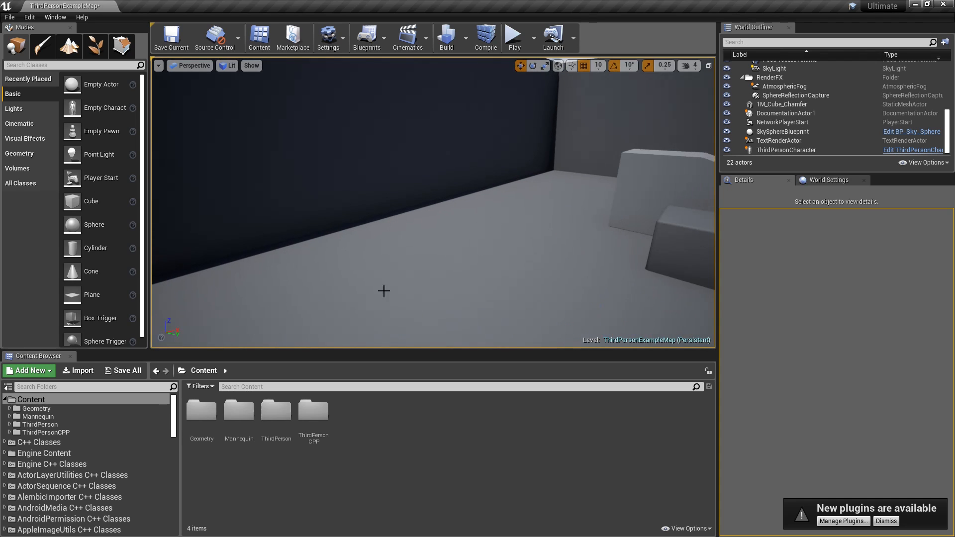
Step: Place a SpherePawn near the wall with the Sphere mesh and Player 0 auto-possession
click(34, 450)
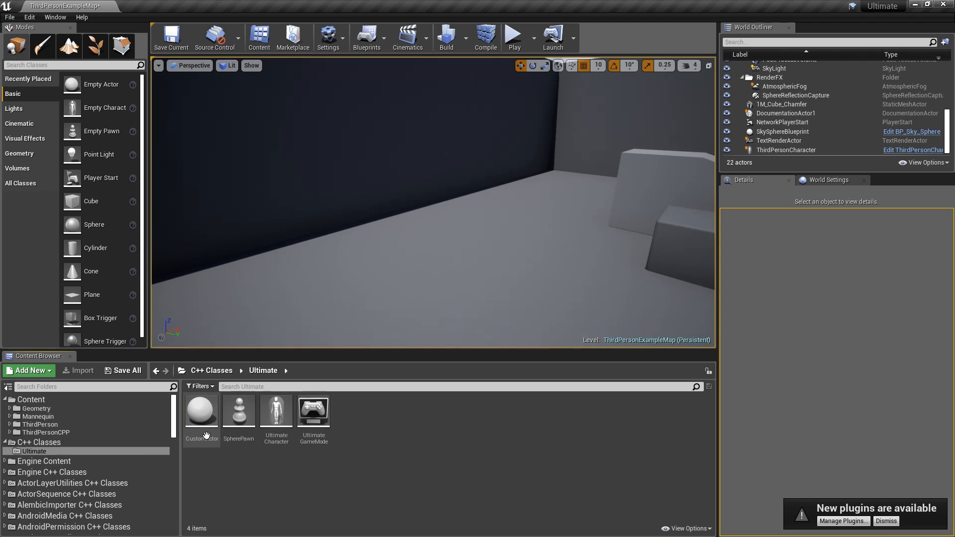
drag(239, 407, 467, 216)
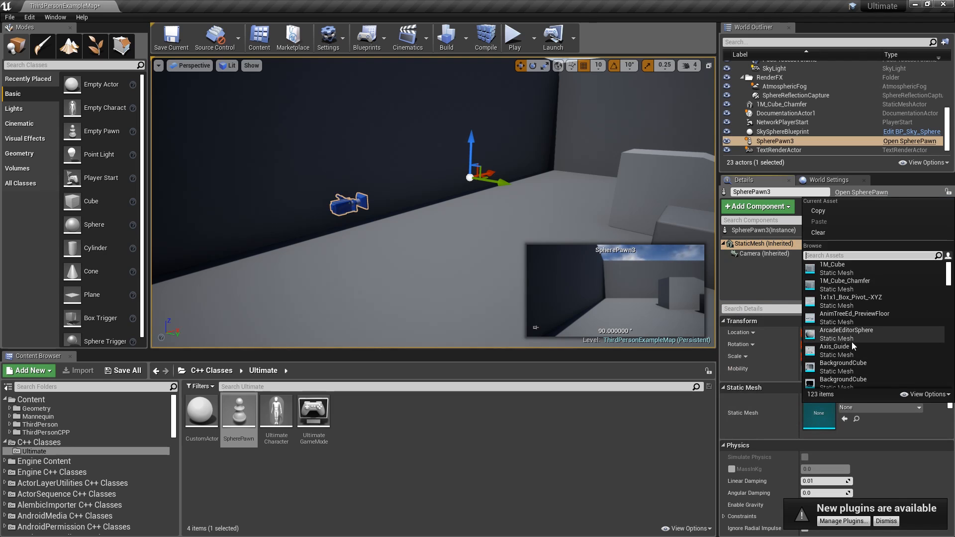
text(sphere)
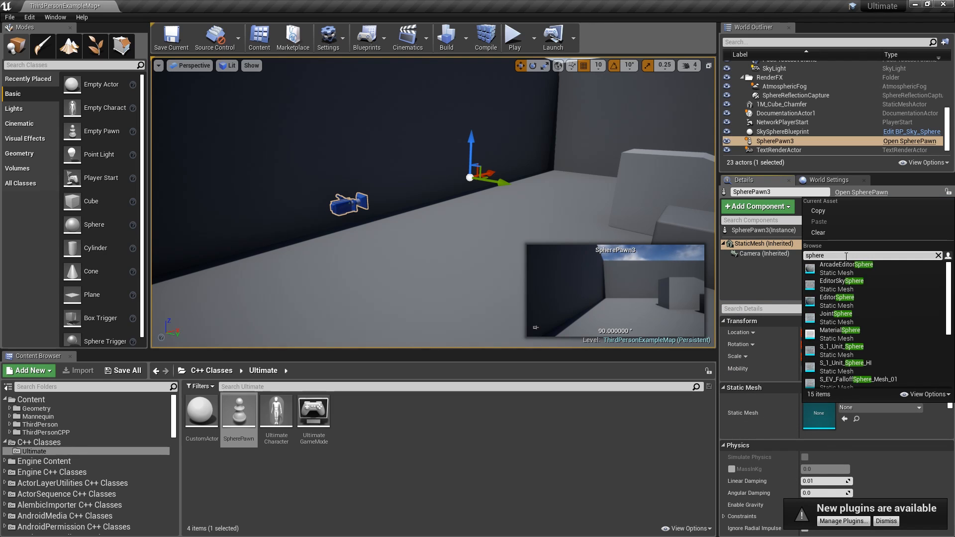
click(837, 297)
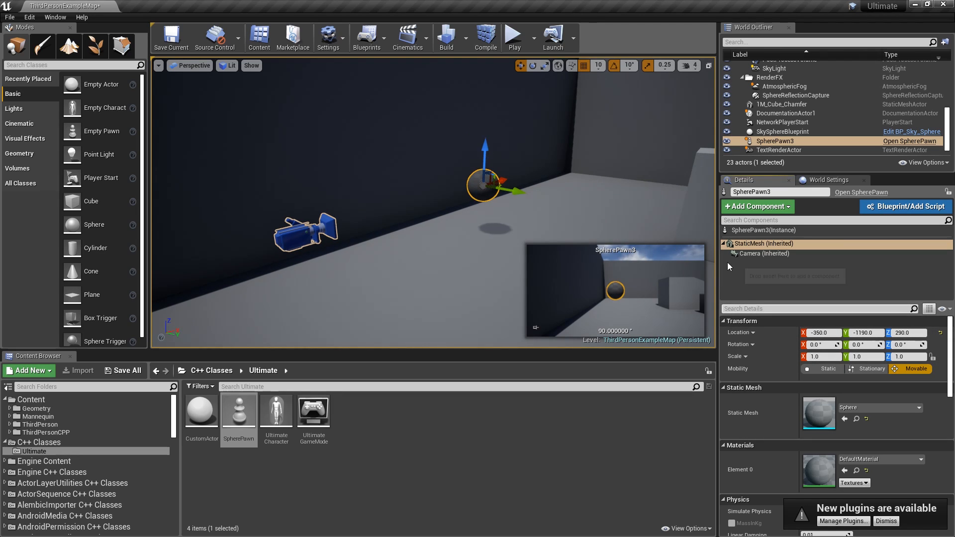
text(poss)
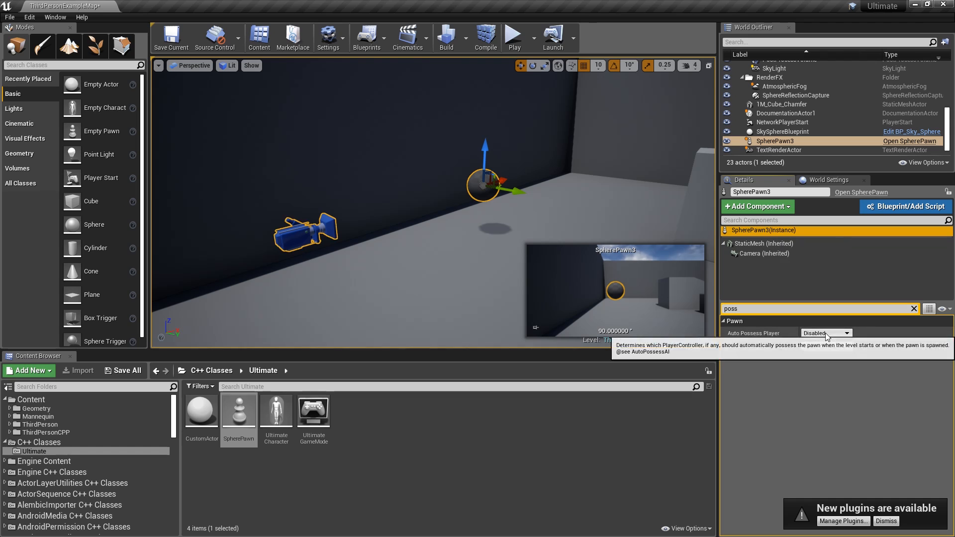
click(512, 37)
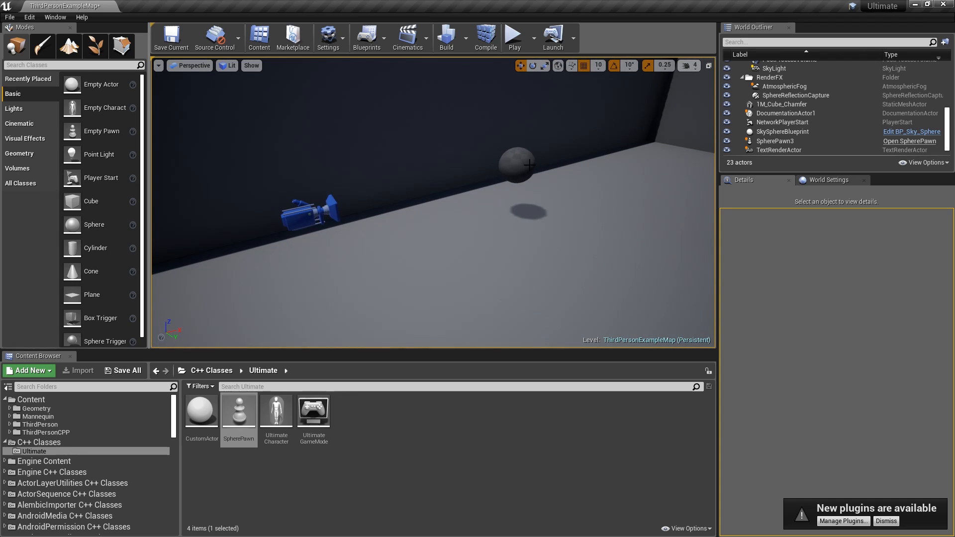
Step: Select the placed sphere pawn and its StaticMesh component, clearing the details filter
click(526, 165)
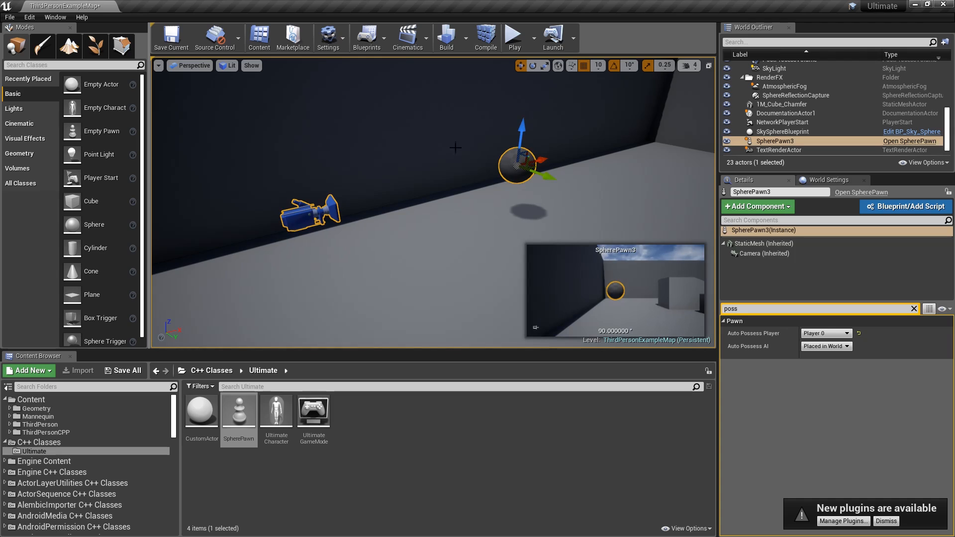
click(763, 243)
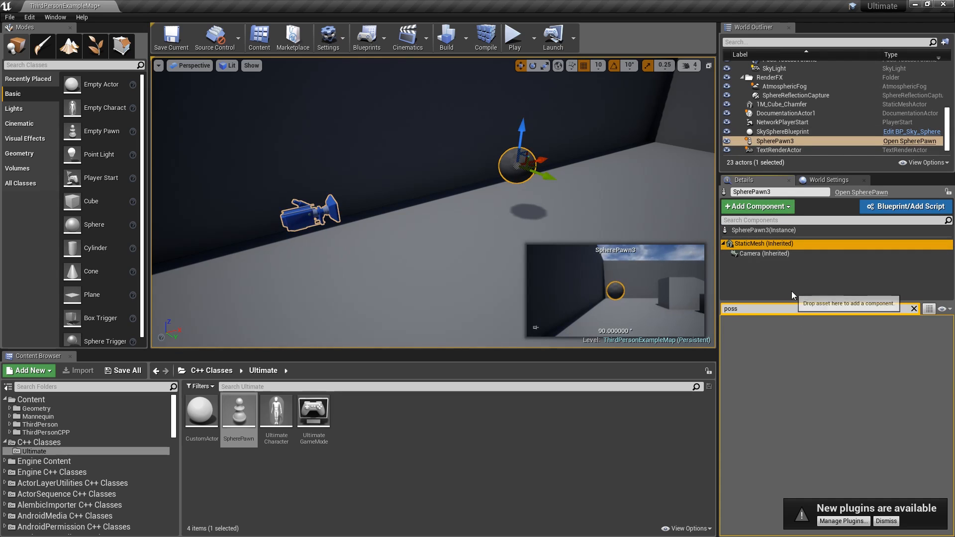
click(763, 244)
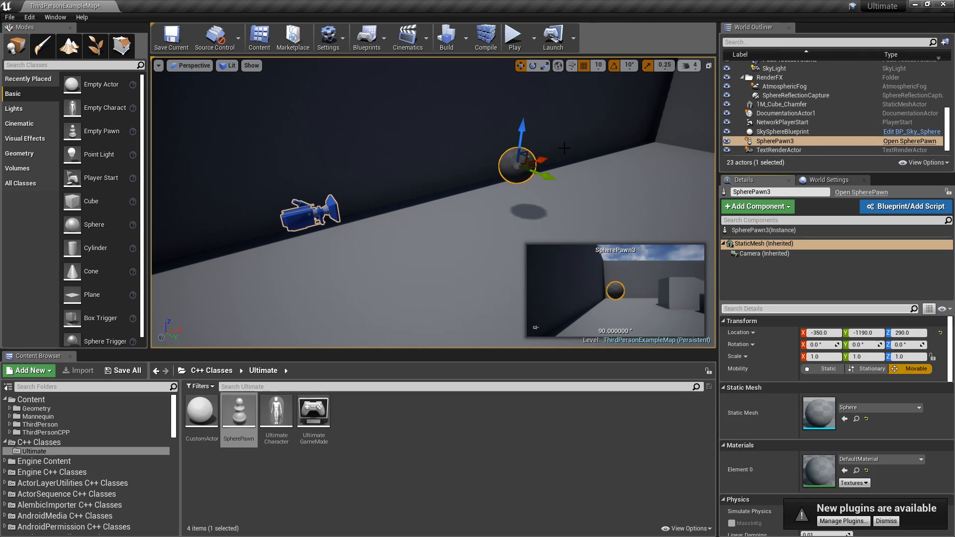
mouse_move(490, 199)
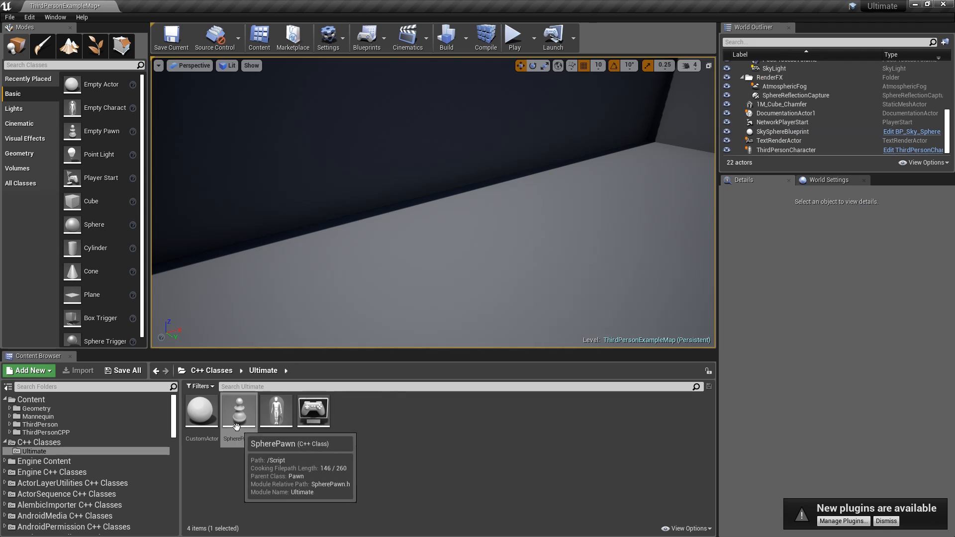
Step: Create a BP_SpherePawn Blueprint class from SpherePawn in the Content folder
right_click(238, 410)
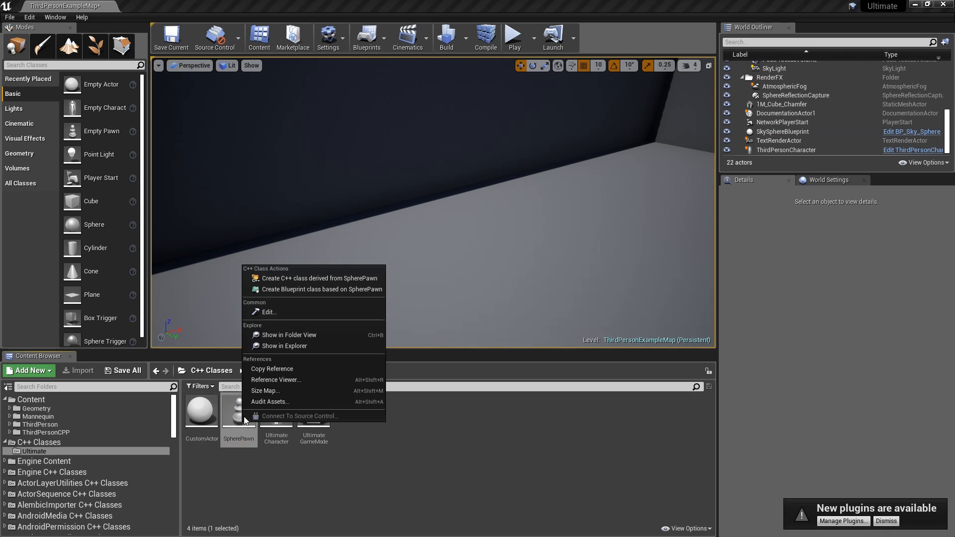
mouse_move(294, 295)
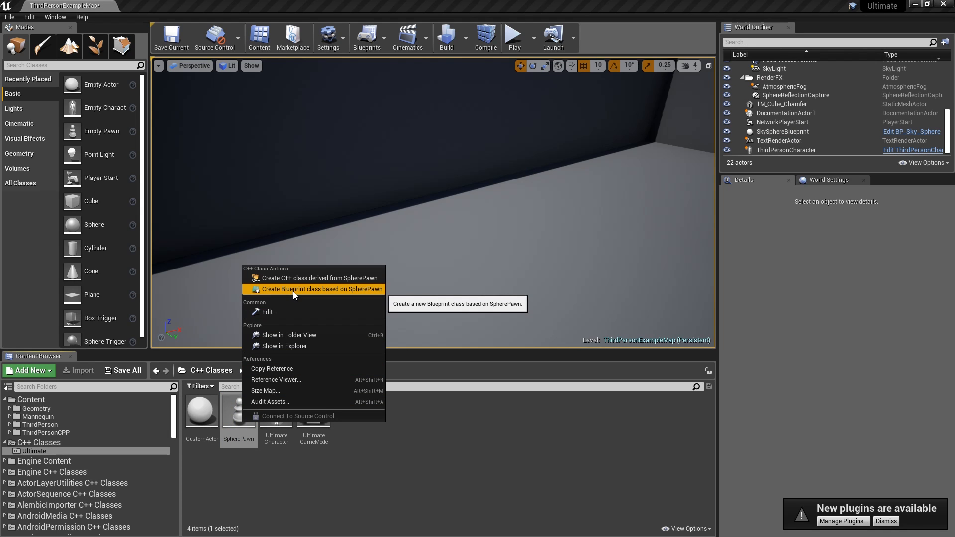
click(322, 290)
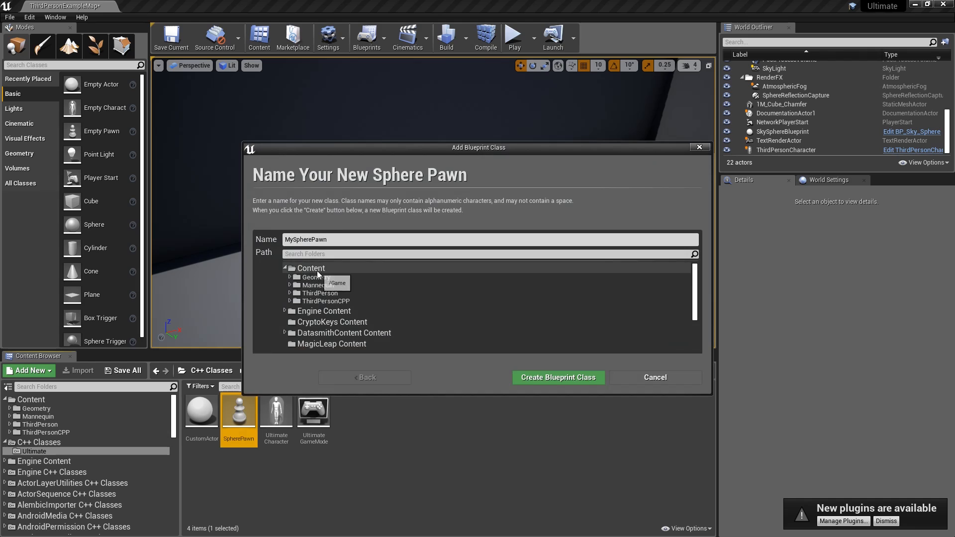
click(310, 269)
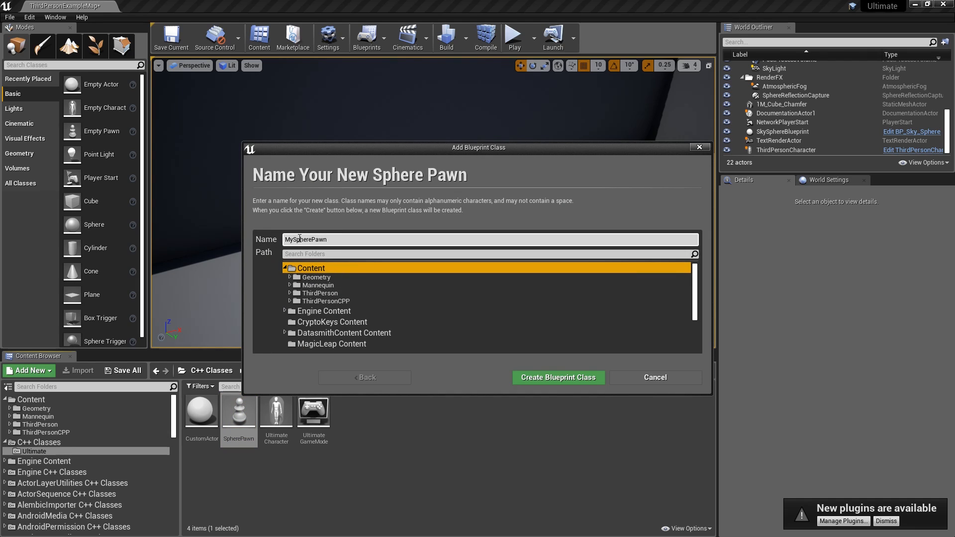
text(BPSpherePawn)
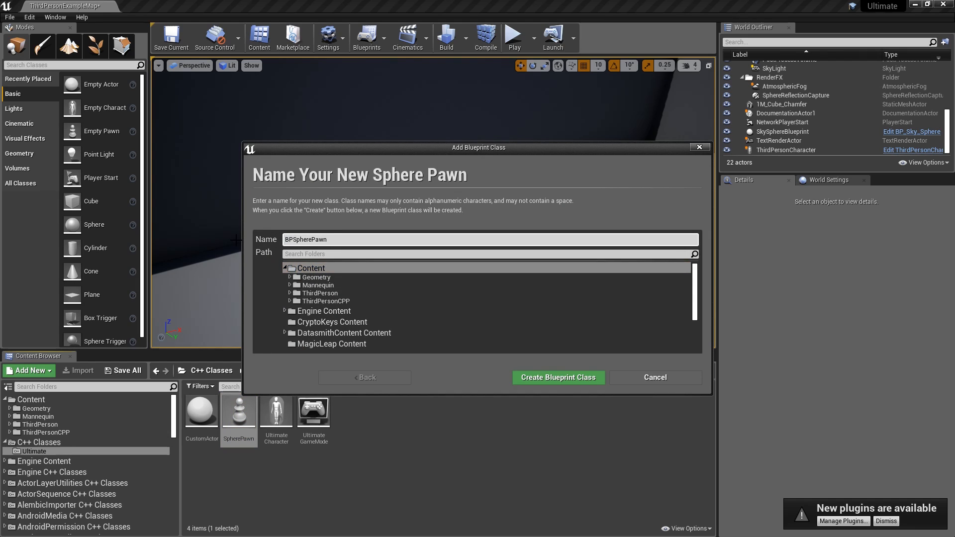
click(557, 377)
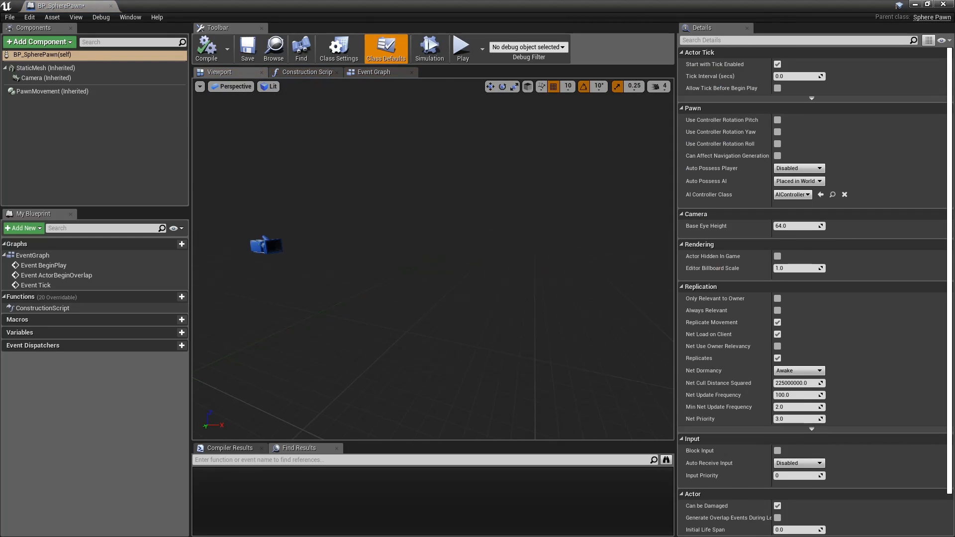
Step: Select the inherited StaticMesh component and assign it the Sphere mesh
click(44, 78)
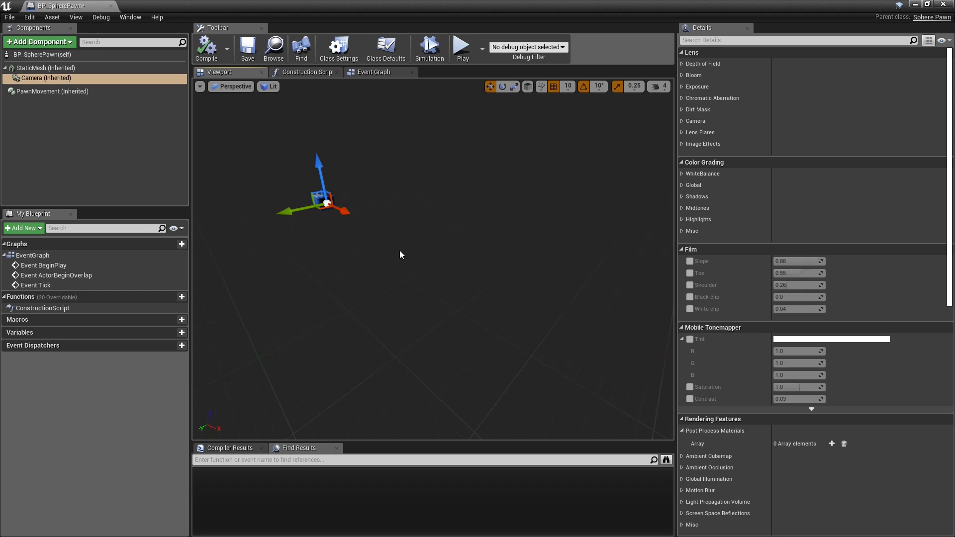
click(46, 68)
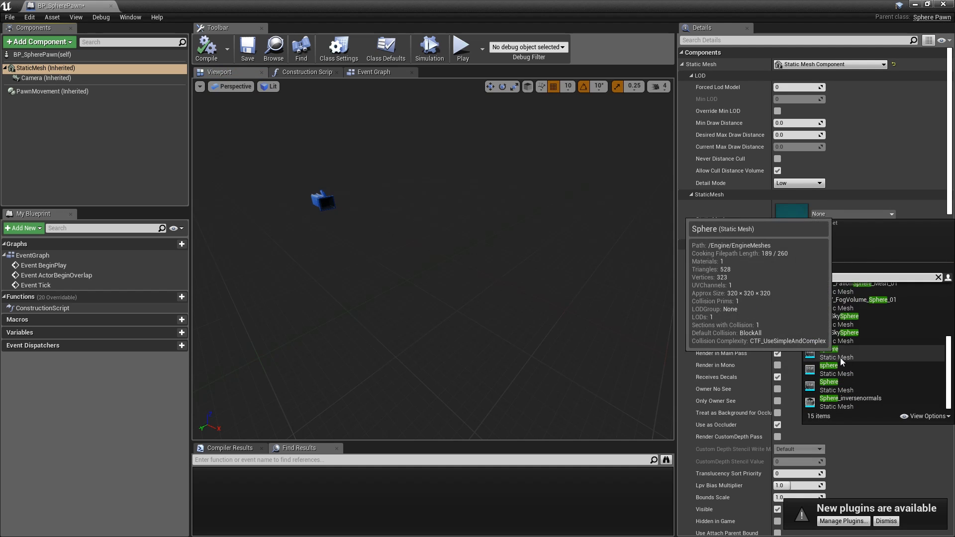
click(829, 348)
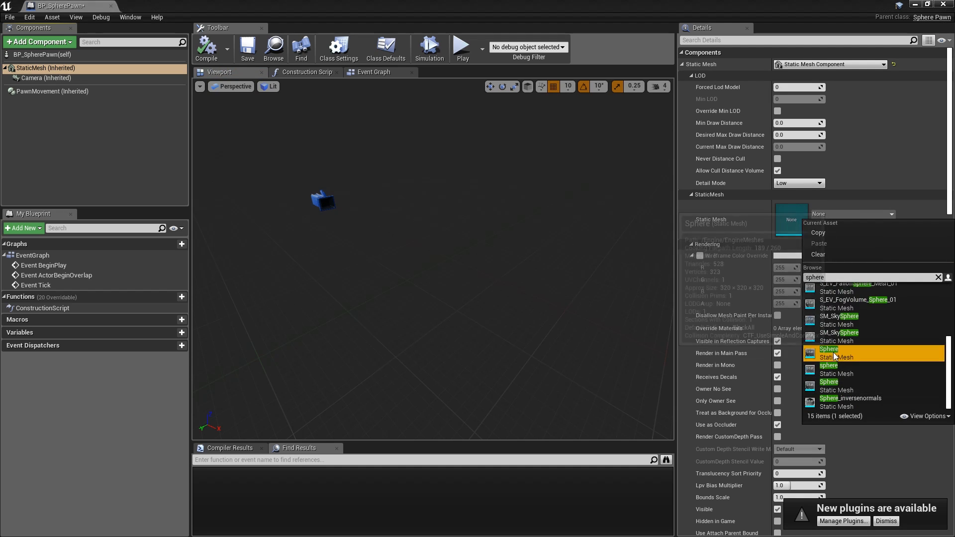
click(829, 349)
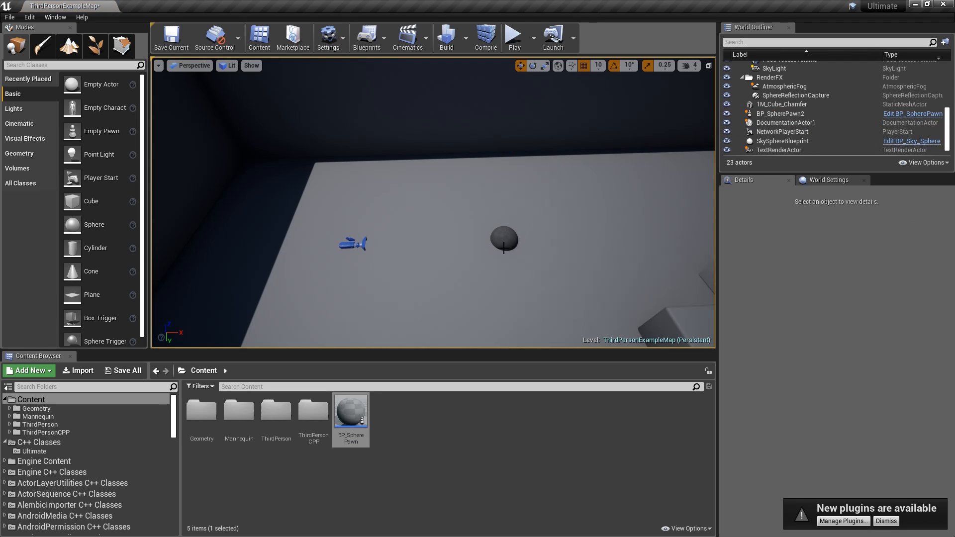
Step: Open BP_SpherePawn and check its Event Graph, which holds only default disabled events
double_click(350, 409)
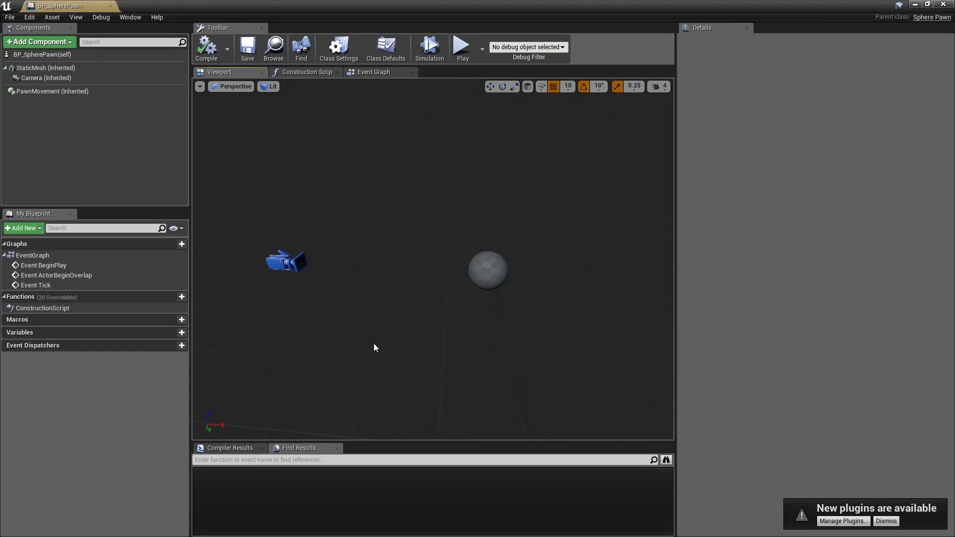
mouse_move(264, 184)
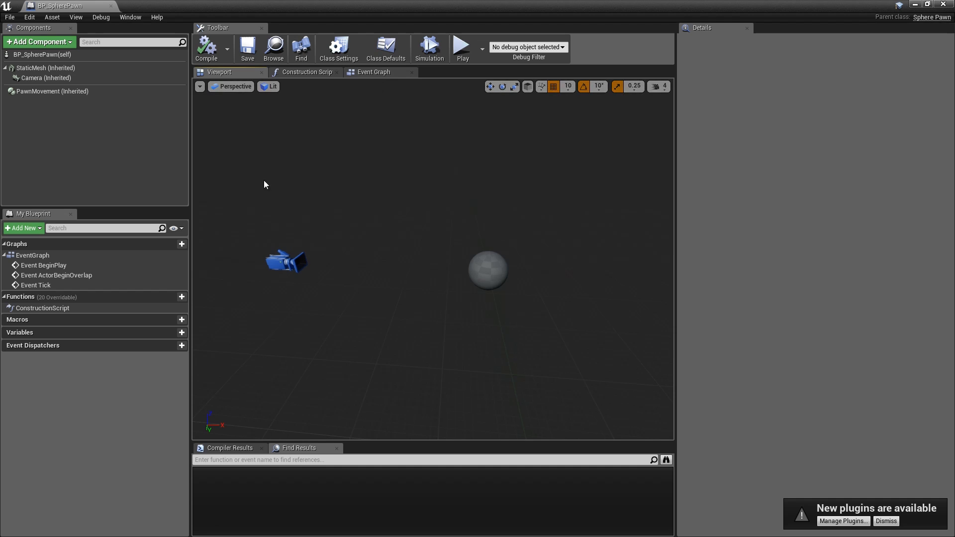
mouse_move(372, 72)
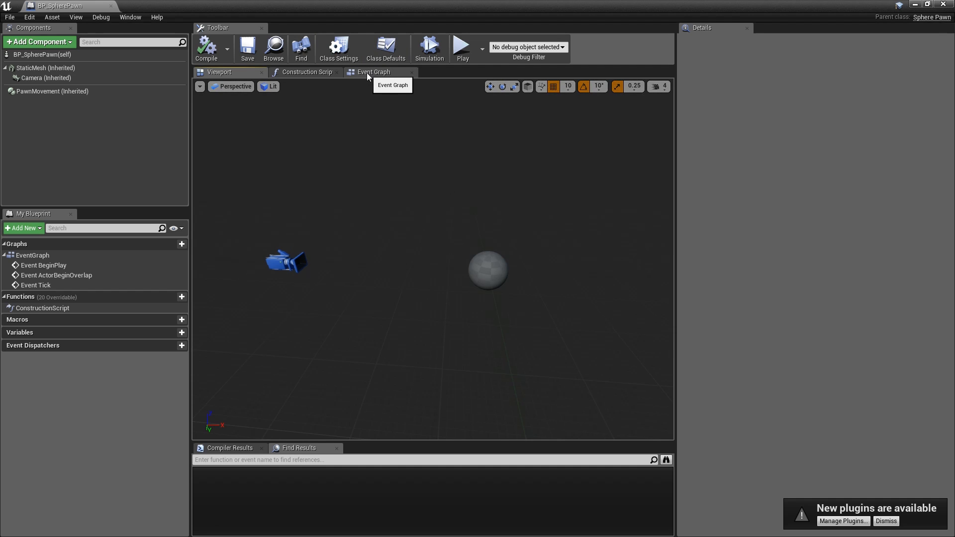
click(372, 71)
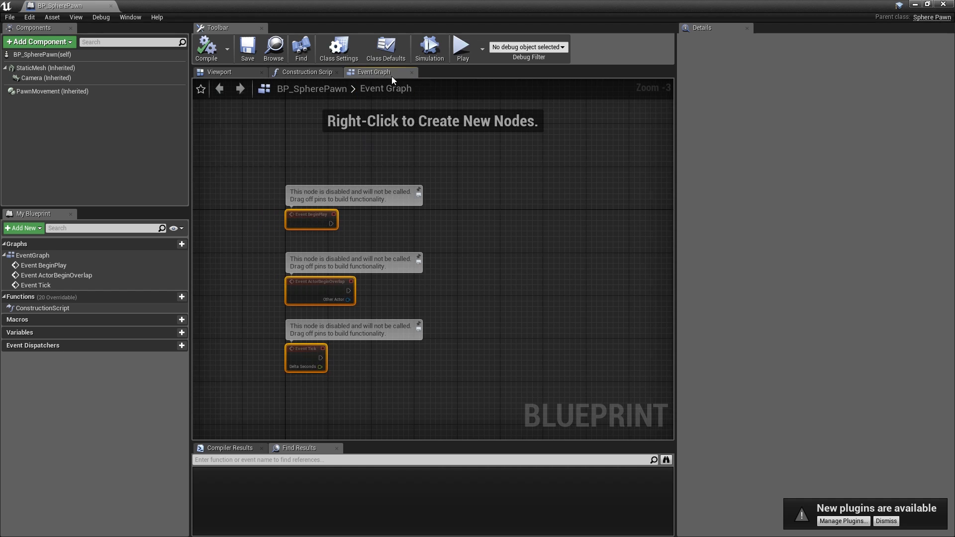
mouse_move(411, 73)
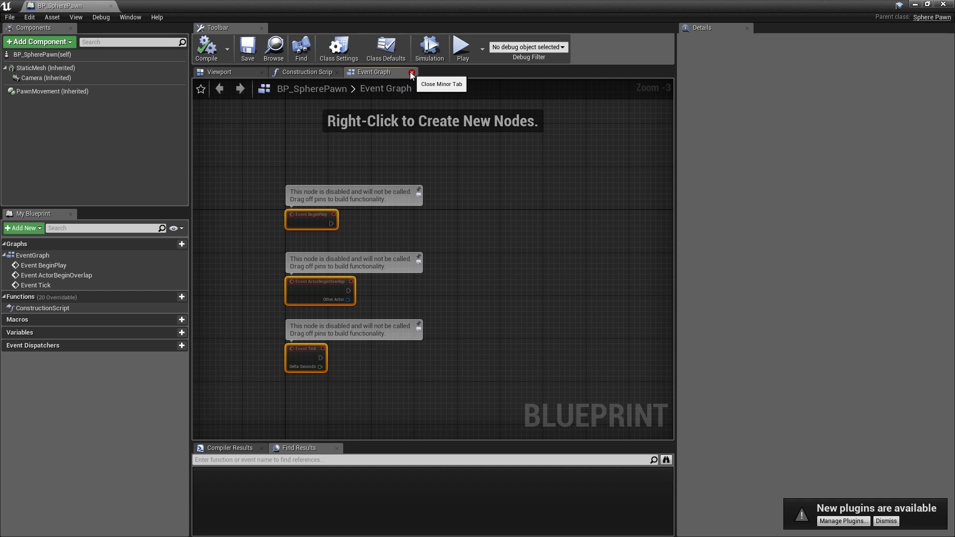
click(219, 71)
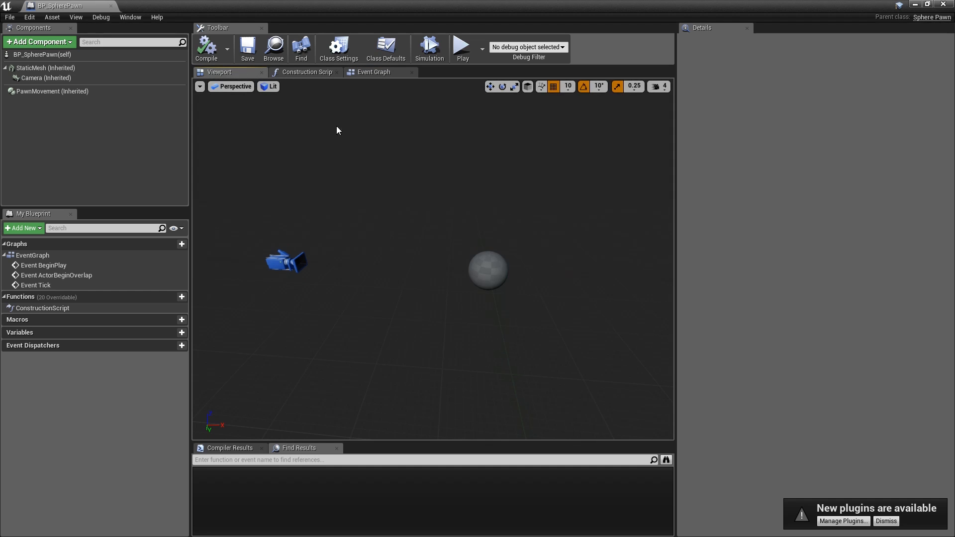
mouse_move(358, 101)
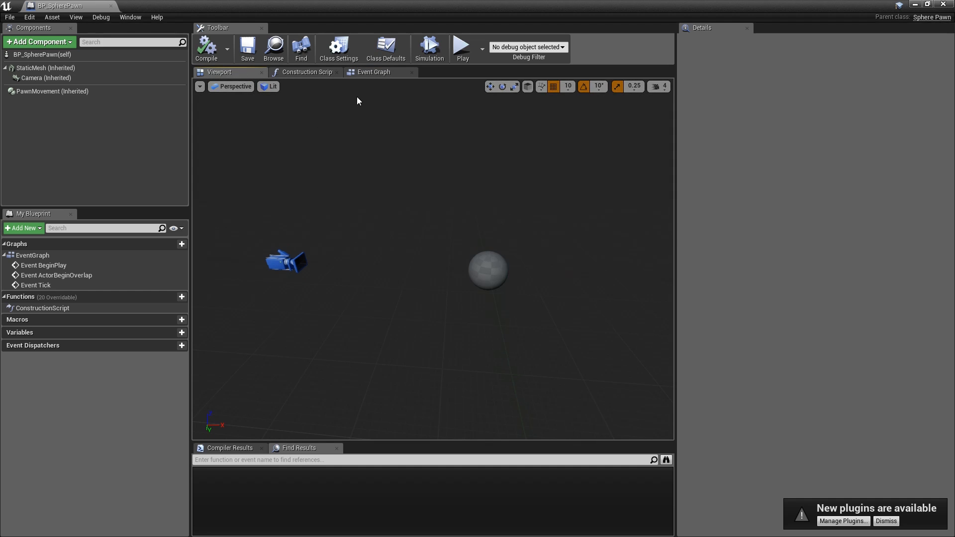
click(373, 72)
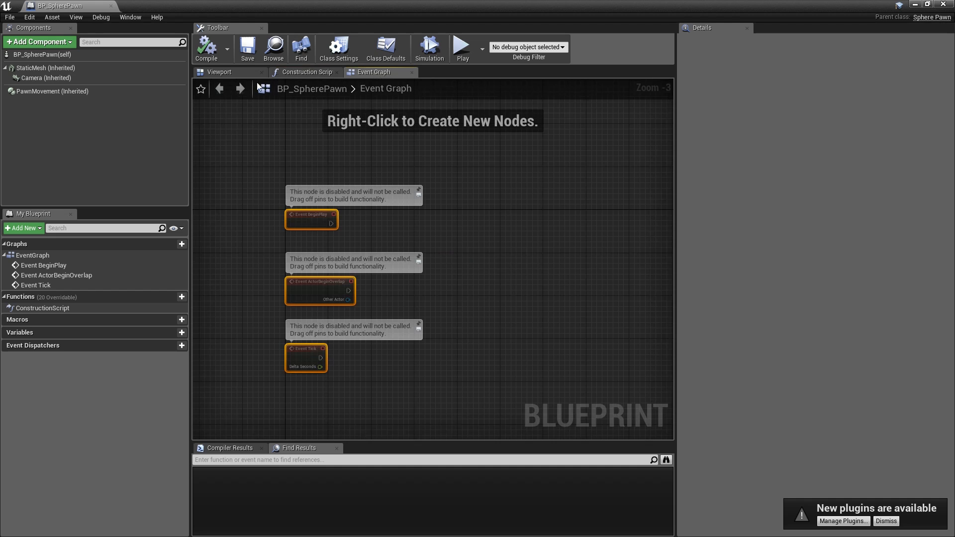
click(219, 72)
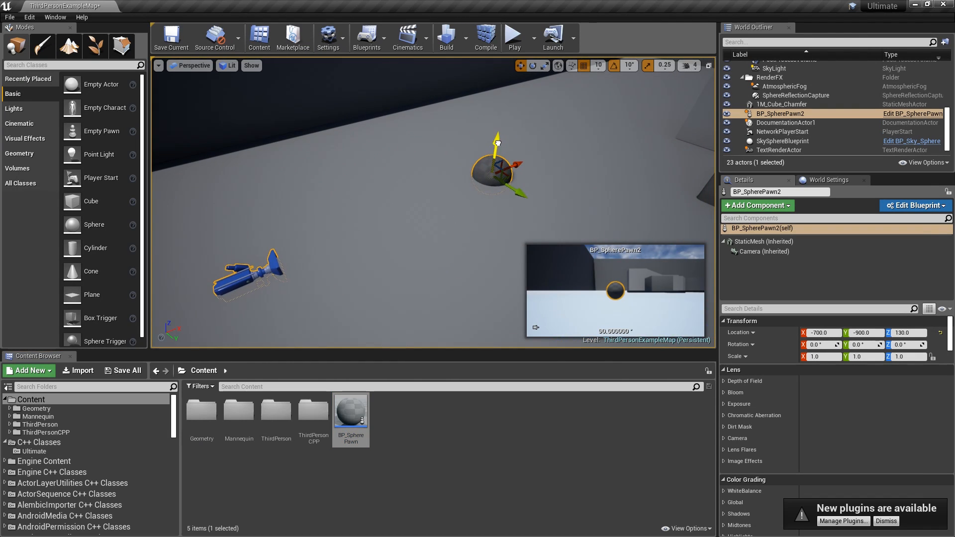
Step: Switch to SpherePawn.h in Visual Studio, just below the MoveRight declaration
drag(498, 142, 502, 113)
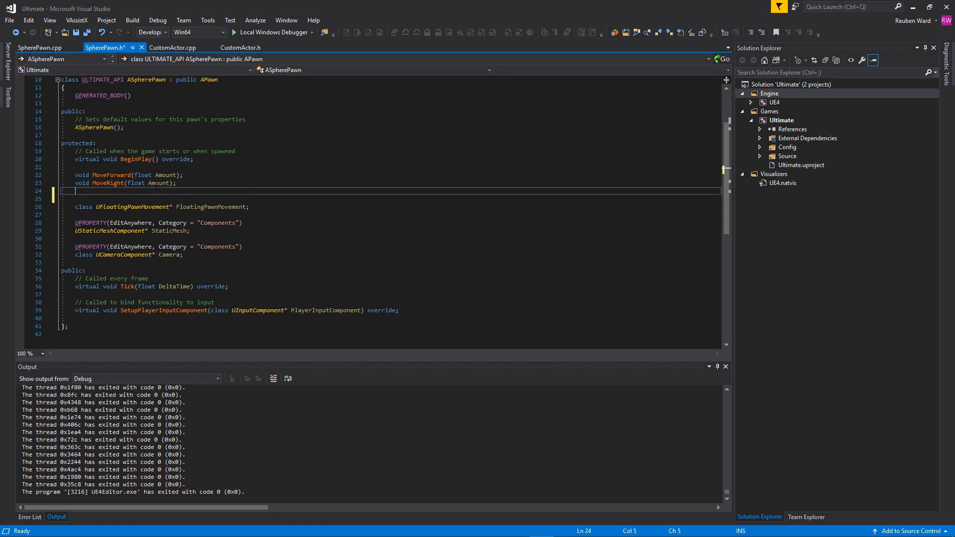
Step: Declare void Turn(float Amount) and void LookUp(float Amount) below MoveRight in SpherePawn.h
text(void)
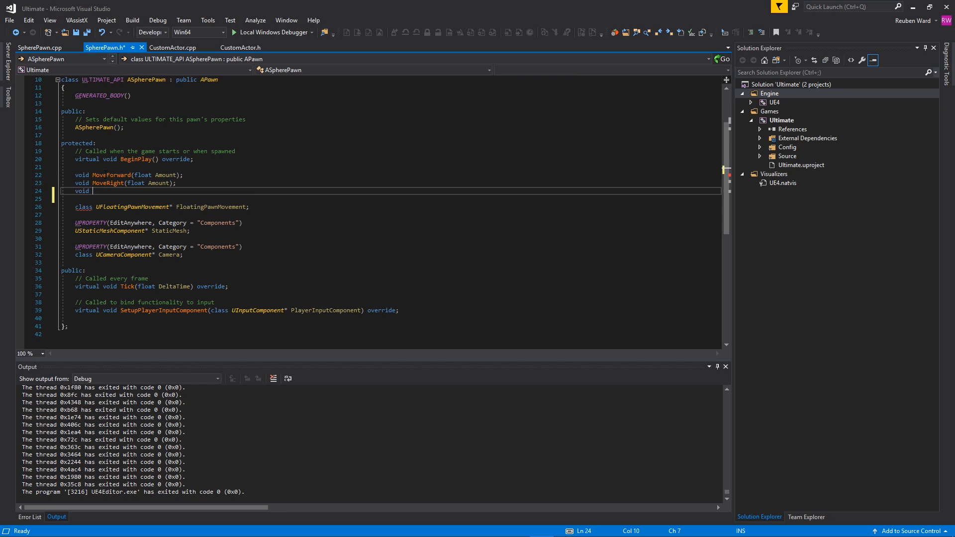
text(Turn();)
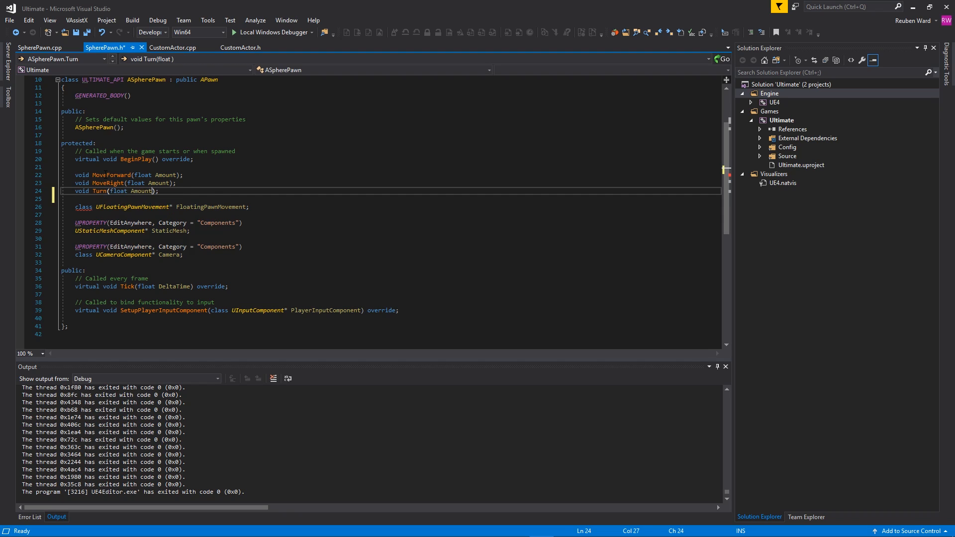
text(void LookUp(float Amount);)
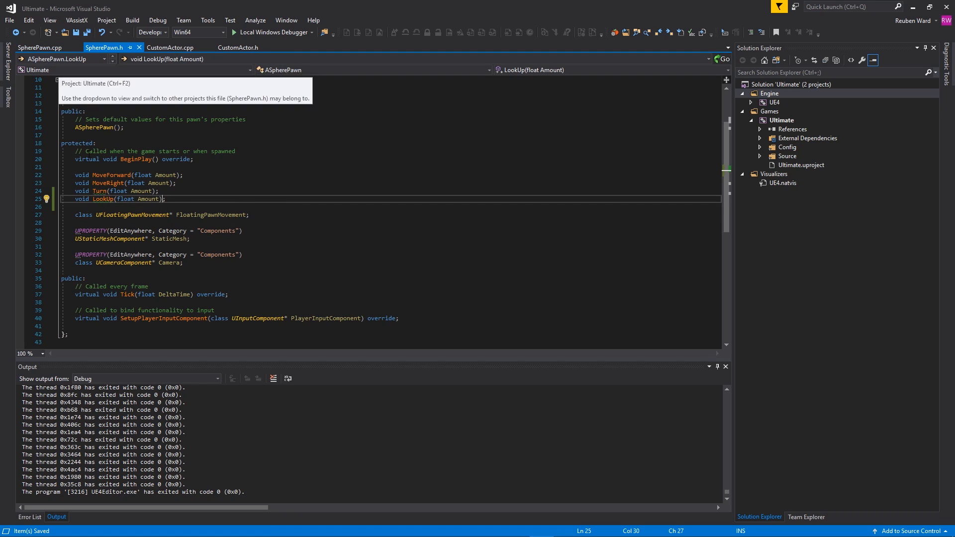
Step: In SetupPlayerInputComponent, bind the "Turn" and "LookUp" axes to ASpherePawn's Turn and LookUp
click(39, 47)
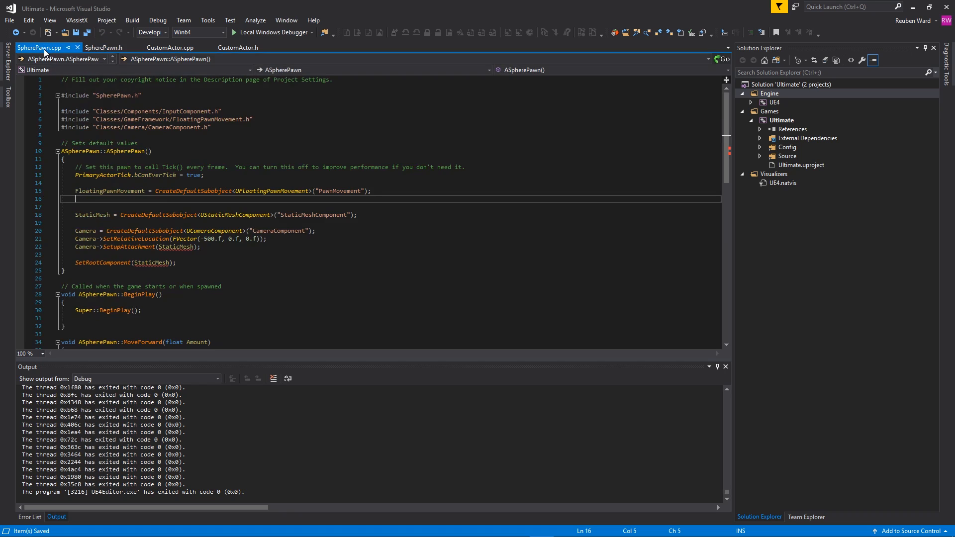
scroll(down, 3)
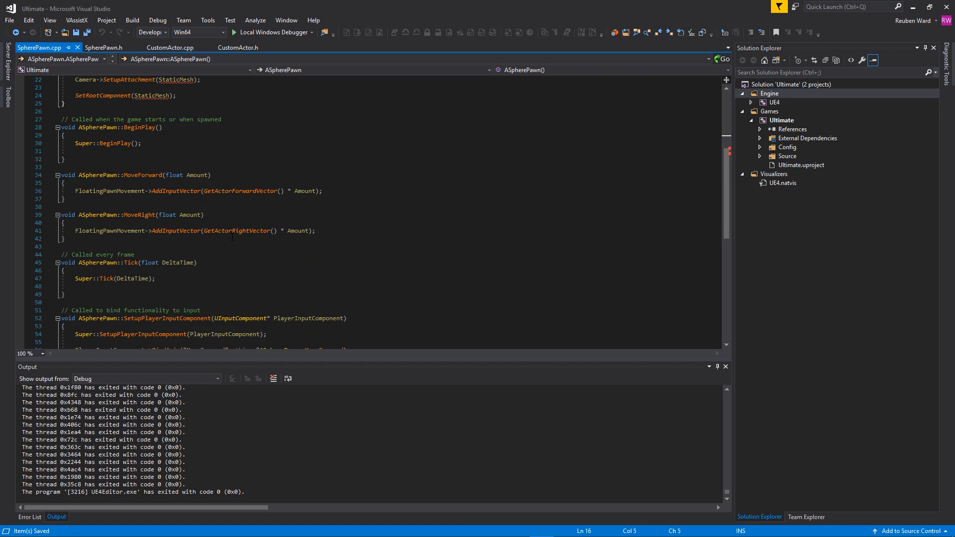
scroll(down, 3)
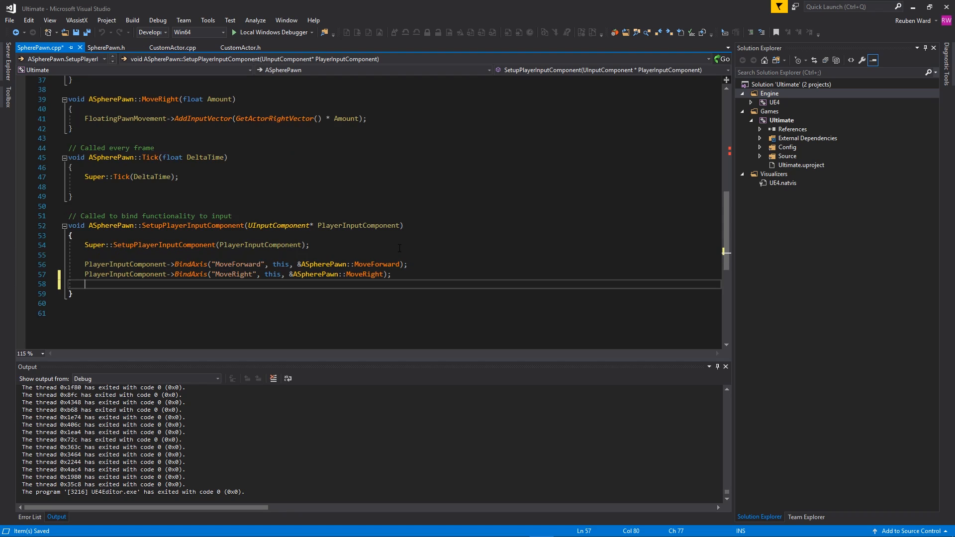
text(PlayerInputComponent->)
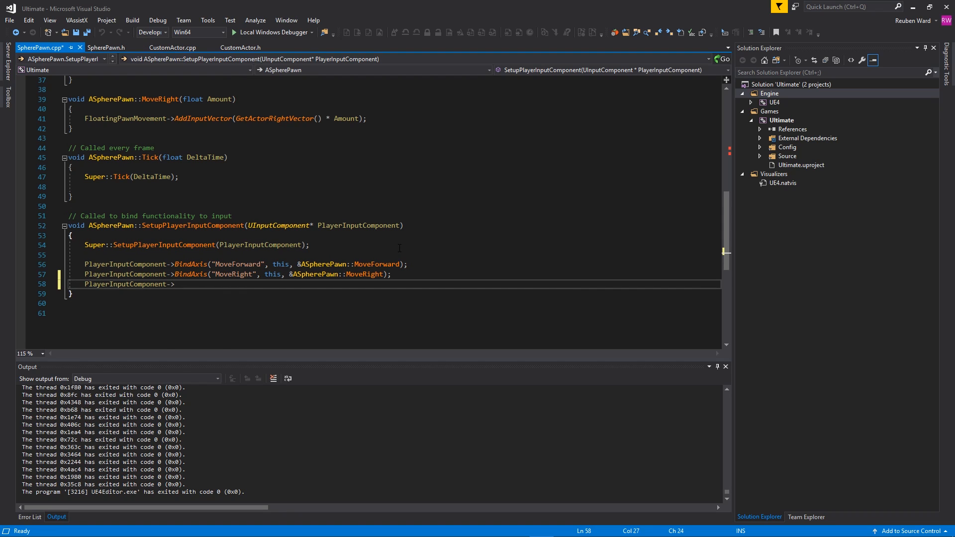
text(BindAxis();)
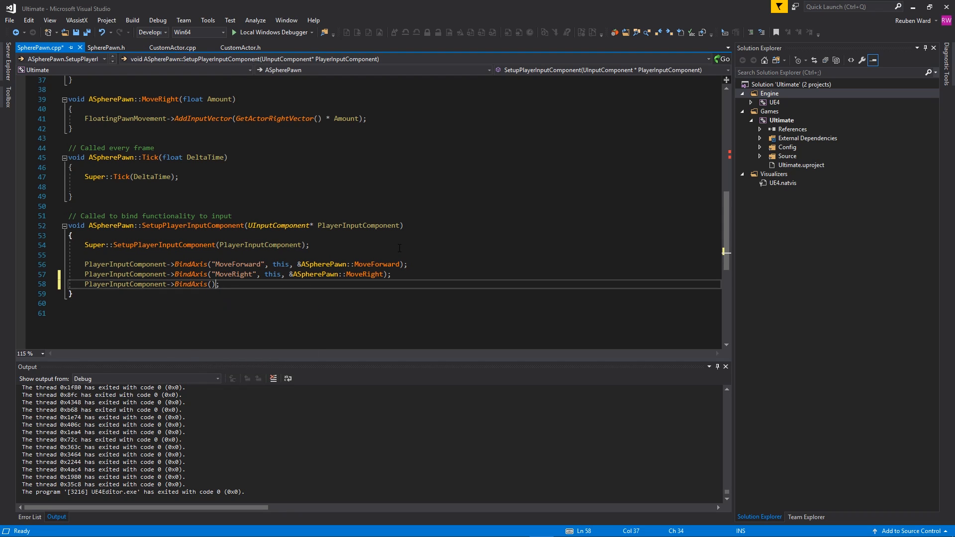
text("")
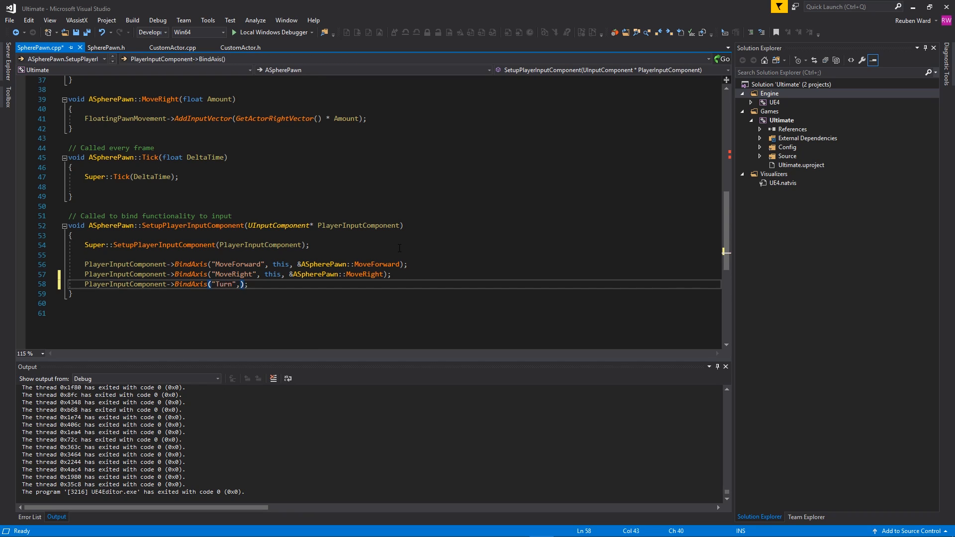
text(,)
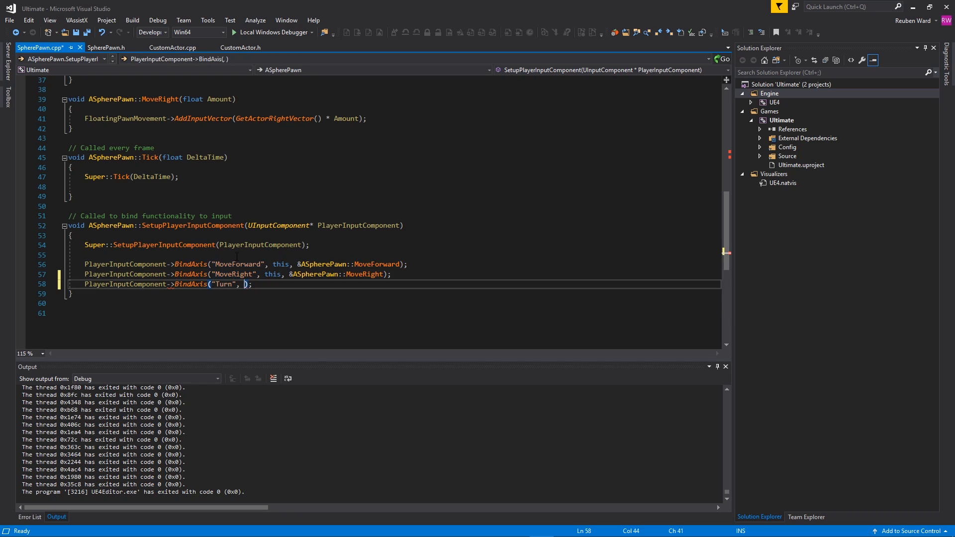
text(this, &)
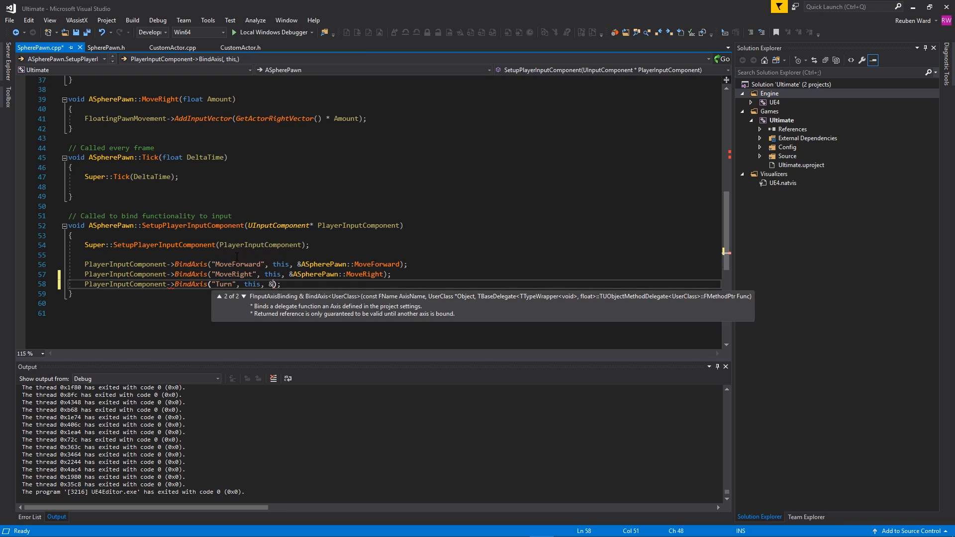
text(ASpherePawn::)
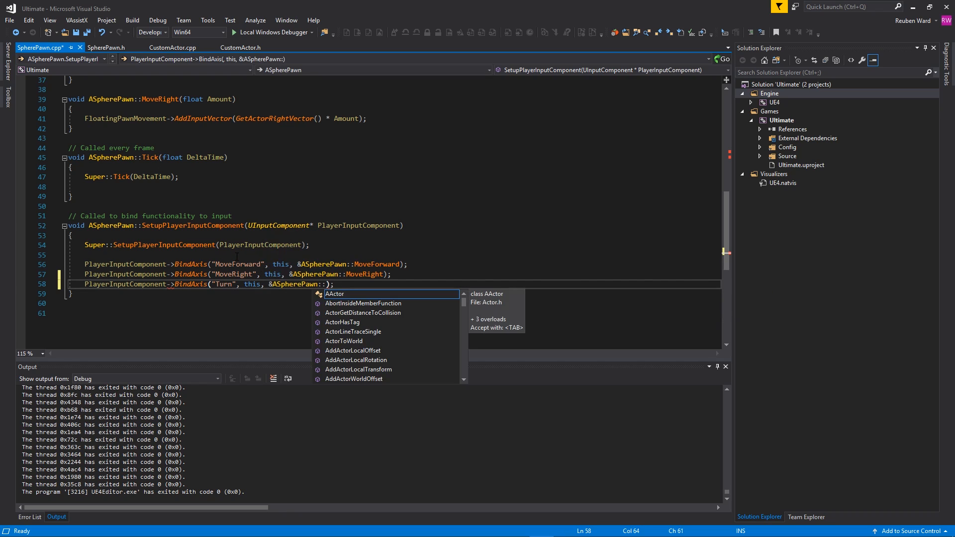
text(Turn)
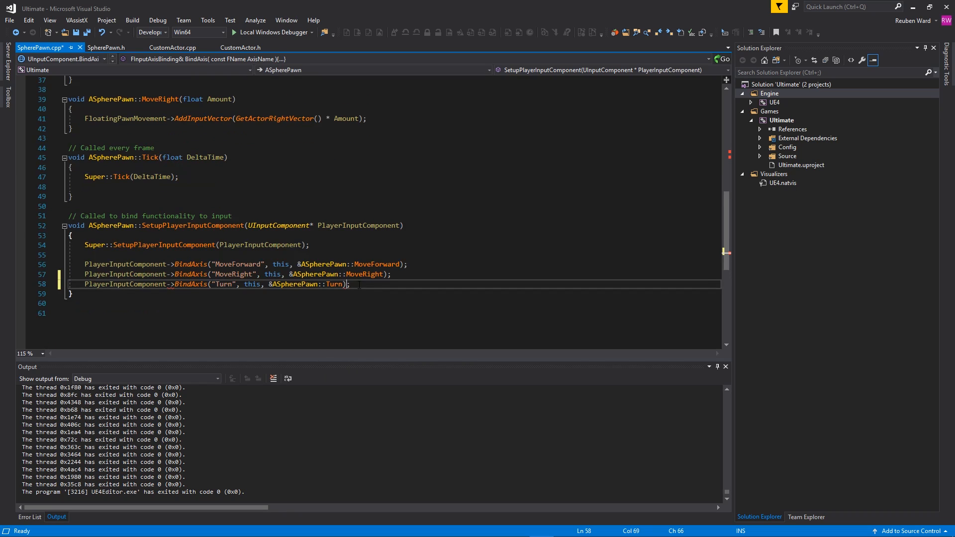
triple_click(213, 284)
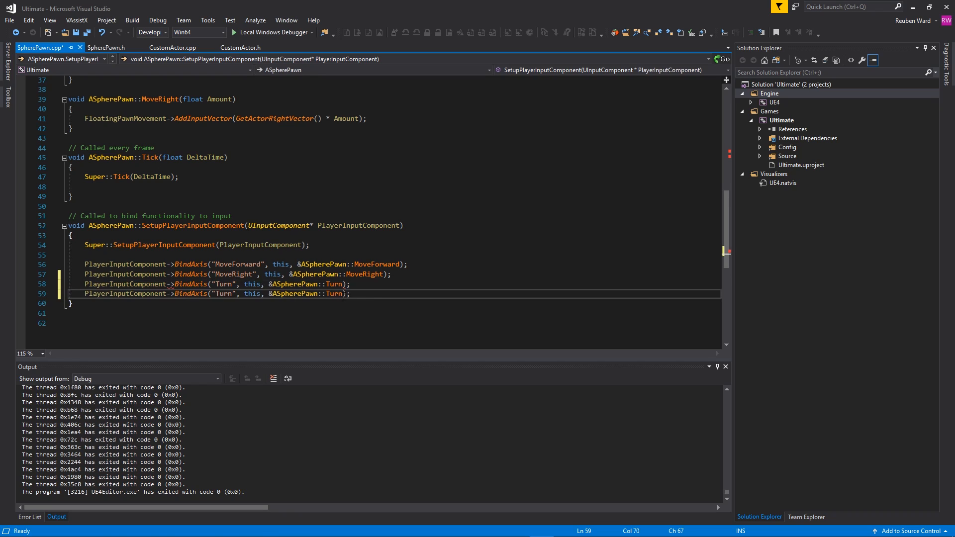
text(LookUp)
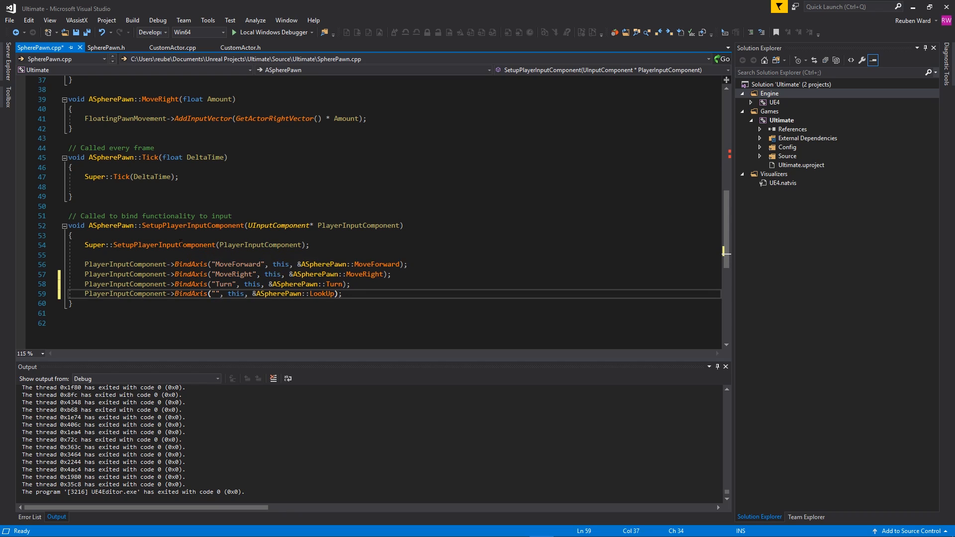
Step: Finish the LookUp binding and generate Turn and LookUp definitions via Create Implementation
text(LookUp)
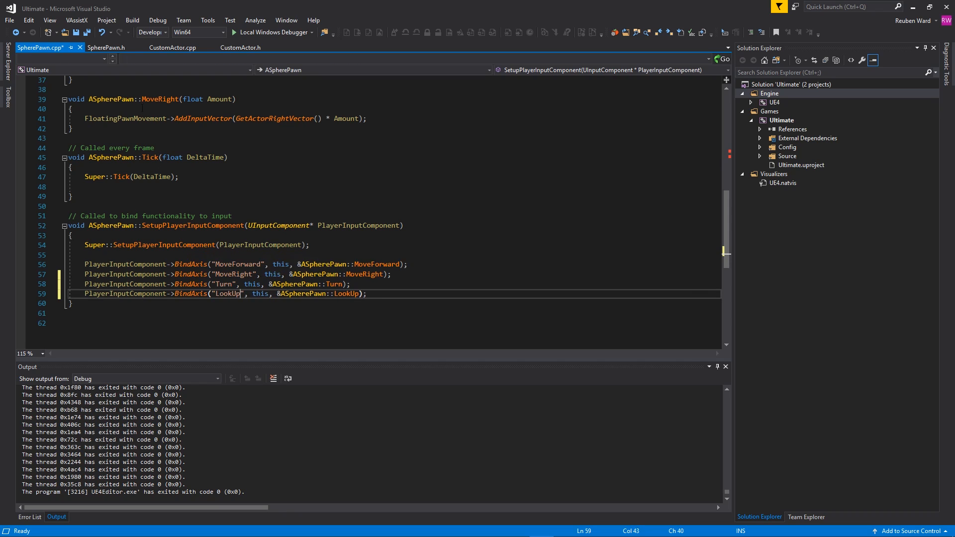
click(105, 48)
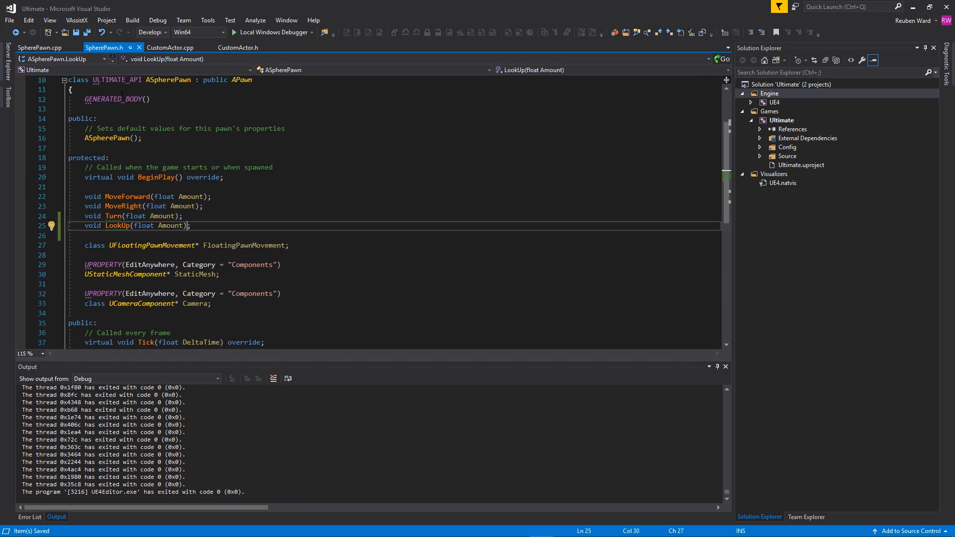
right_click(128, 216)
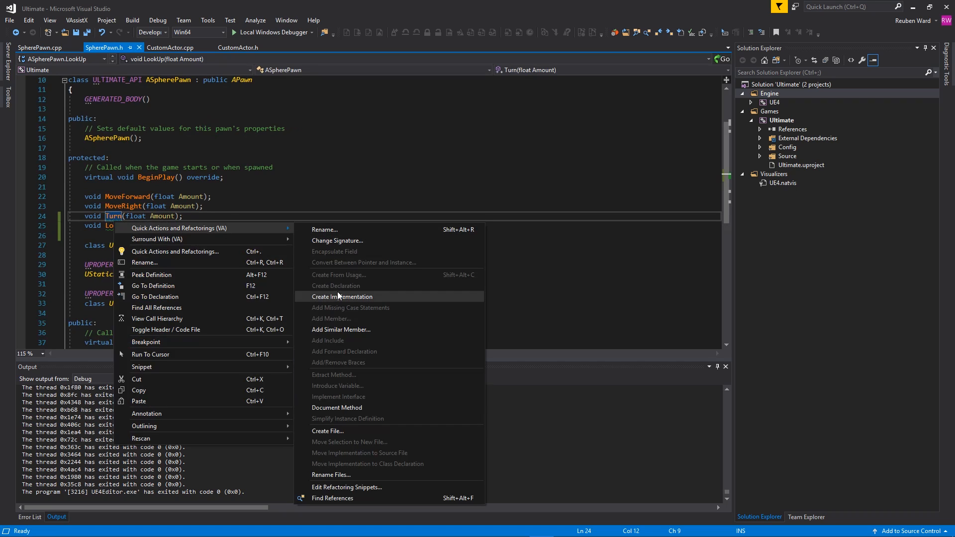
click(342, 297)
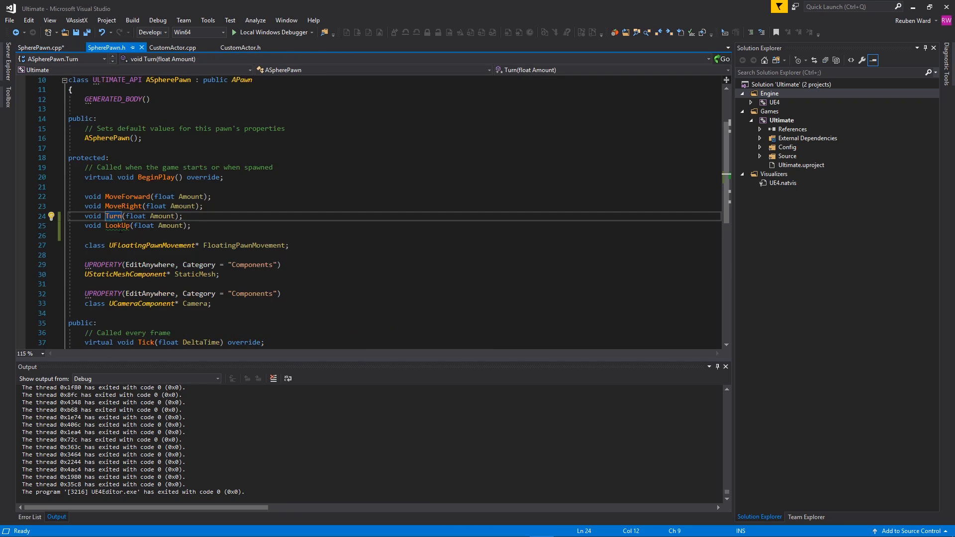
right_click(117, 225)
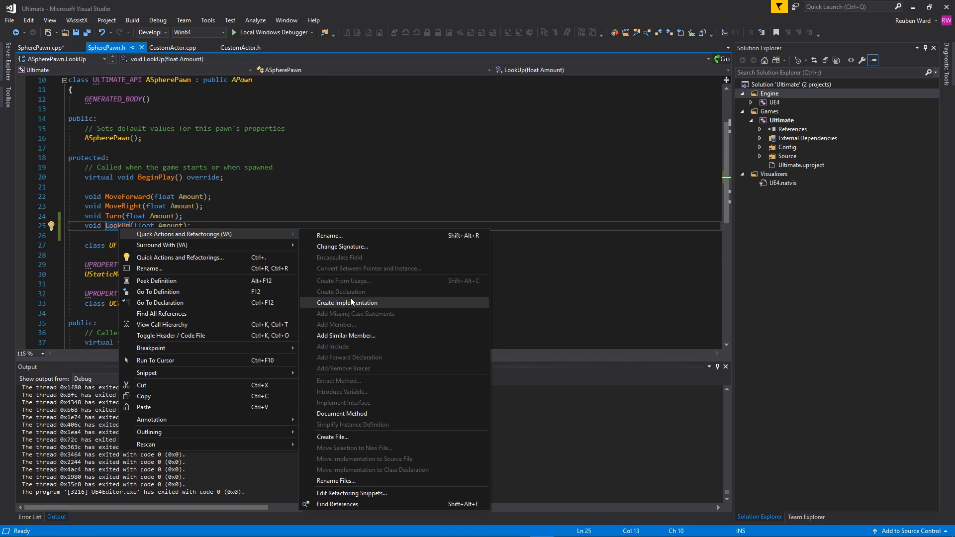
click(347, 303)
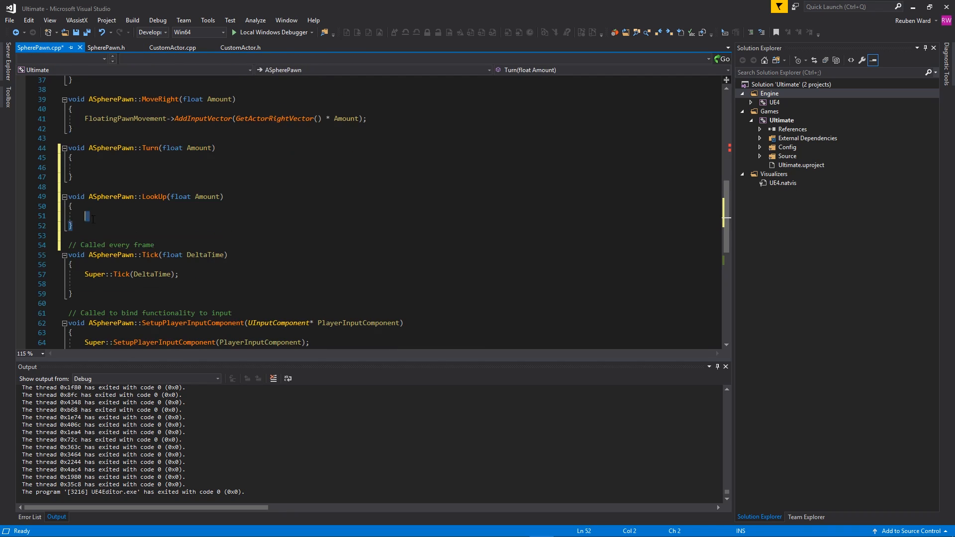
drag(71, 138, 72, 211)
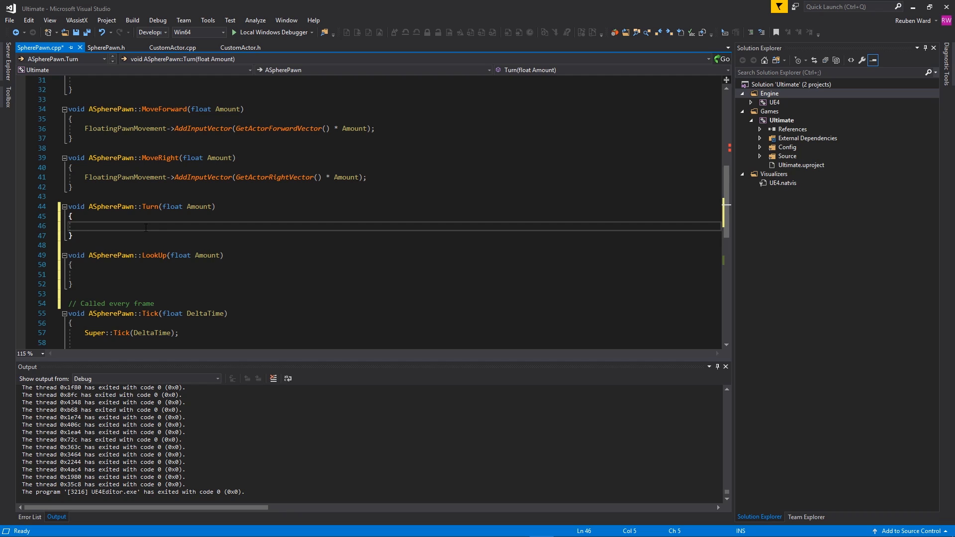
Step: Fill Turn with AddControllerYawInput(Amount) and LookUp with AddControllerPitchInput(Amount)
text(AddCo)
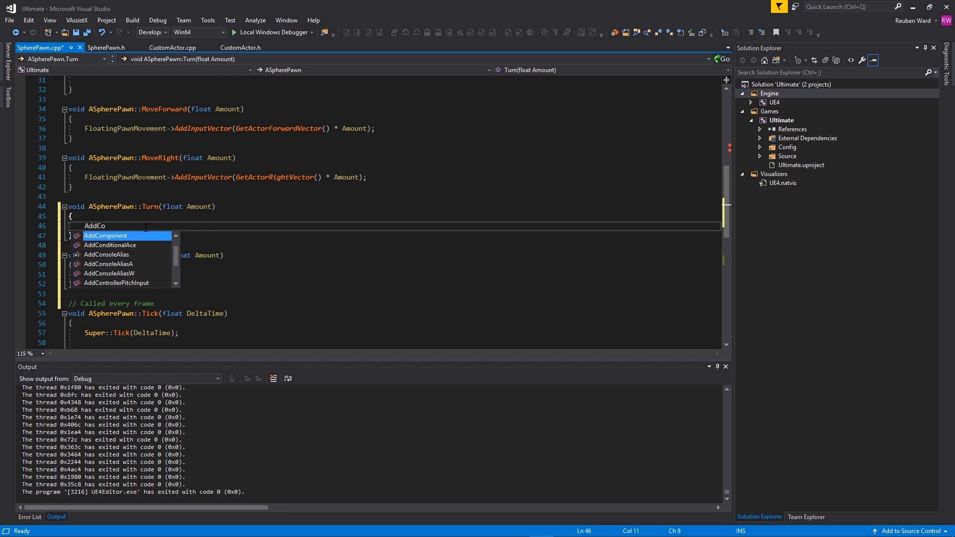
text(ntroller)
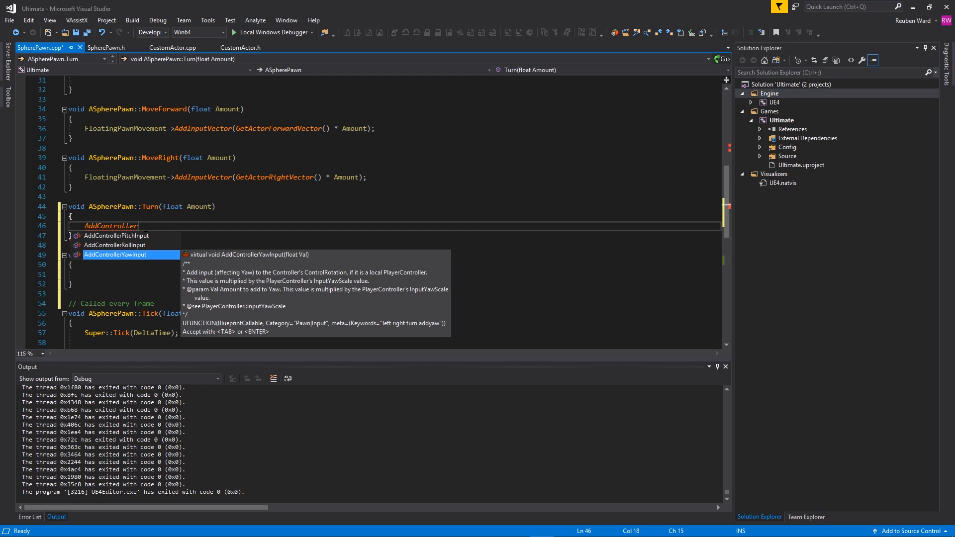
key(tab)
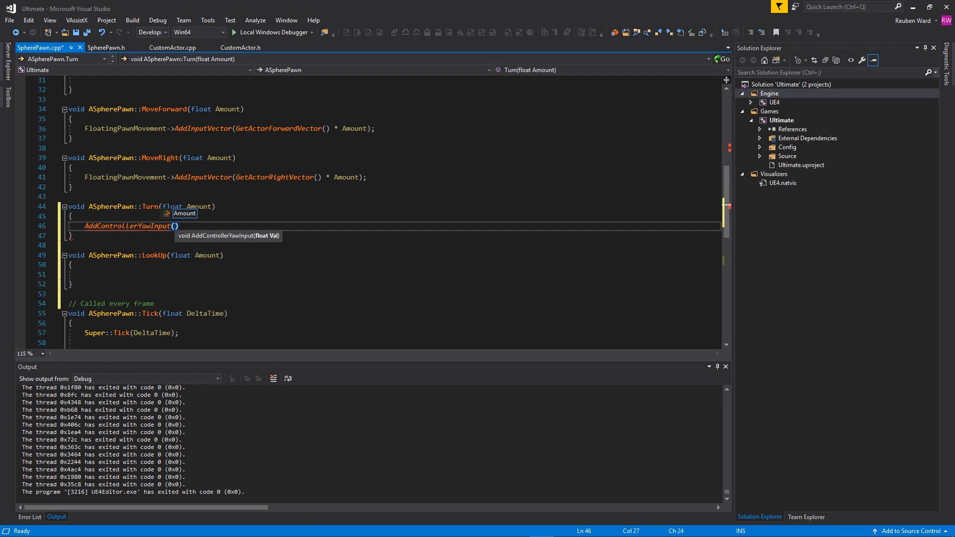
text(Amount)
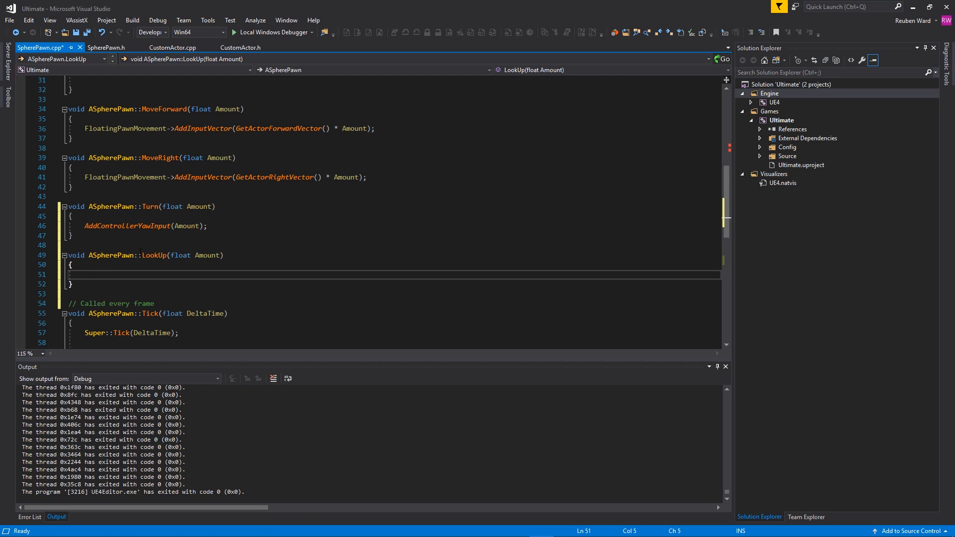
text(AddCon)
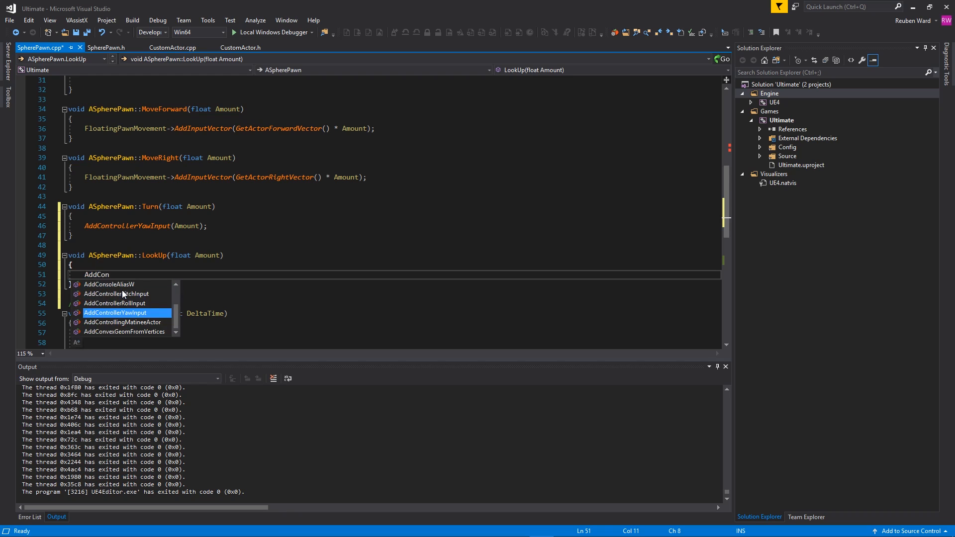
text(trollerPitchInput(Amount)
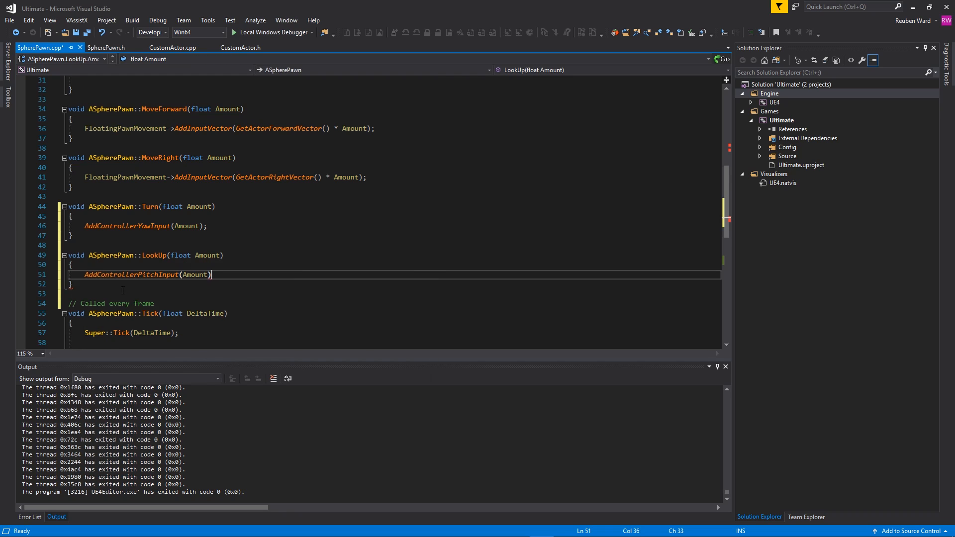
text(;)
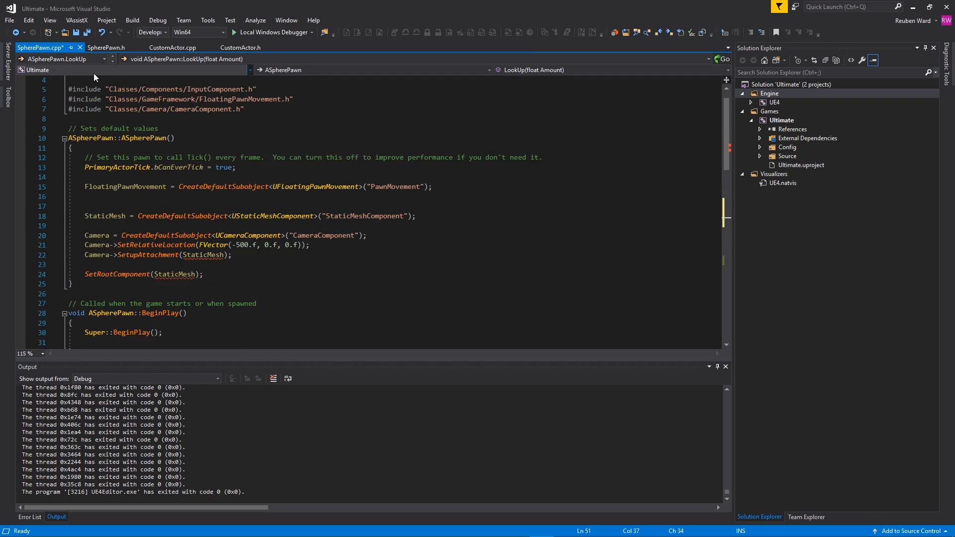
Step: Set bUseControllerRotationYaw and bUseControllerRotationPitch to true in the SpherePawn constructor, and save
key(ctrl+s)
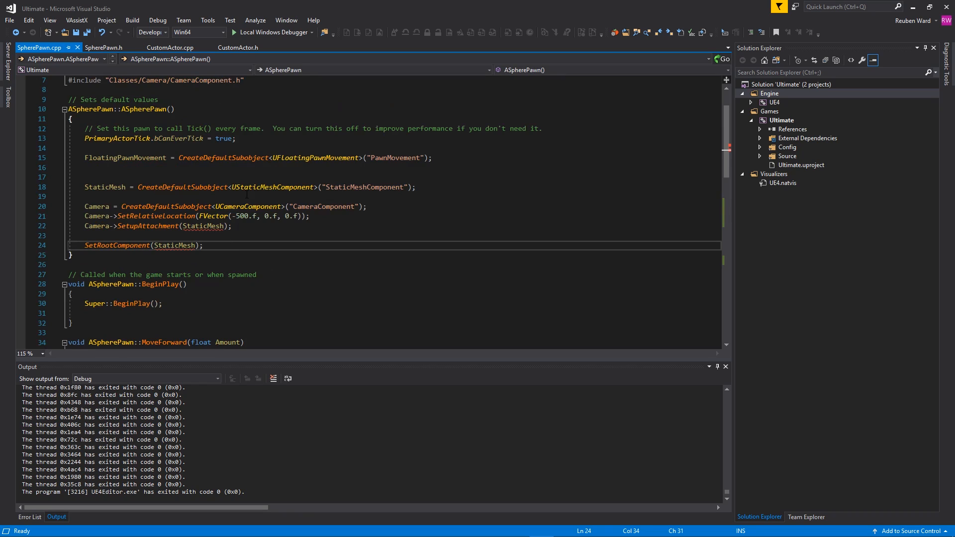
text(b)
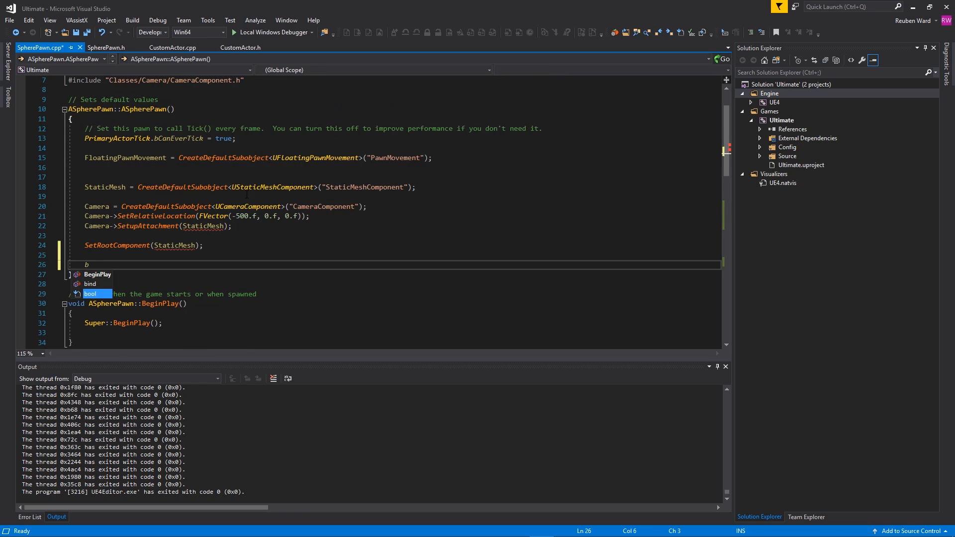
text(U)
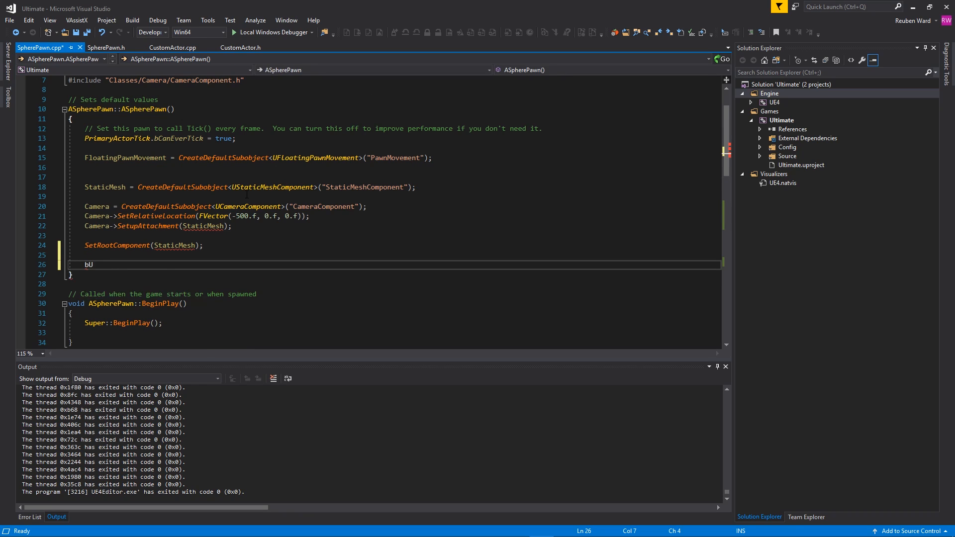
text(seControllerRotationYaw =)
text(bUseControllerRotationPitch =)
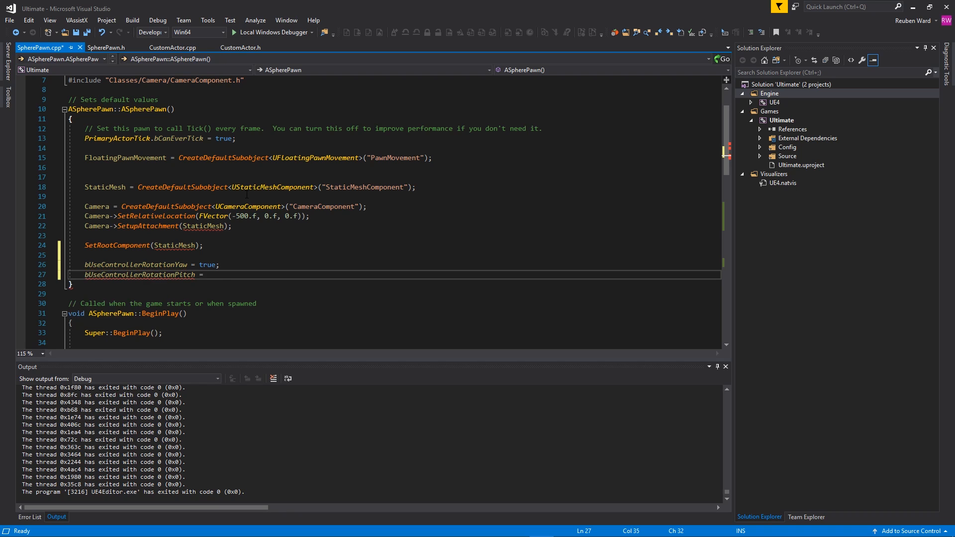
text(true;)
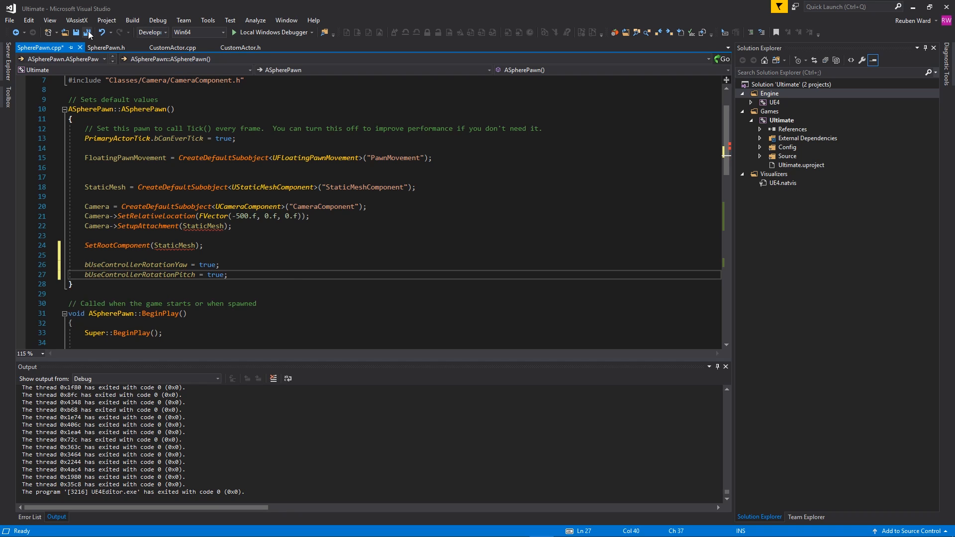
scroll(down, 3)
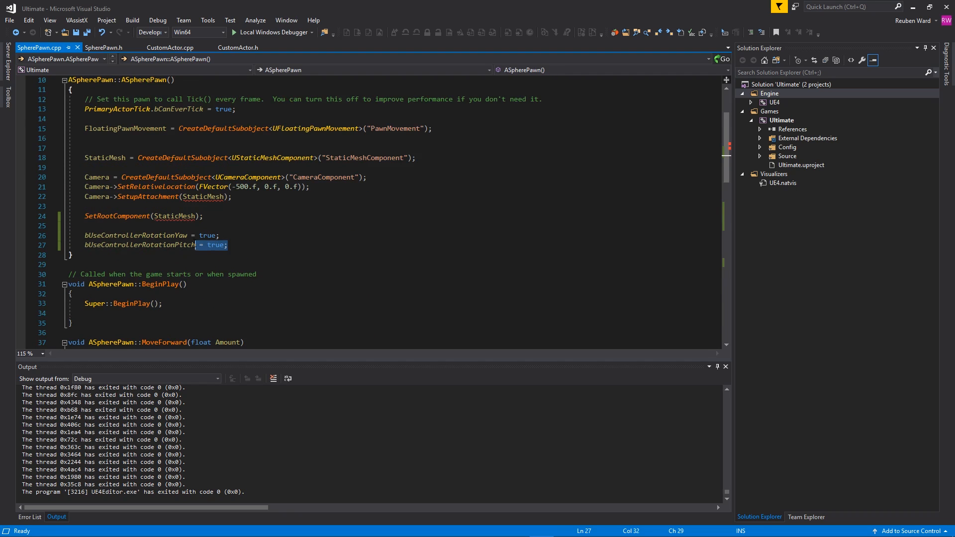
scroll(down, 3)
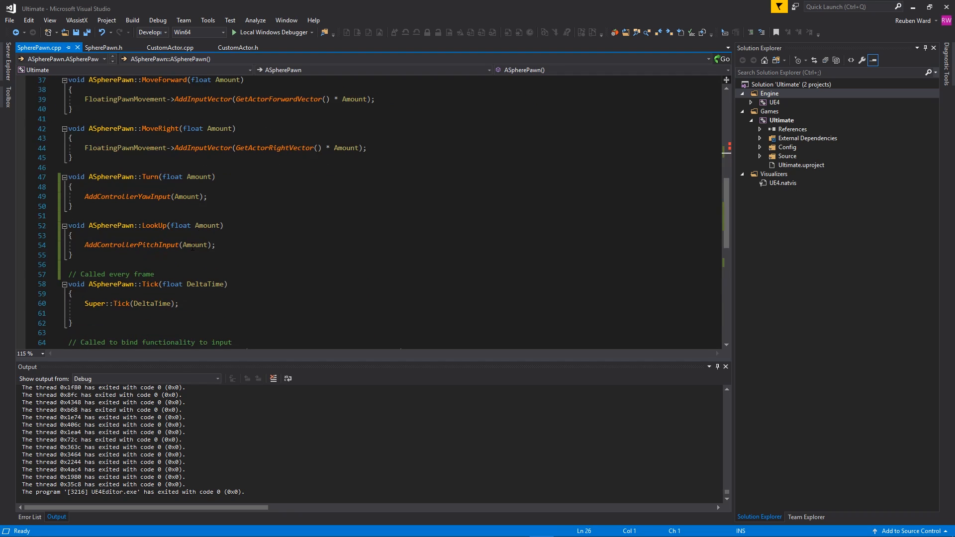
drag(61, 177, 73, 255)
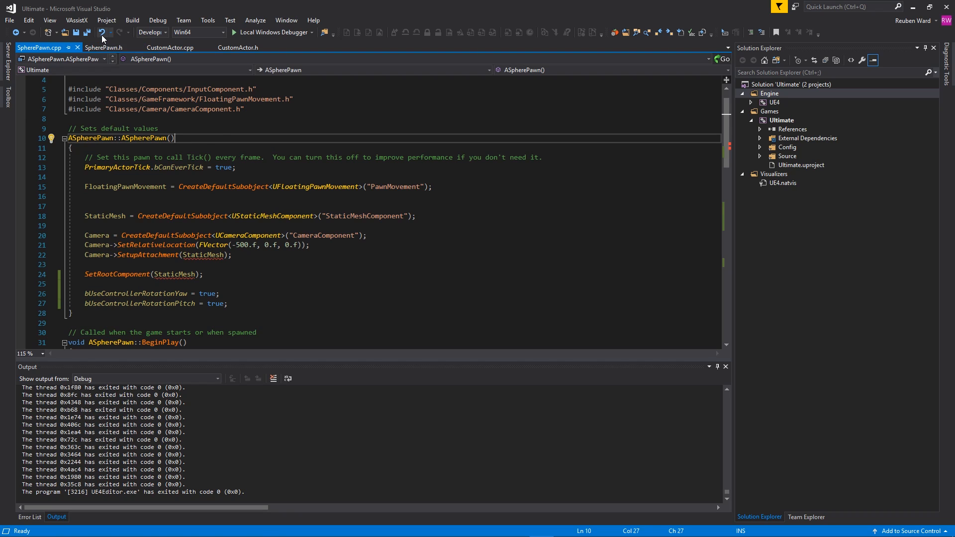
Step: Select BP_SpherePawn, search Details for 'posses', and set Auto Possess Player to Player 0
click(170, 48)
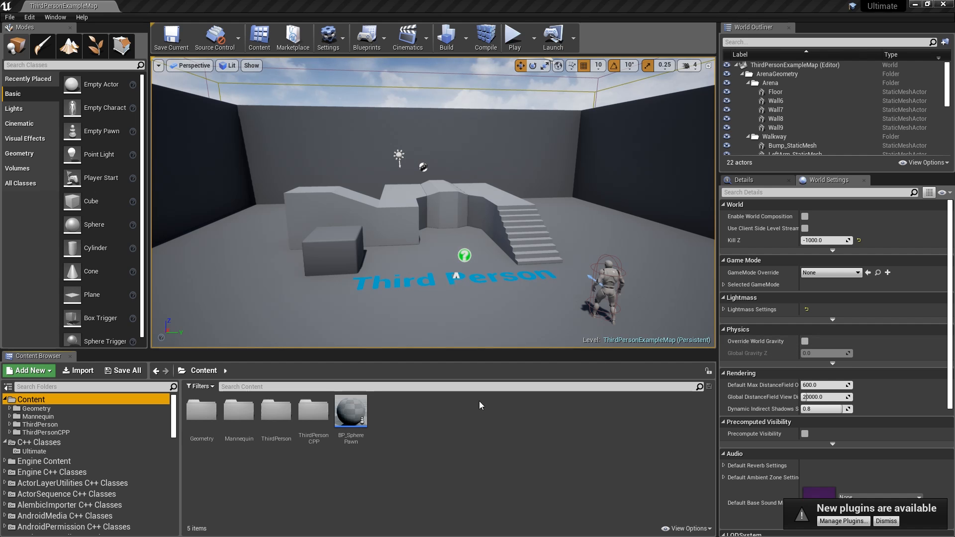
mouse_move(351, 412)
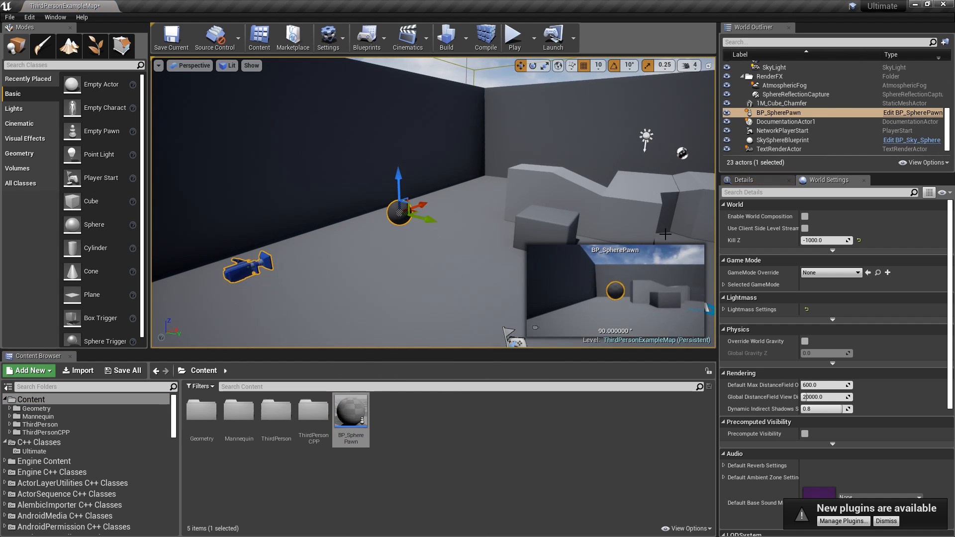
click(744, 179)
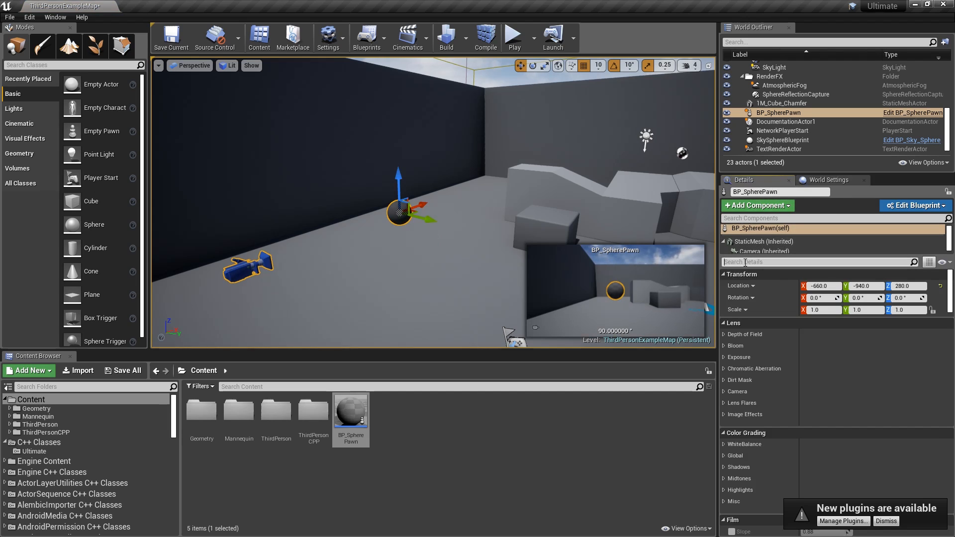
text(posses)
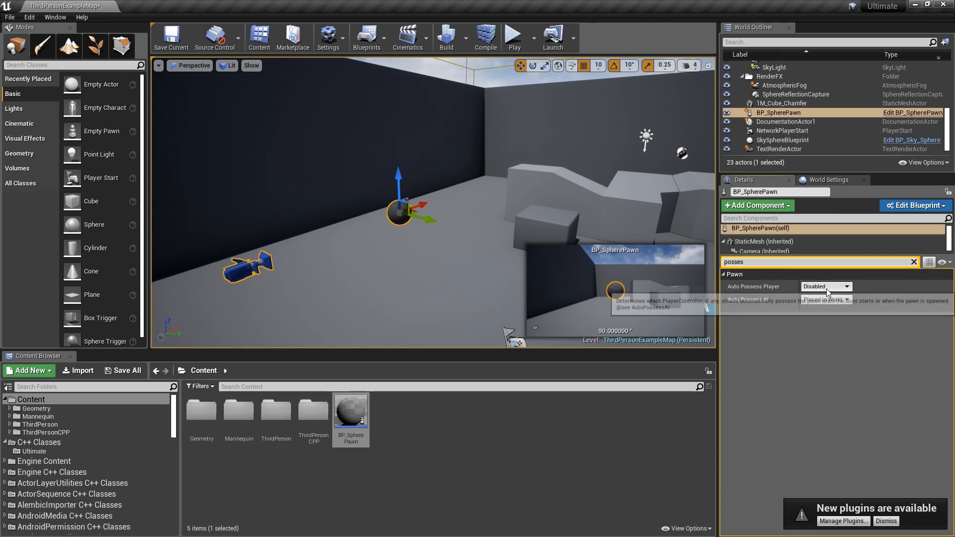
click(825, 287)
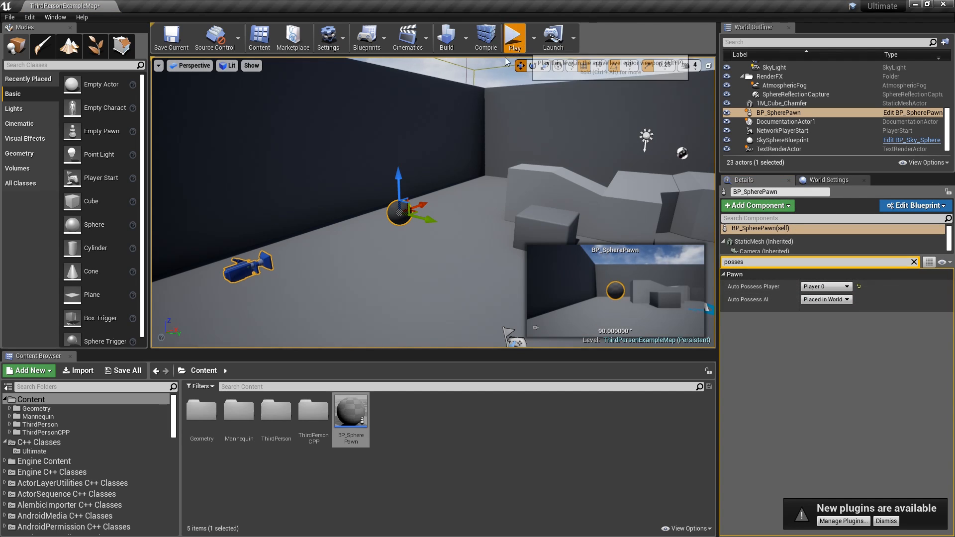
click(514, 38)
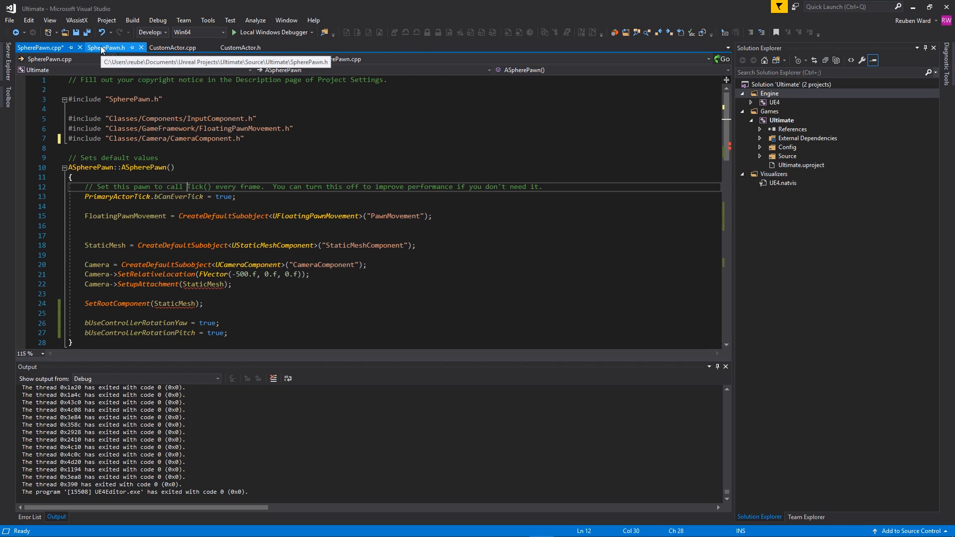
Step: In SpherePawn.h, turn a copy of the Camera property into USpringArmComponent* CameraArm, then save
click(106, 48)
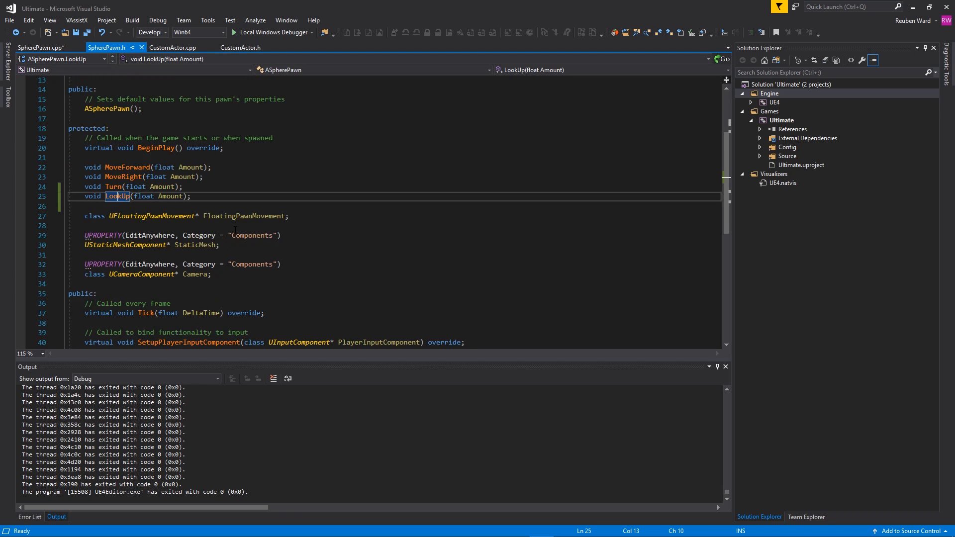
scroll(down, 3)
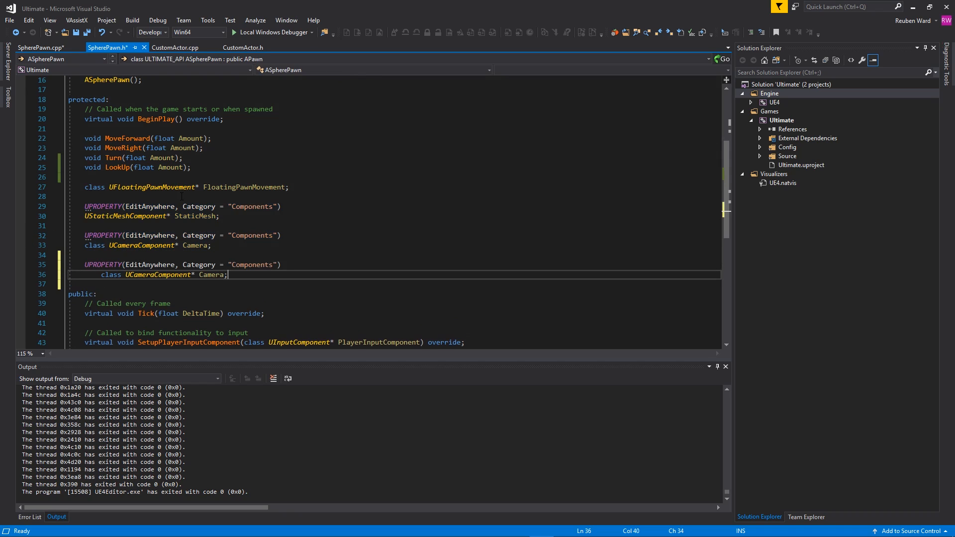
double_click(157, 274)
text(Spring)
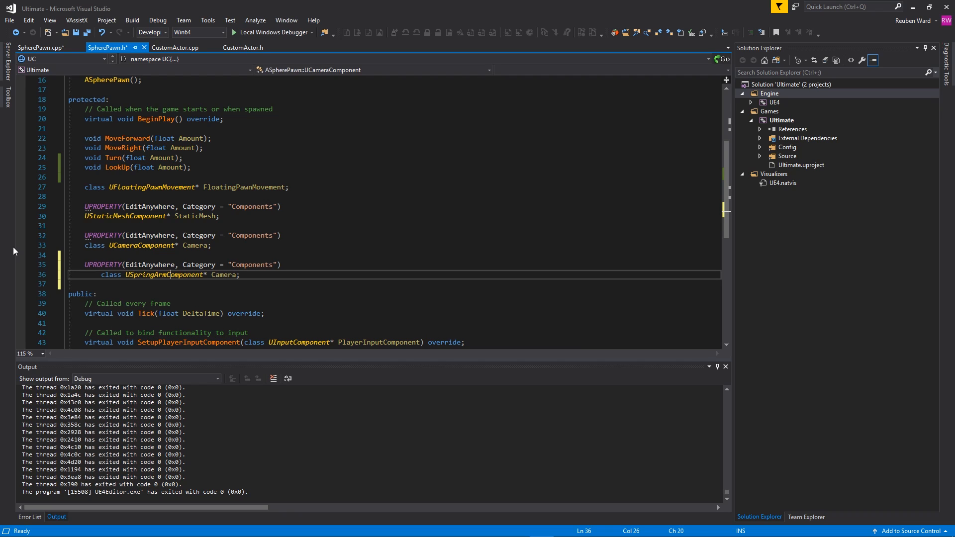
text(Arm)
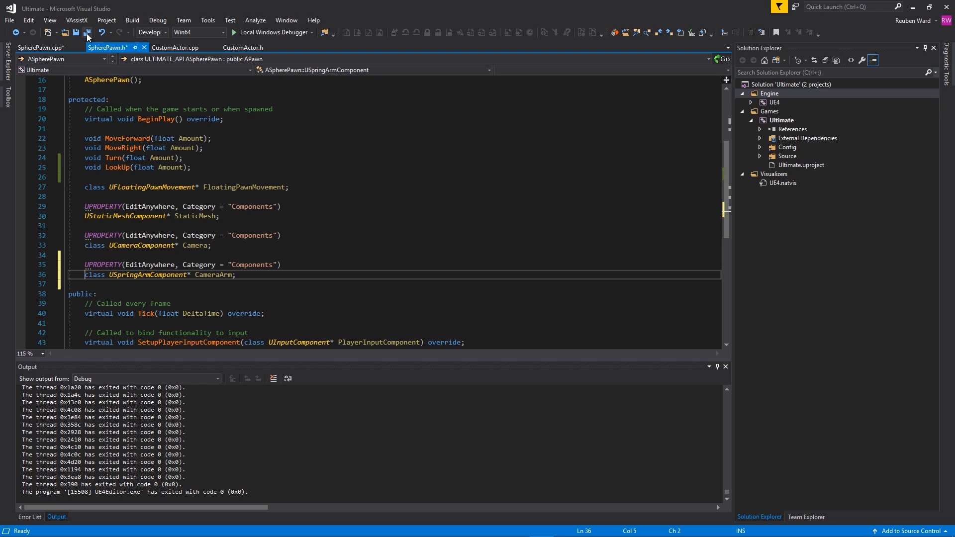
click(41, 48)
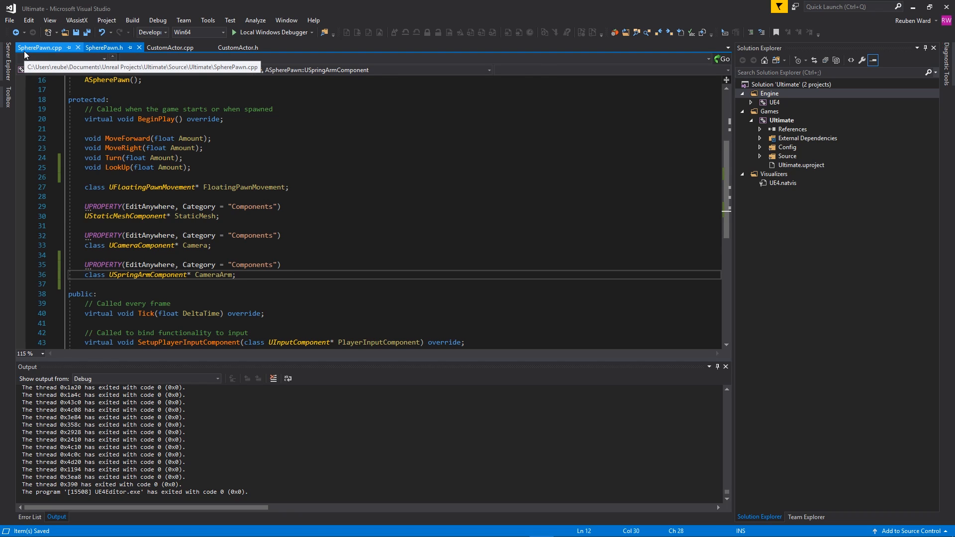
Step: Create CameraArm with CreateDefaultSubobject<USpringArmComponent>("CameraSpringArm") in the constructor
click(40, 48)
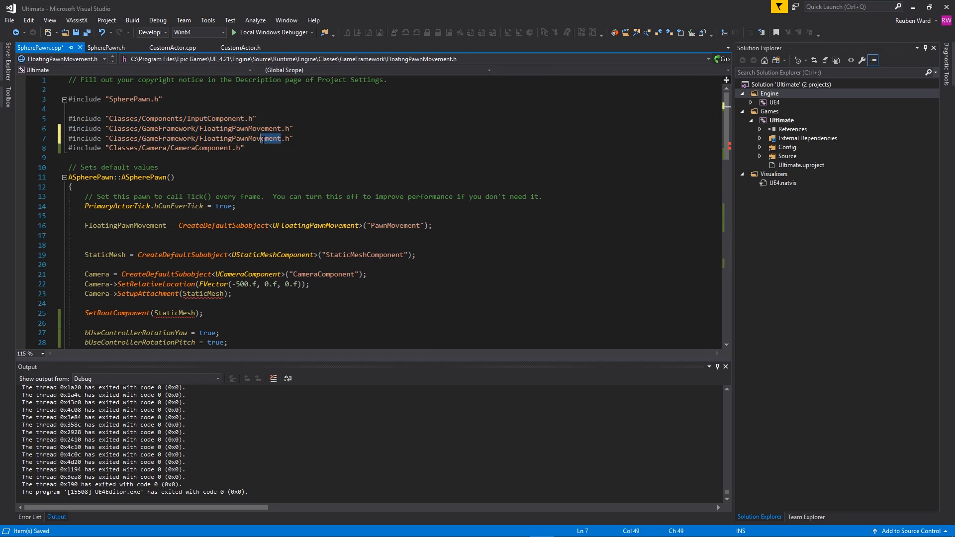
text(C)
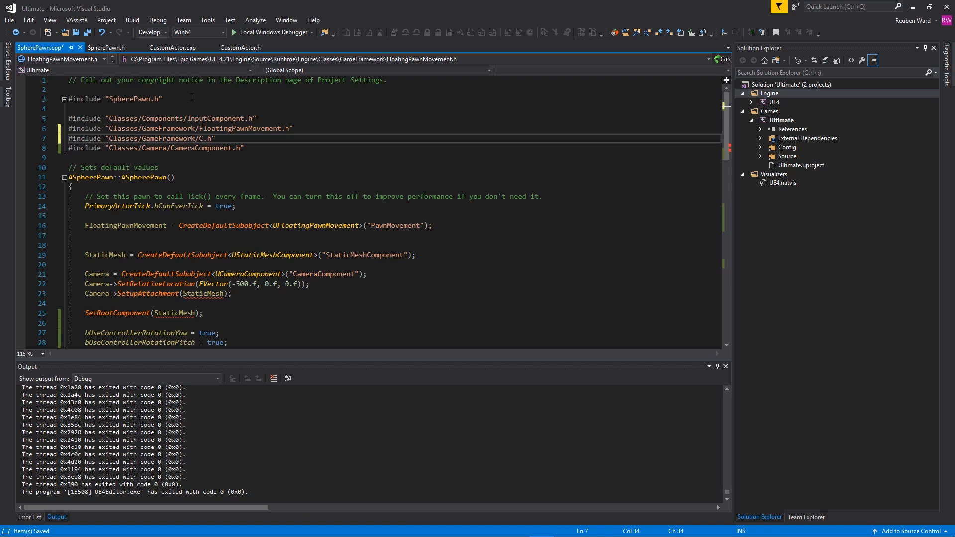
text(SpringArmComponent)
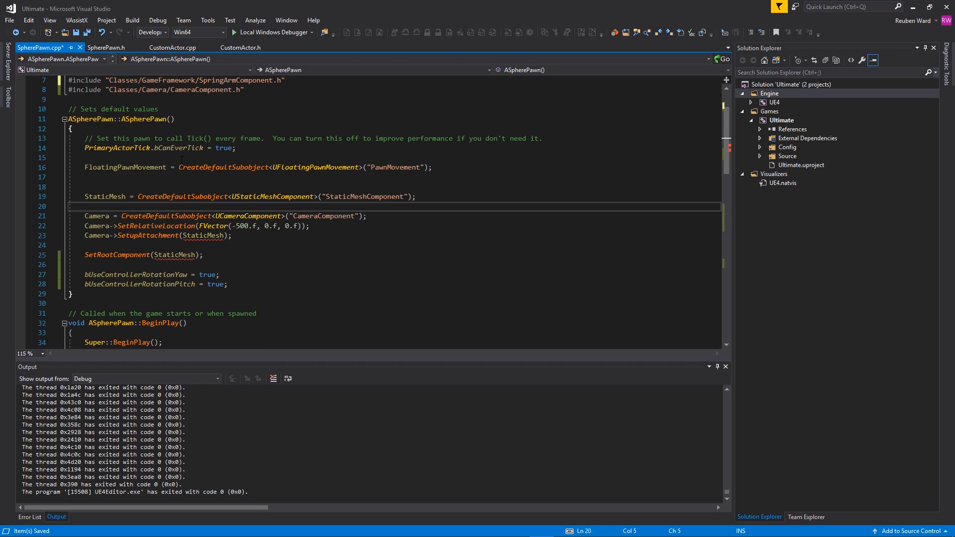
text(Sp)
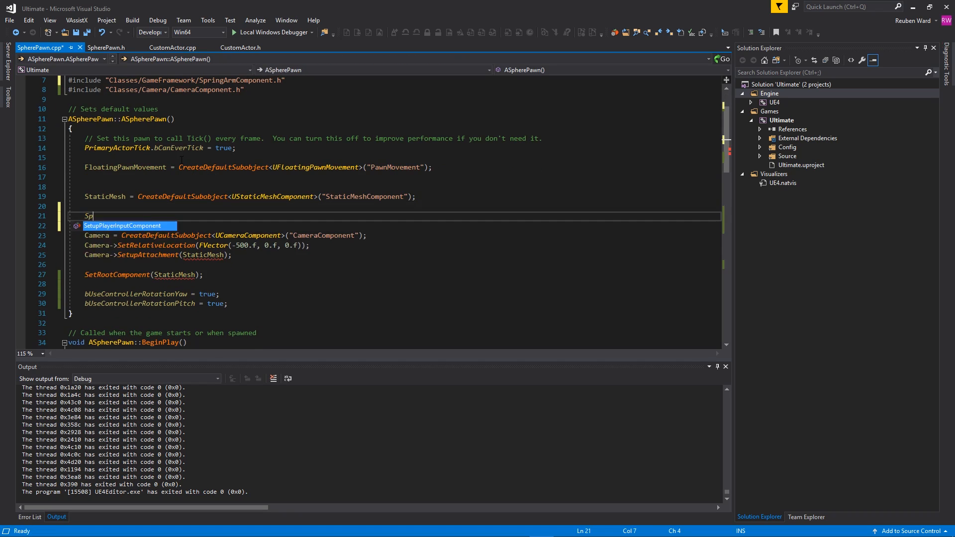
text(ringA)
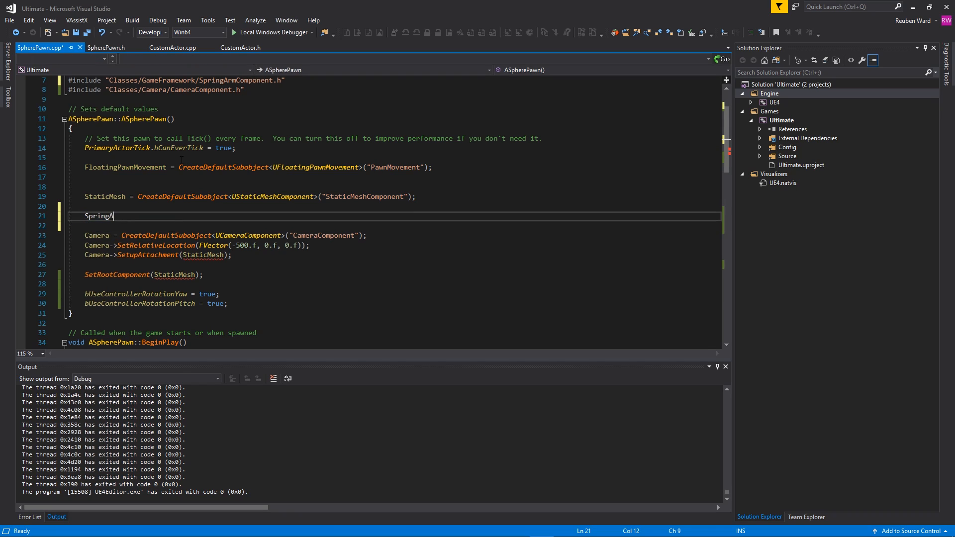
text(Came)
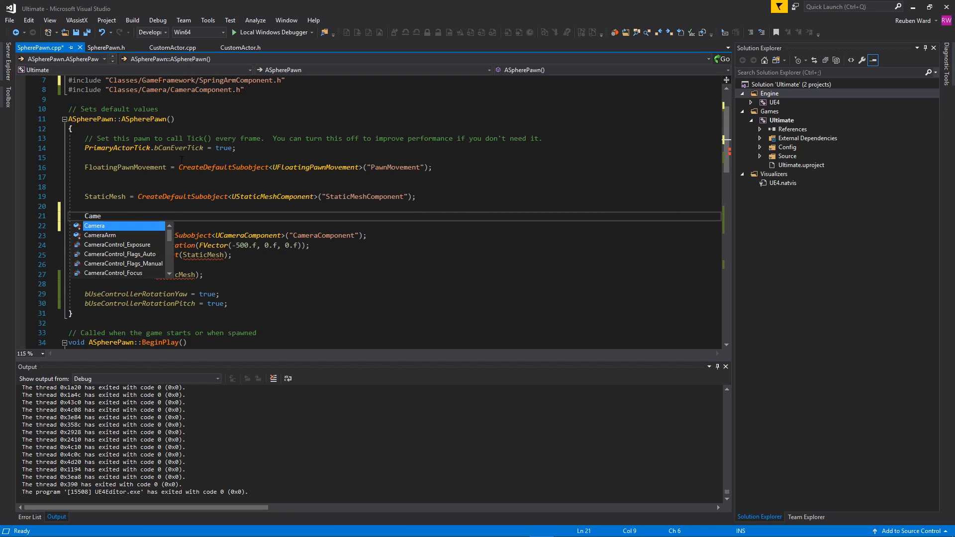
text(CameraArm)
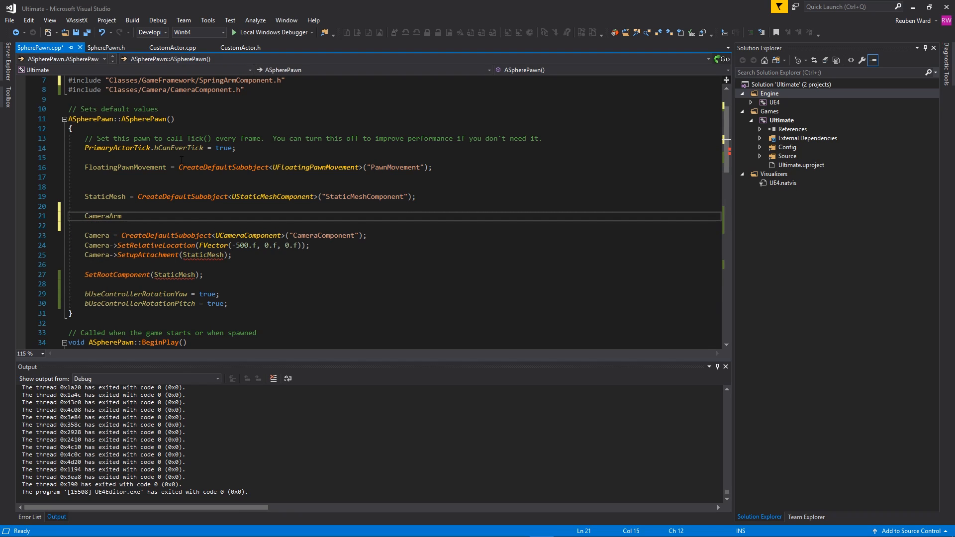
text(= CreateDefaultSubobject<()
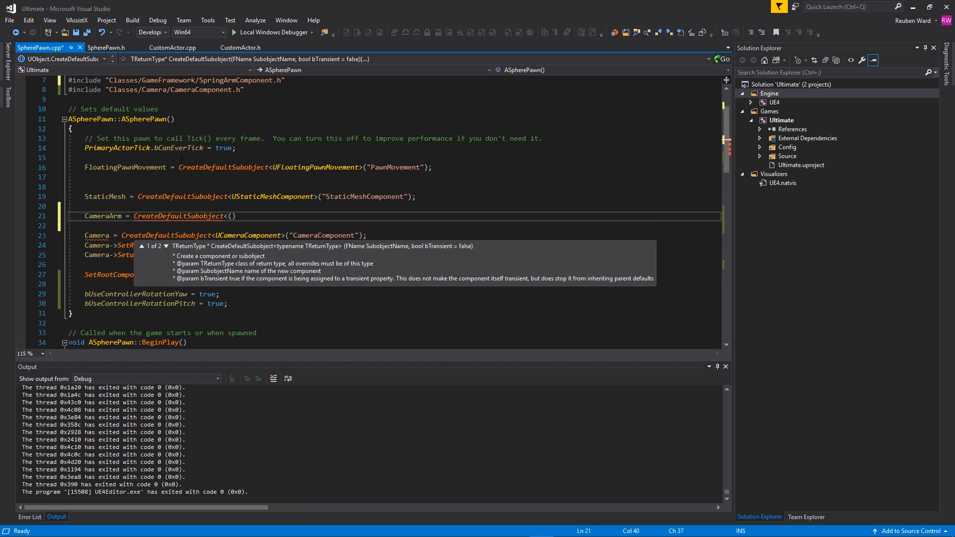
text(USpringArmComponent>)
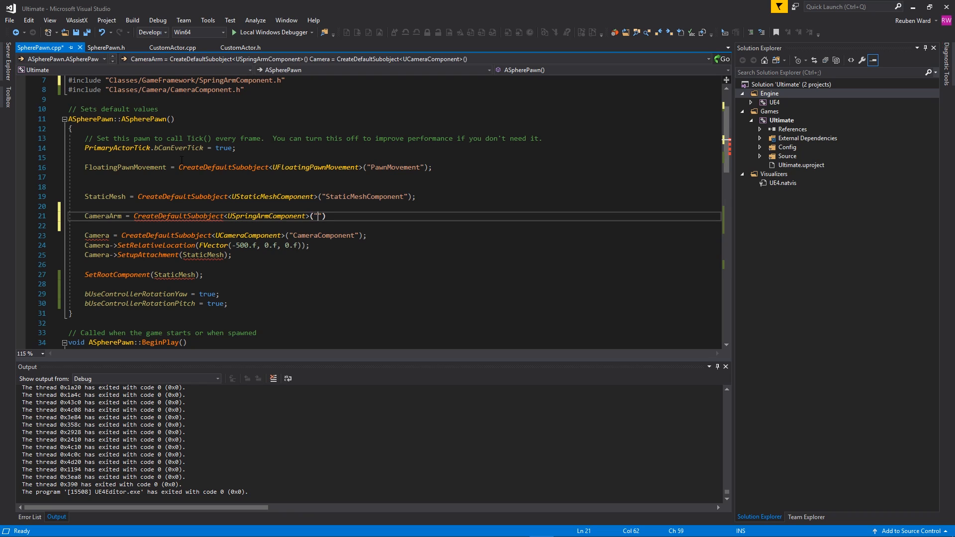
text(Sp)
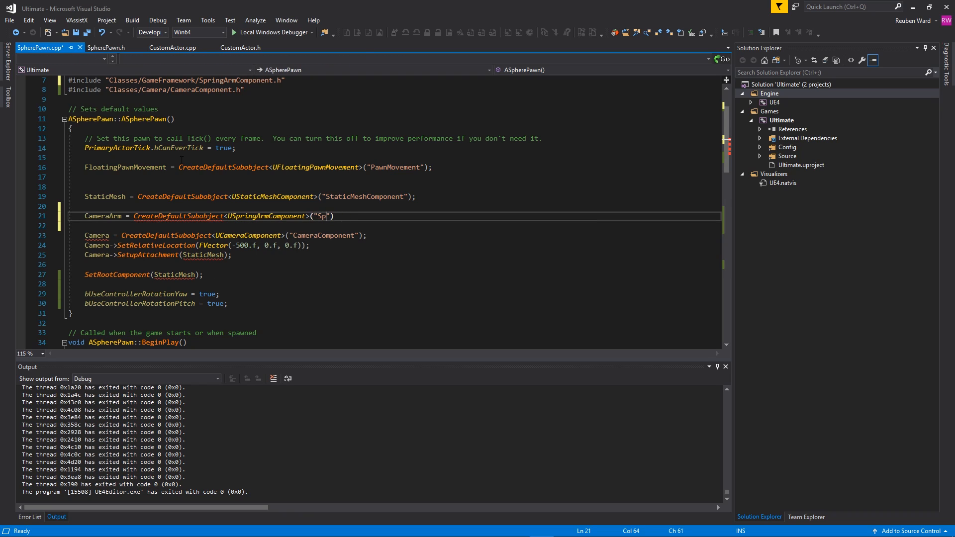
text(ameraSpringArm)
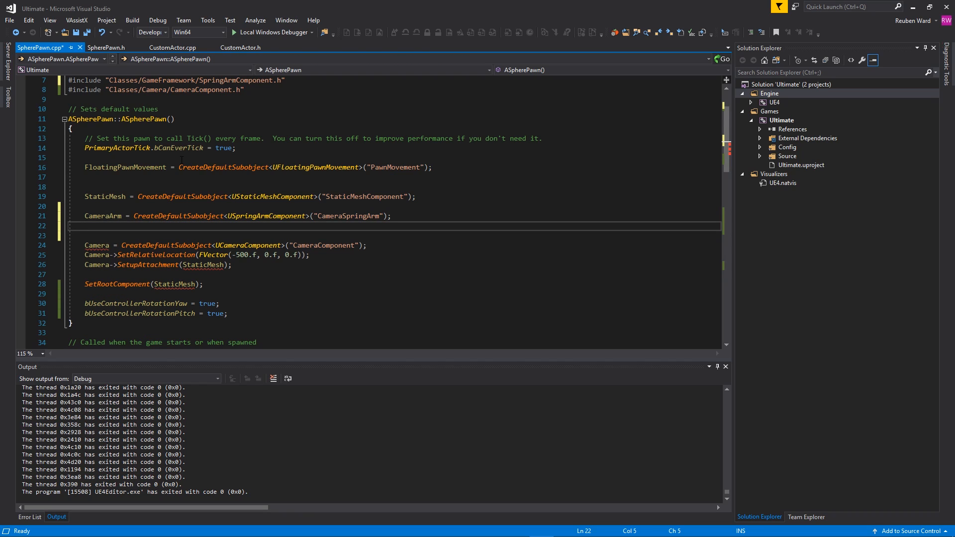
Step: Attach CameraArm to StaticMesh with SetupAttachment
text(CameraArm-)
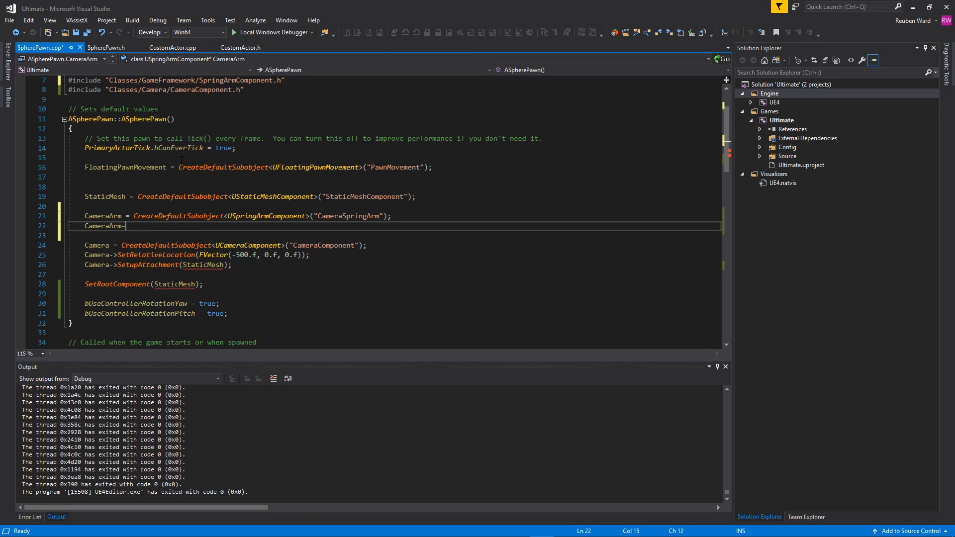
text(>A)
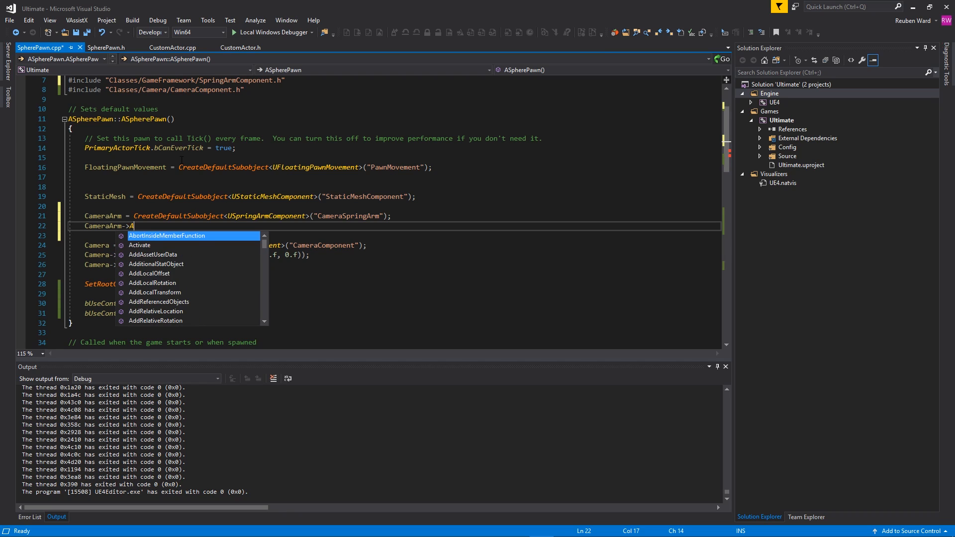
text(tta)
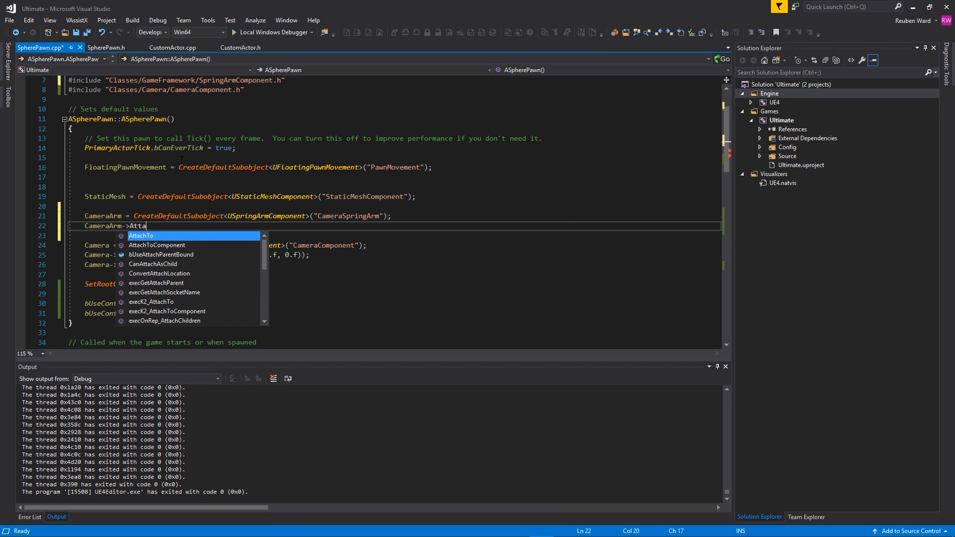
text(Setup)
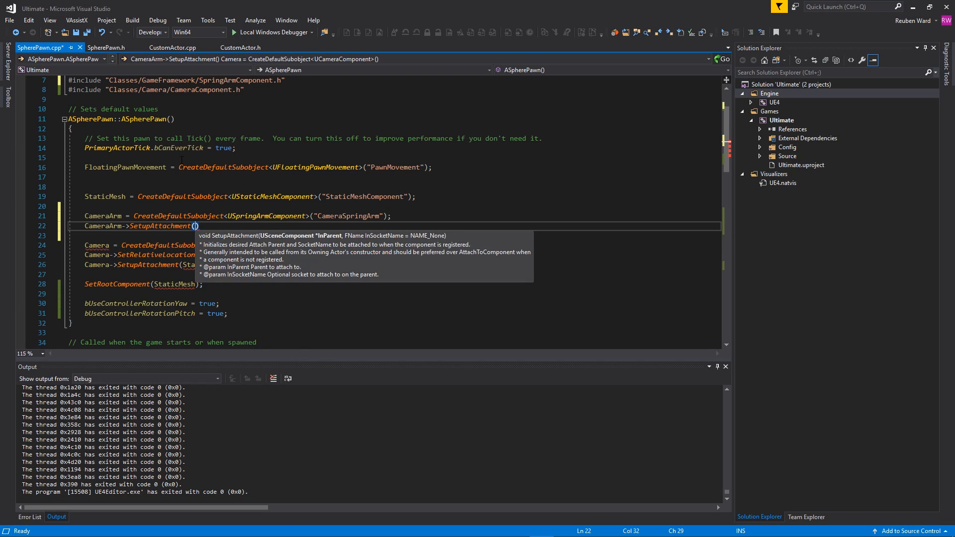
text(StaticMesh)
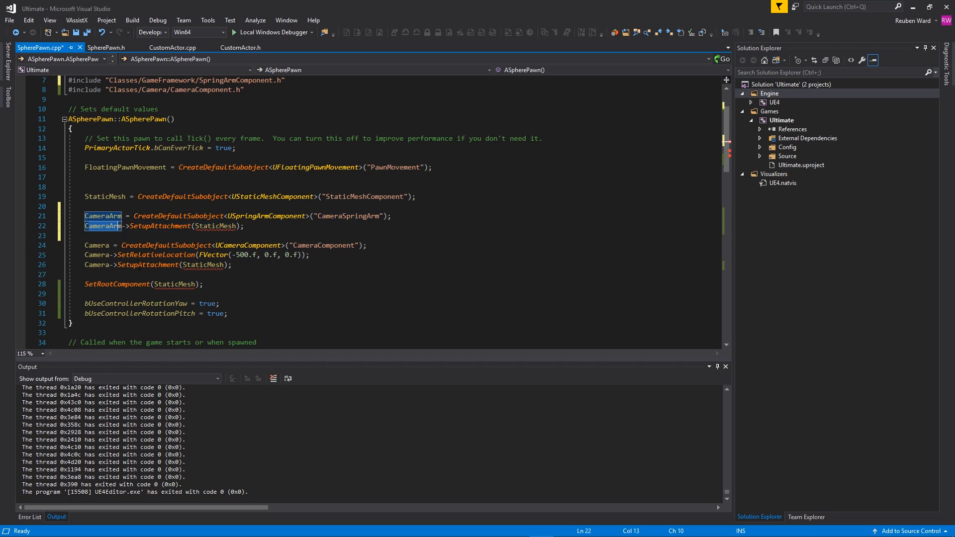
Step: Change the camera's SetupAttachment target to CameraArm
click(204, 264)
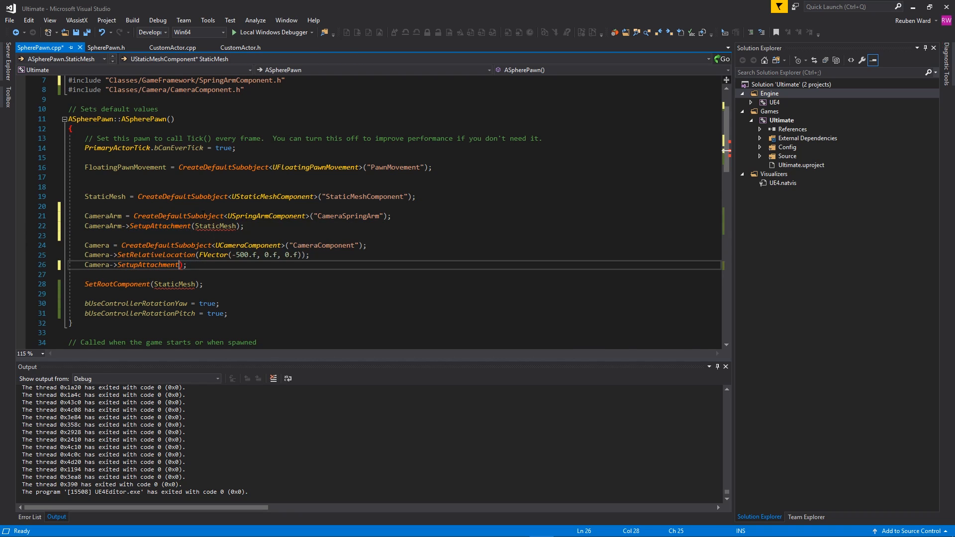
text(CameraArm)
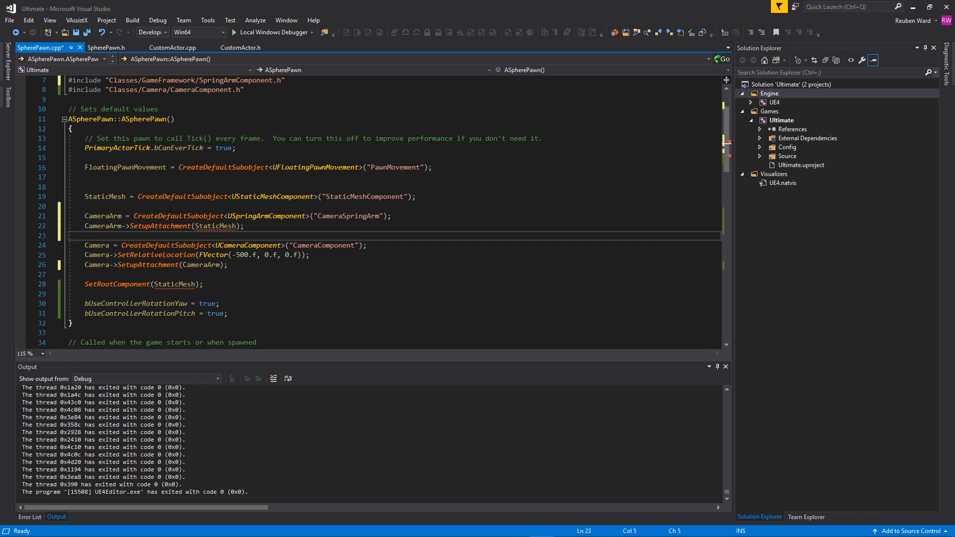
triple_click(250, 196)
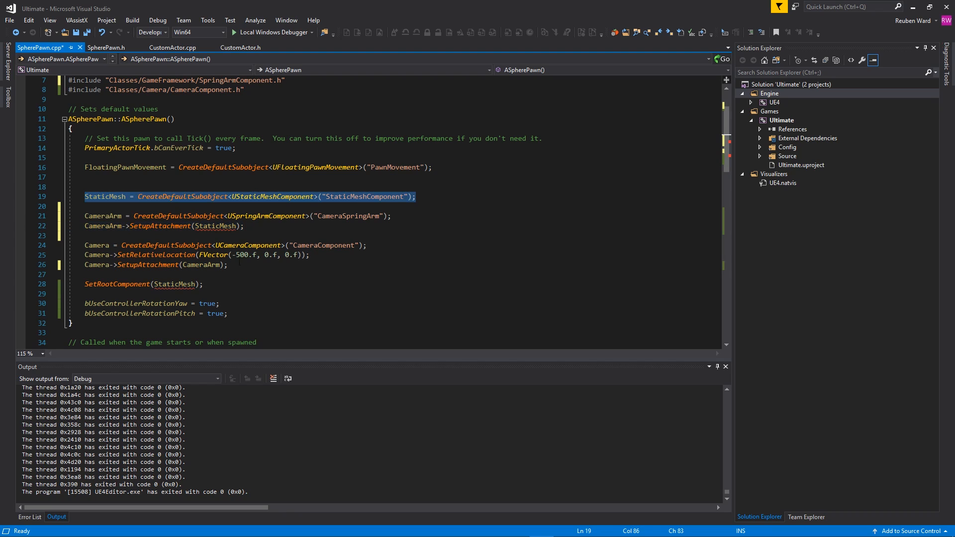
click(242, 226)
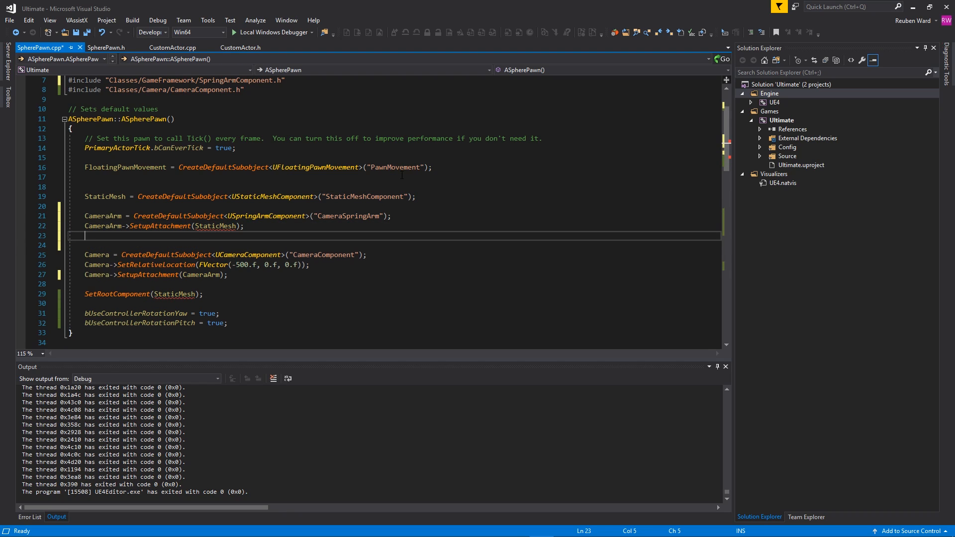
Step: Set CameraArm->TargetArmLength to 500.f, save SpherePawn.cpp, and start a build
text(CameraArm)
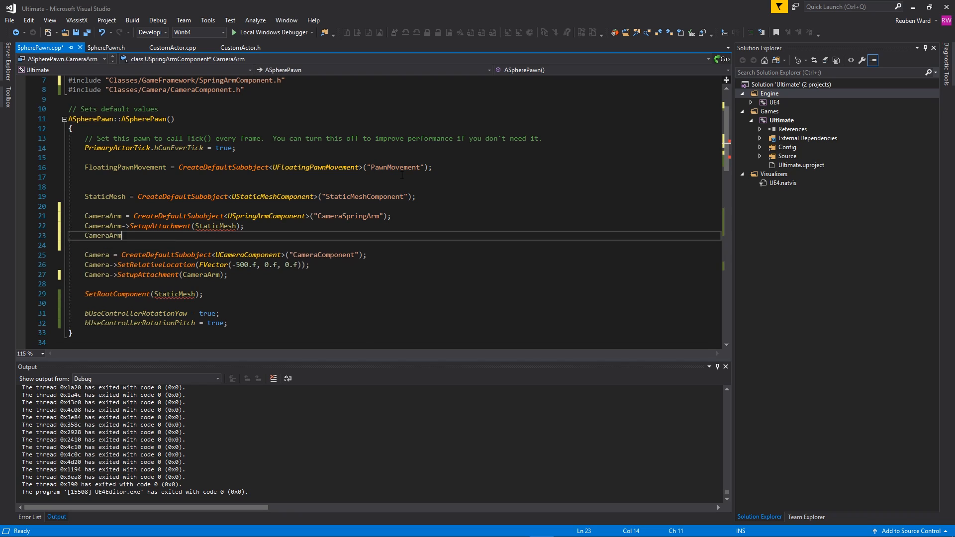
text(->)
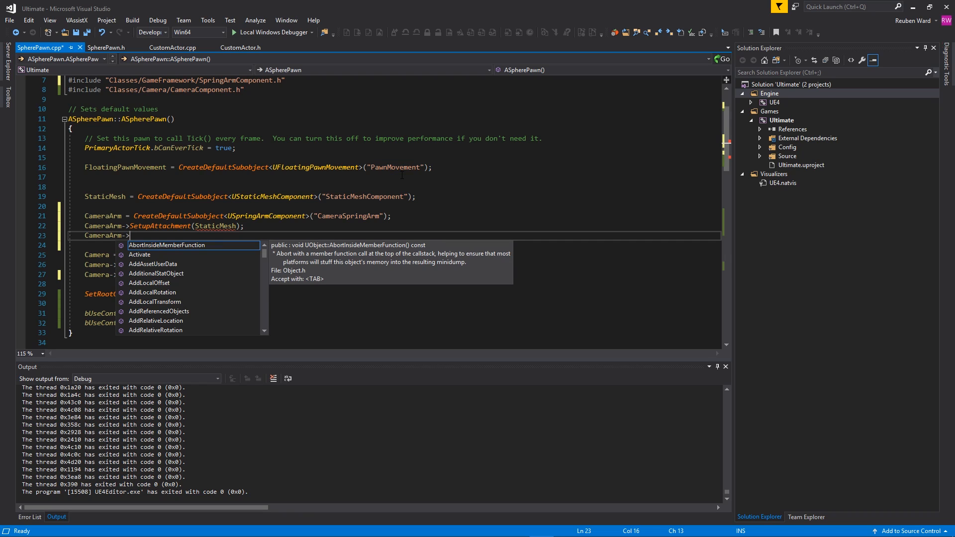
text(Targeta)
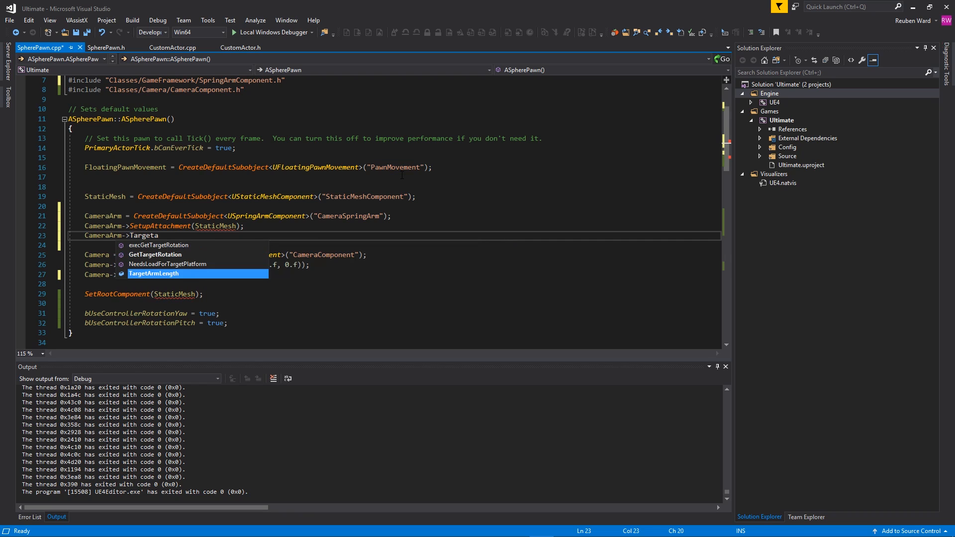
key(Tab)
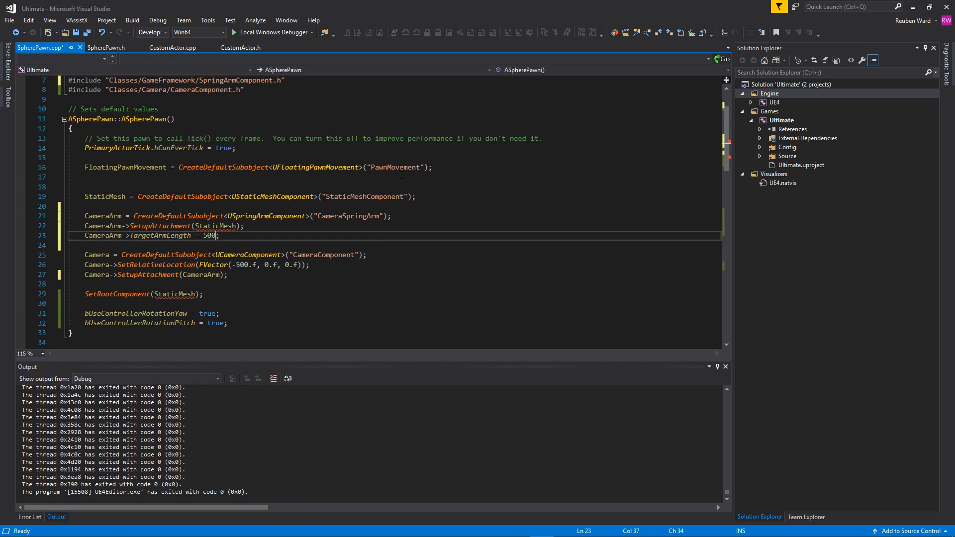
text(.0f)
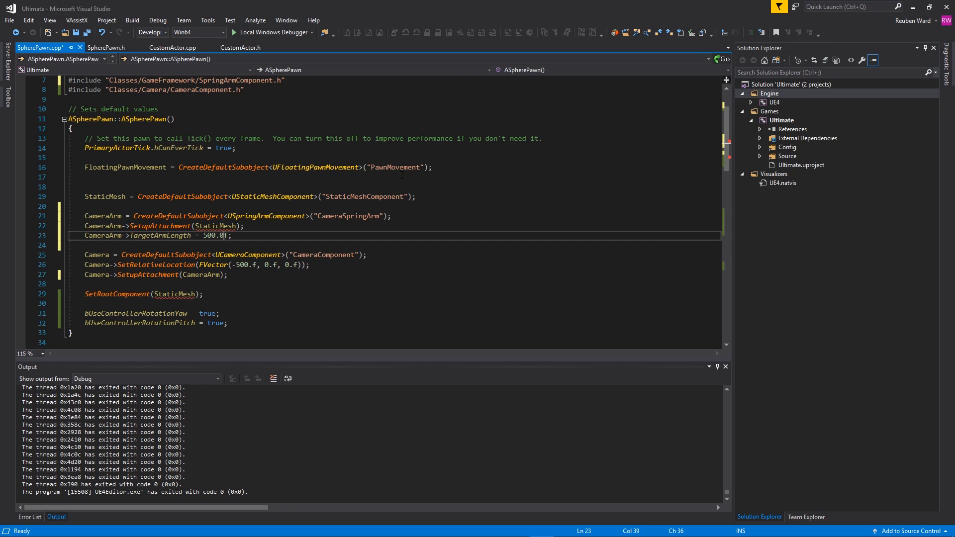
key(Backspace)
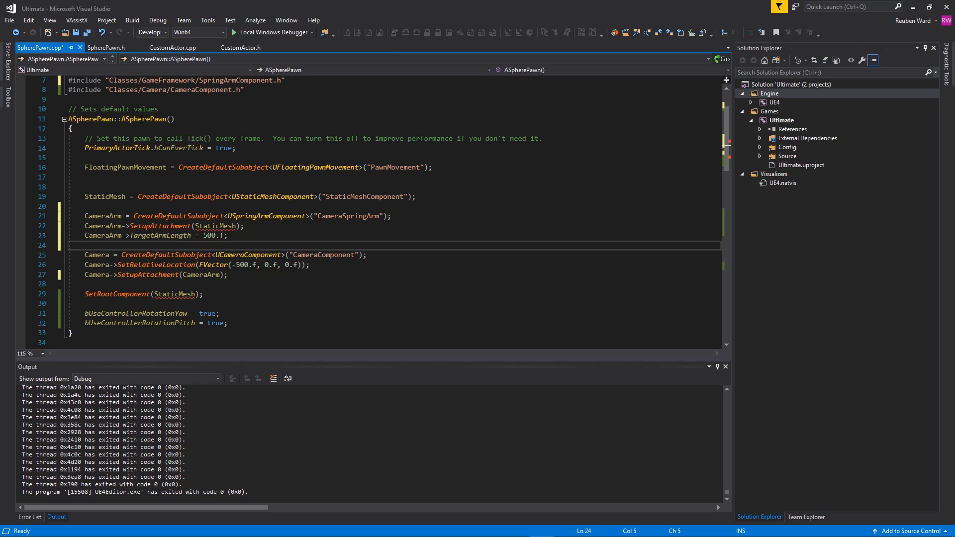
key(ctrl+s)
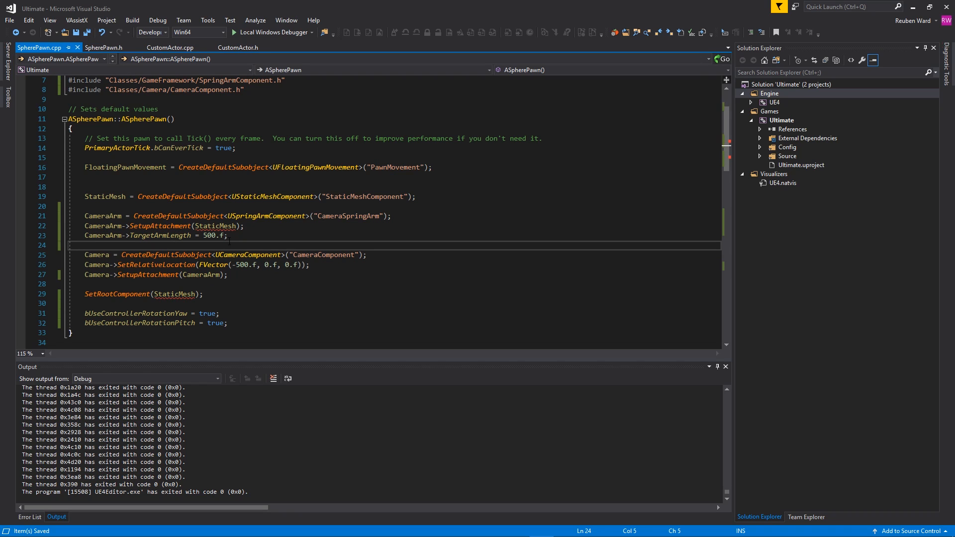
double_click(212, 236)
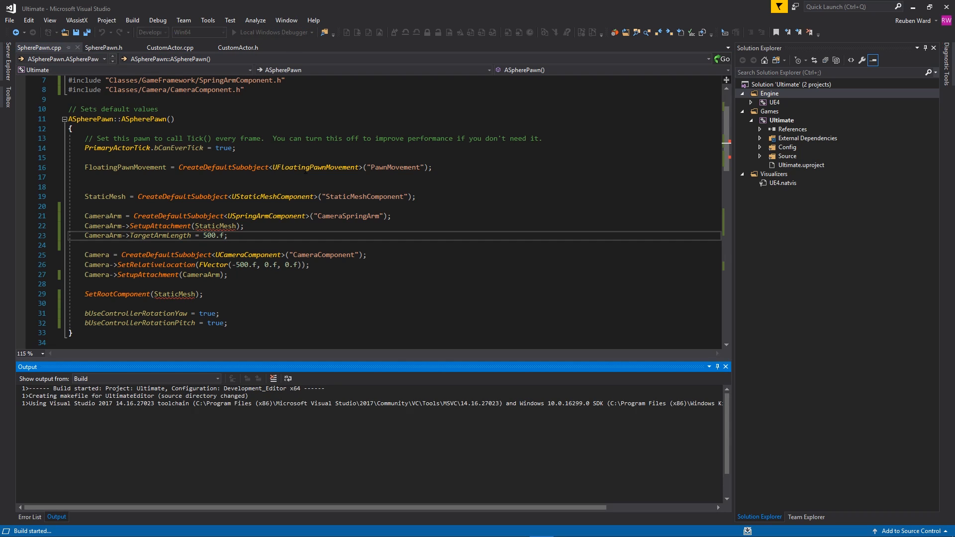
Step: Launch UE4Editor through the Local Windows Debugger after the build
scroll(down, 3)
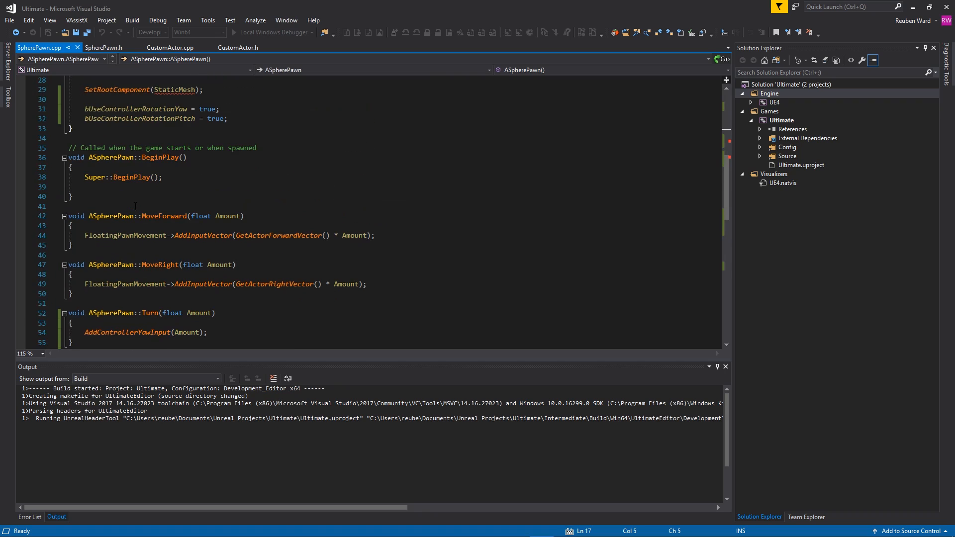
click(377, 236)
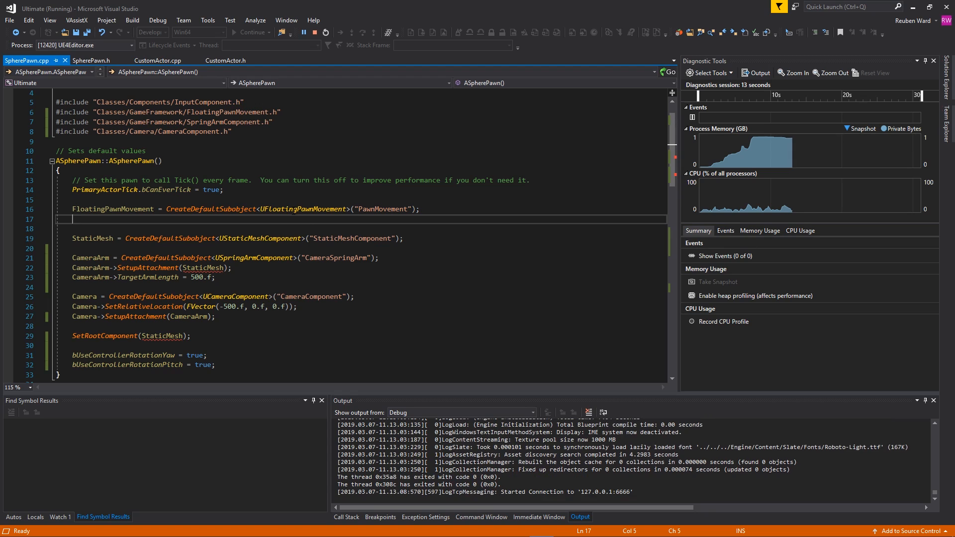
Step: Go to the UFloatingPawnMovement definition and open the engine's FloatingPawnMovement.cpp source
right_click(303, 209)
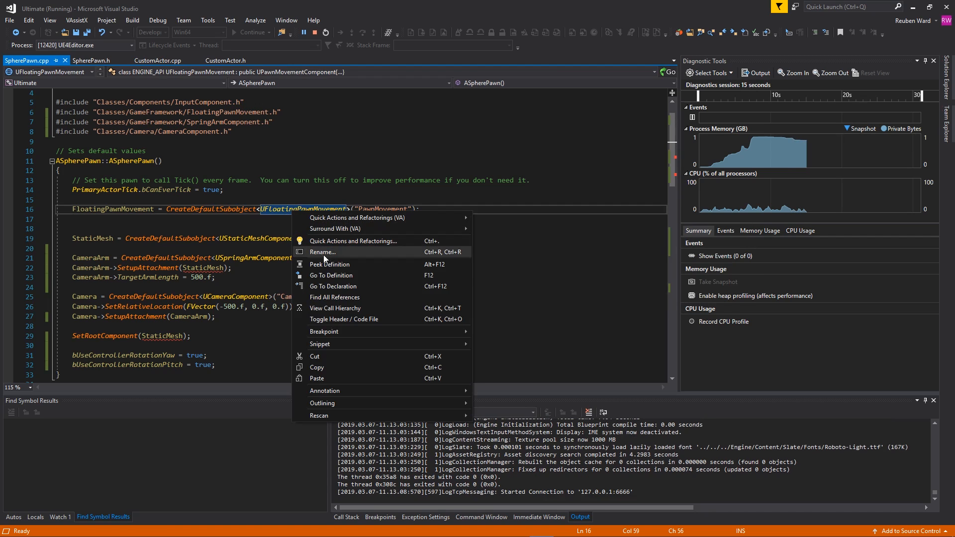
click(331, 275)
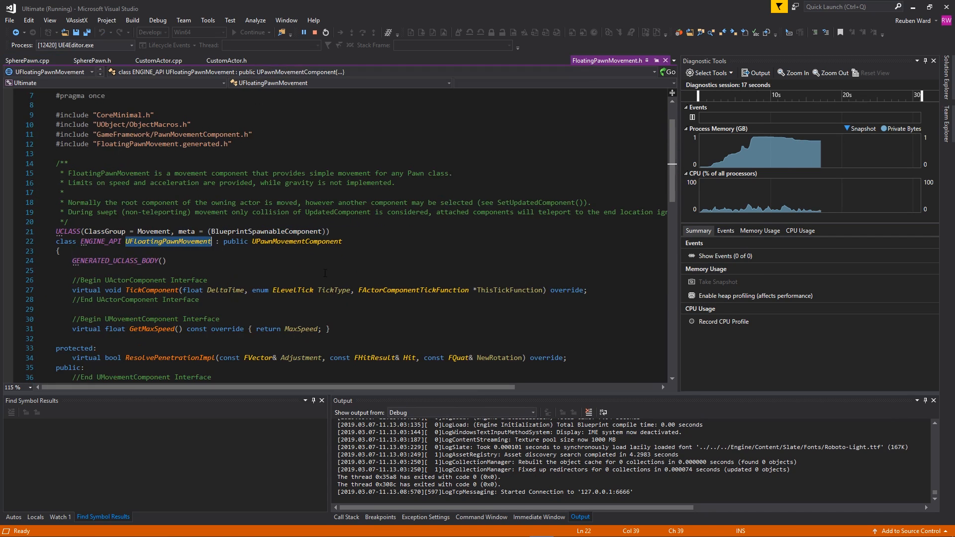
scroll(down, 3)
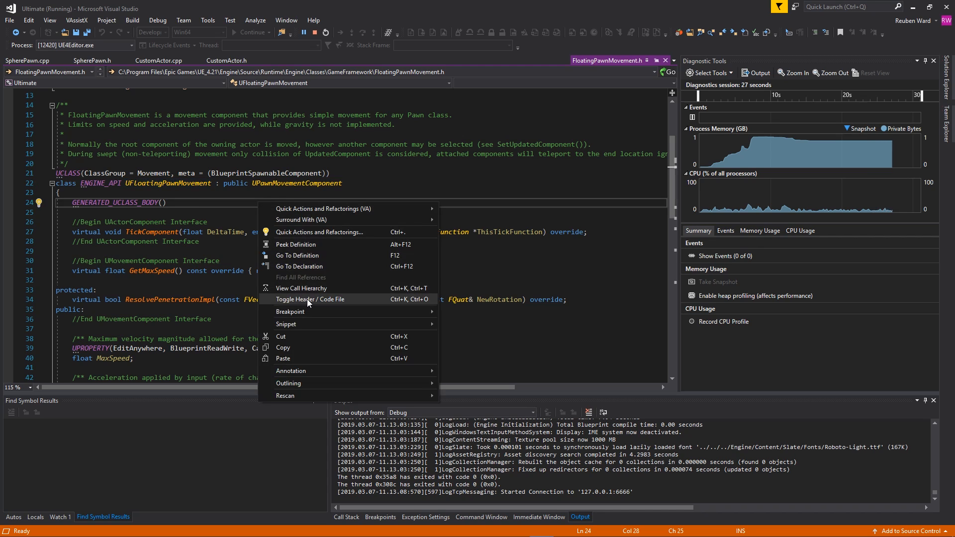
click(310, 299)
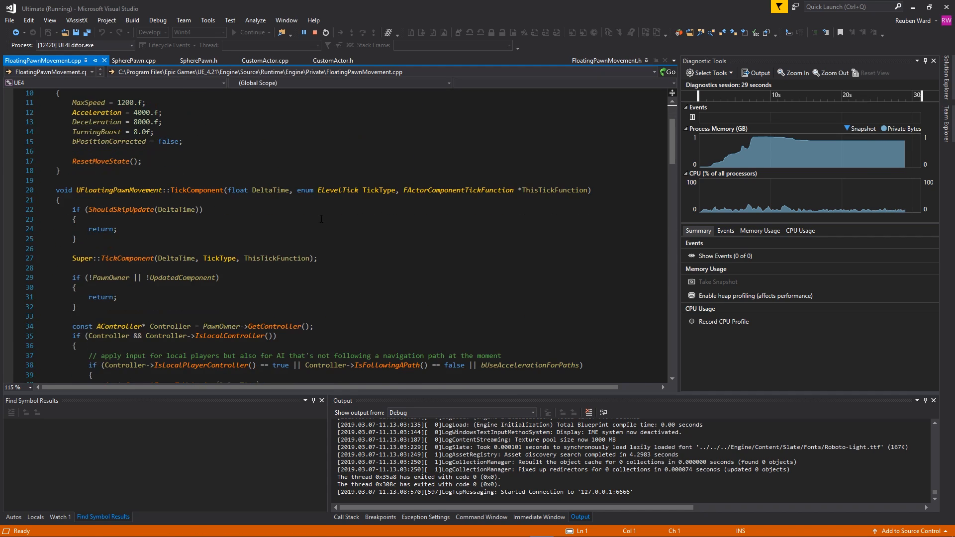
scroll(down, 3)
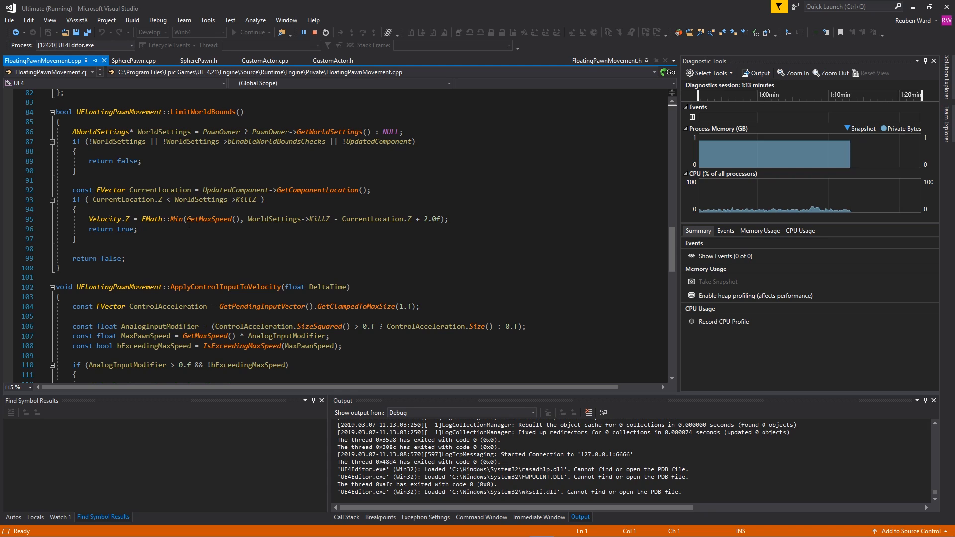
mouse_move(209, 219)
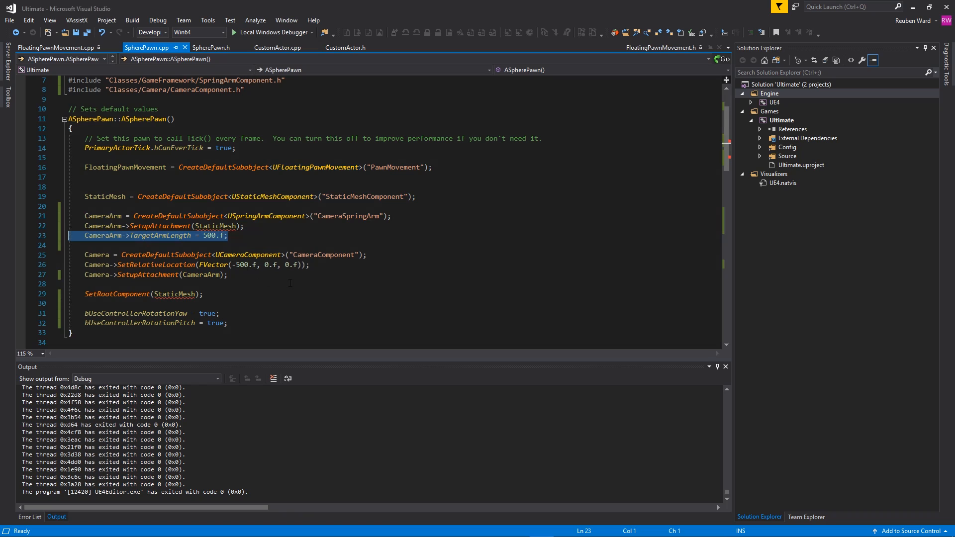
Step: Select and delete the Camera->SetRelativeLocation(...) line in SpherePawn.cpp
click(183, 264)
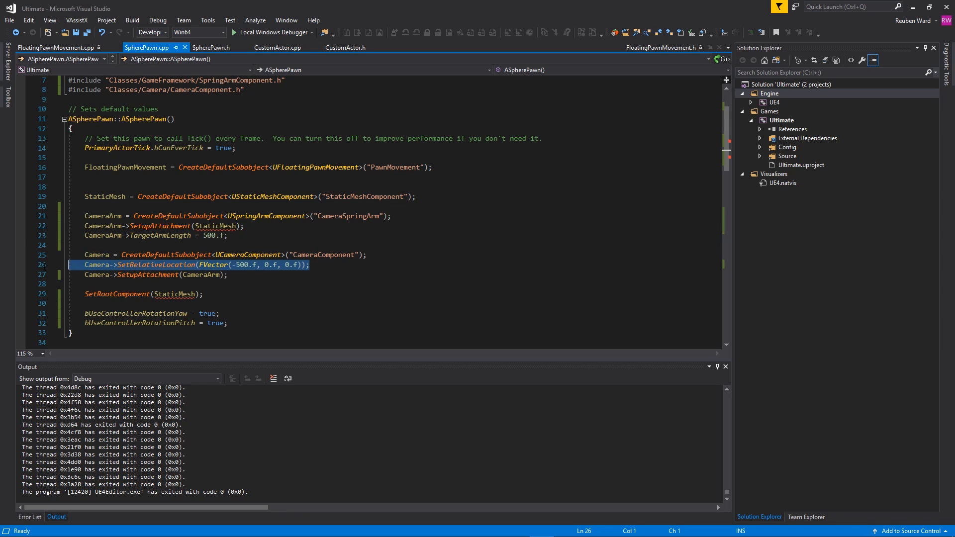
mouse_move(41, 241)
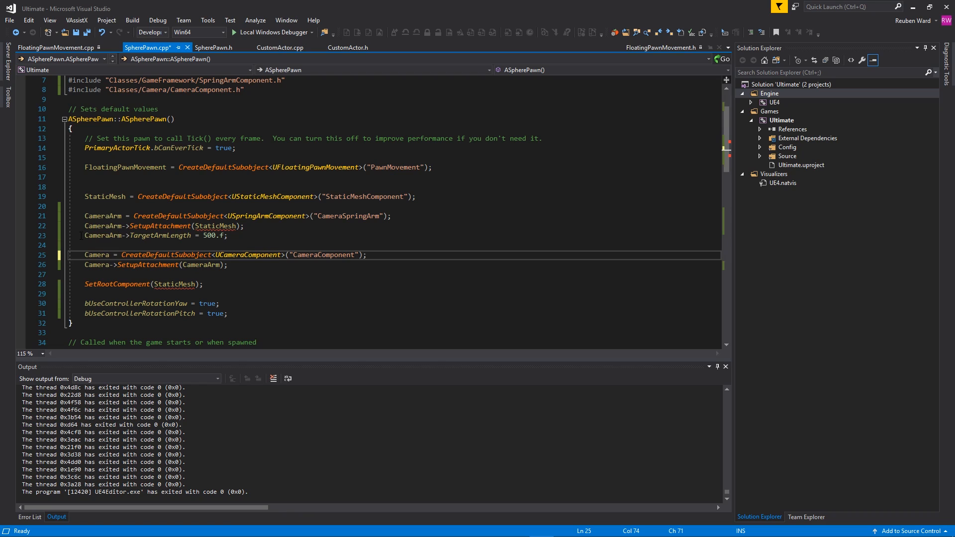
click(204, 236)
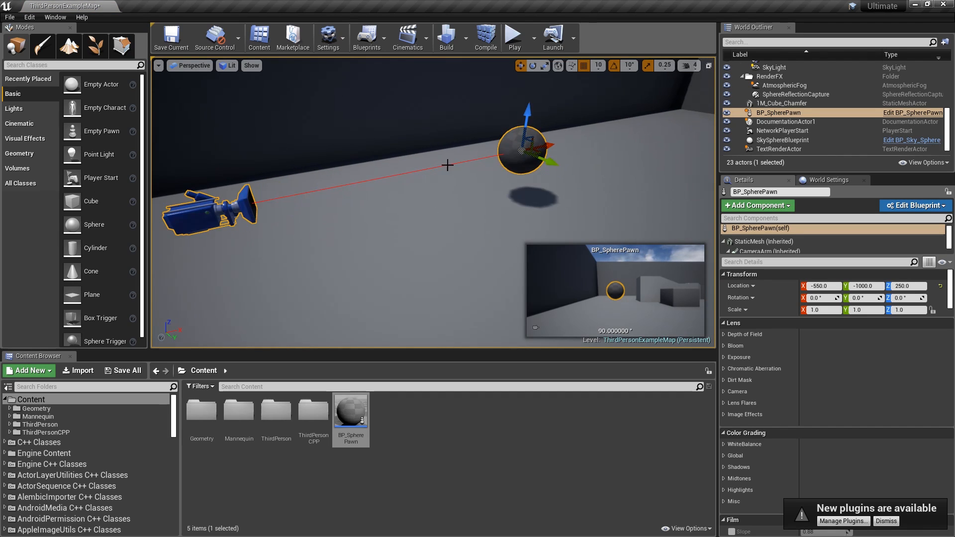
mouse_move(258, 190)
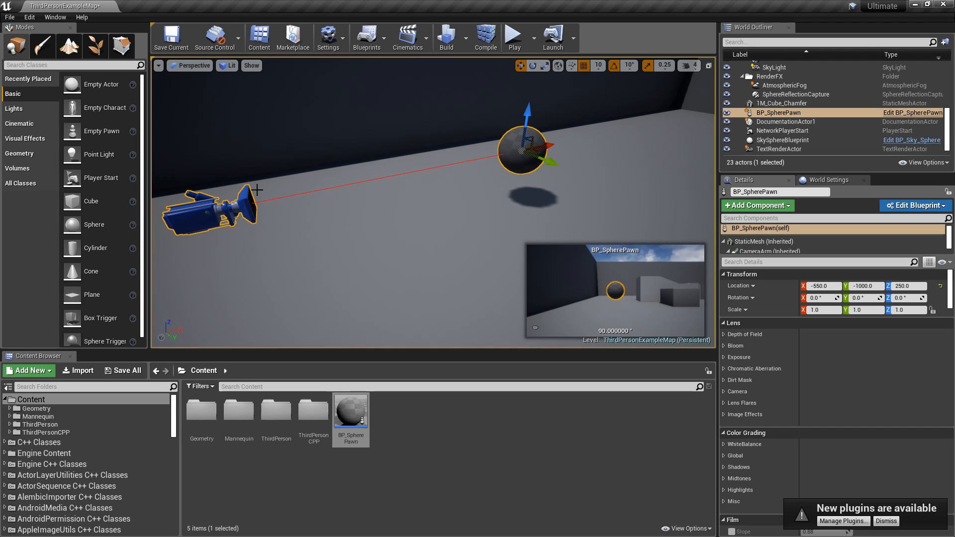
mouse_move(375, 181)
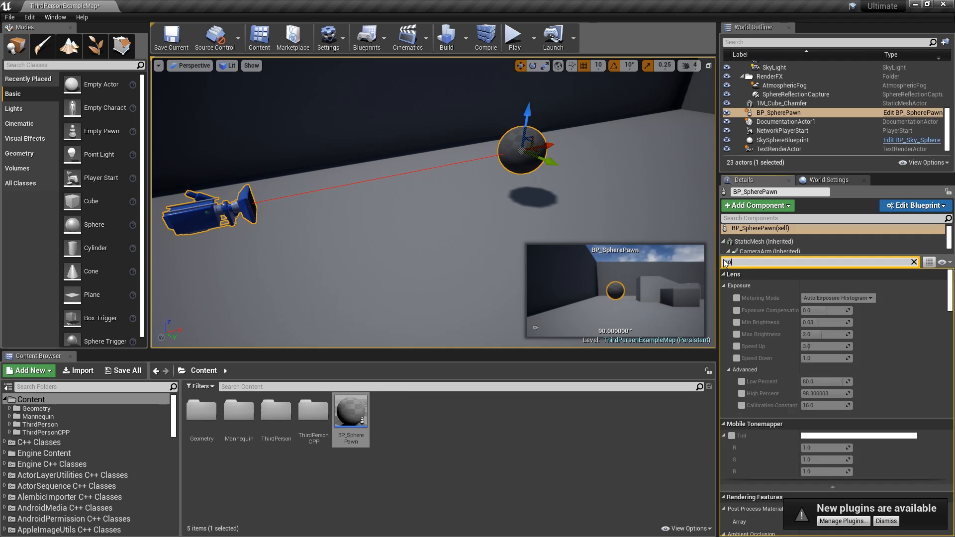
Step: Search Details for 'poss', set Auto Possess Player to Player 0, and start Play
text(poss)
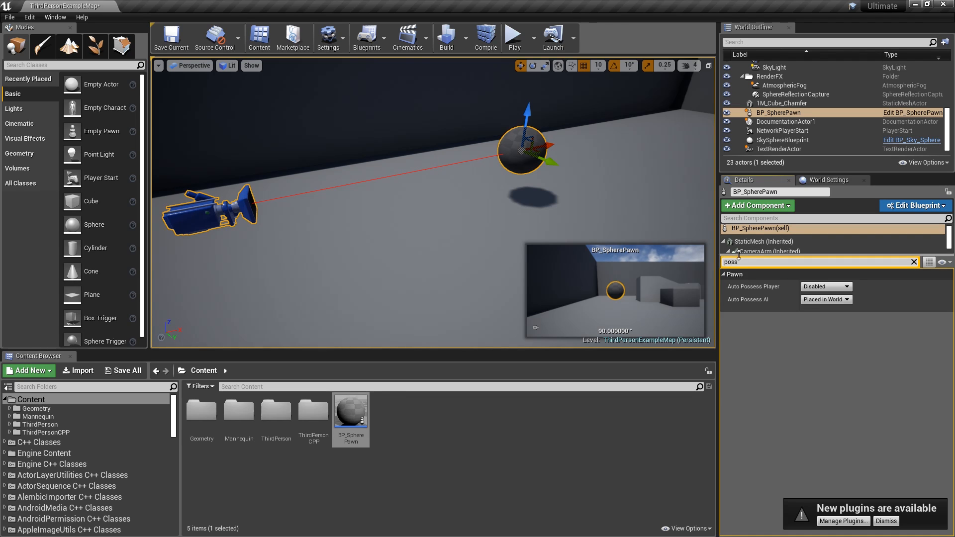
click(825, 286)
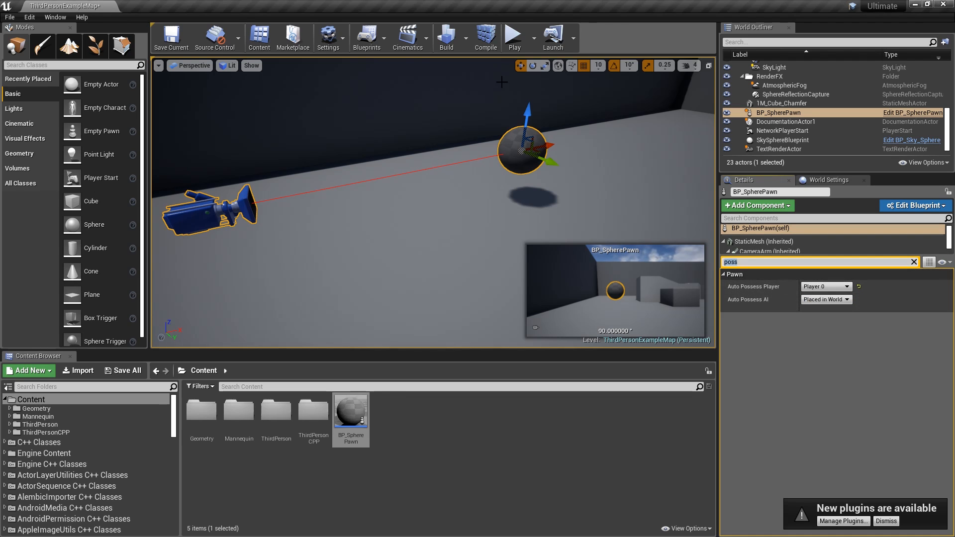
click(513, 36)
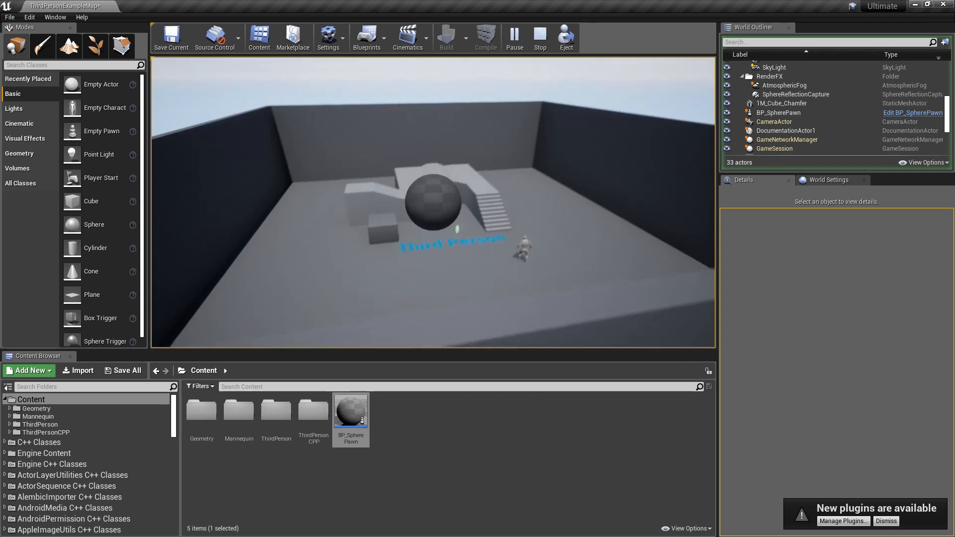
Step: Stop the running Play session
click(539, 37)
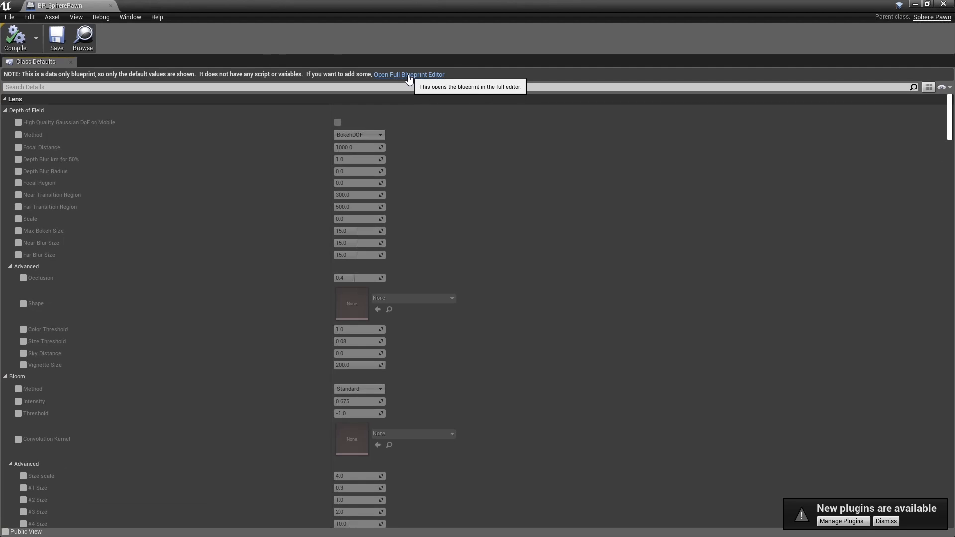
Step: In the full Blueprint editor, enable Use Pawn Control Rotation on the CameraArm component
click(409, 73)
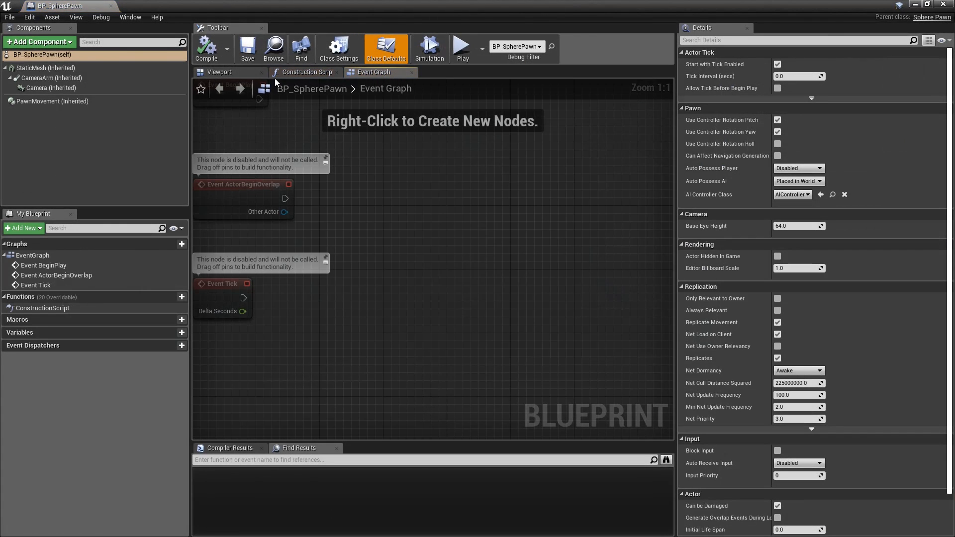
click(219, 72)
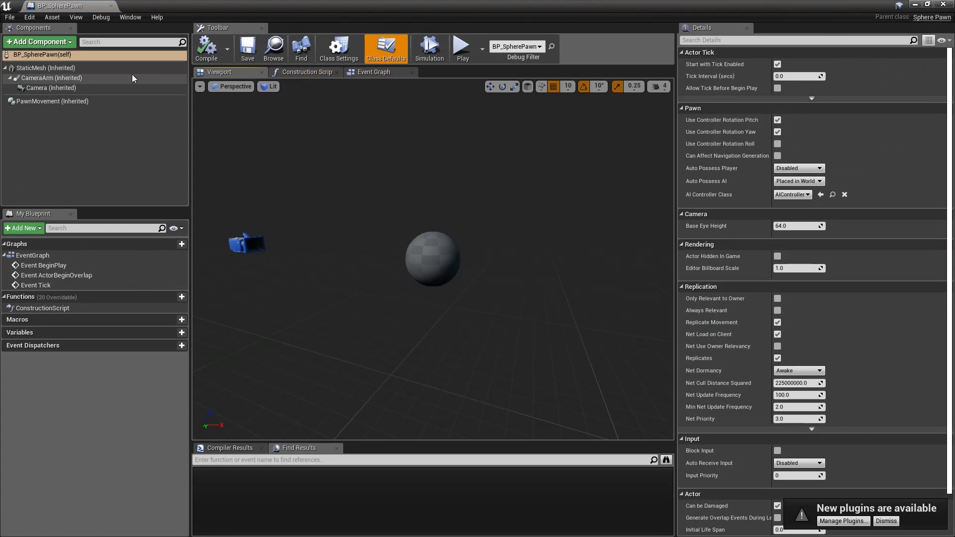
click(51, 78)
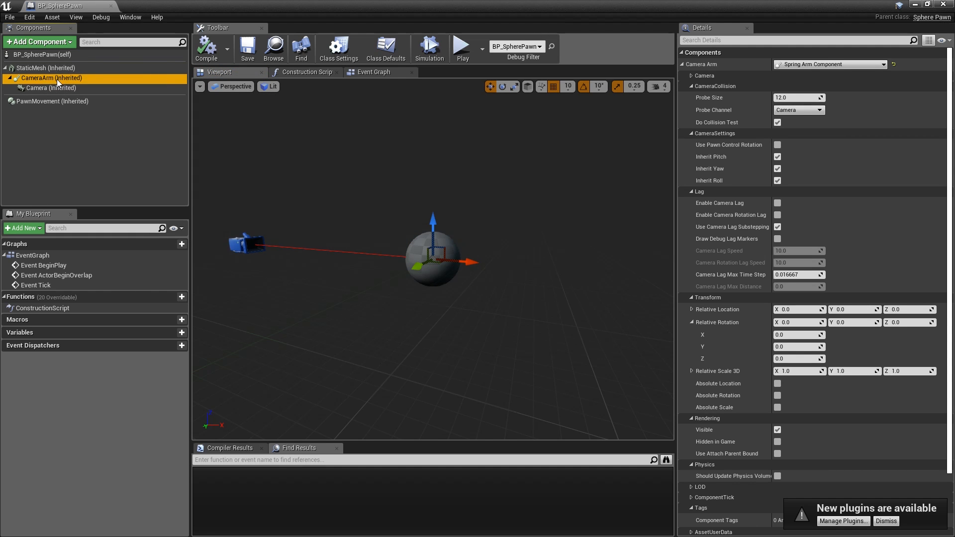
mouse_move(53, 78)
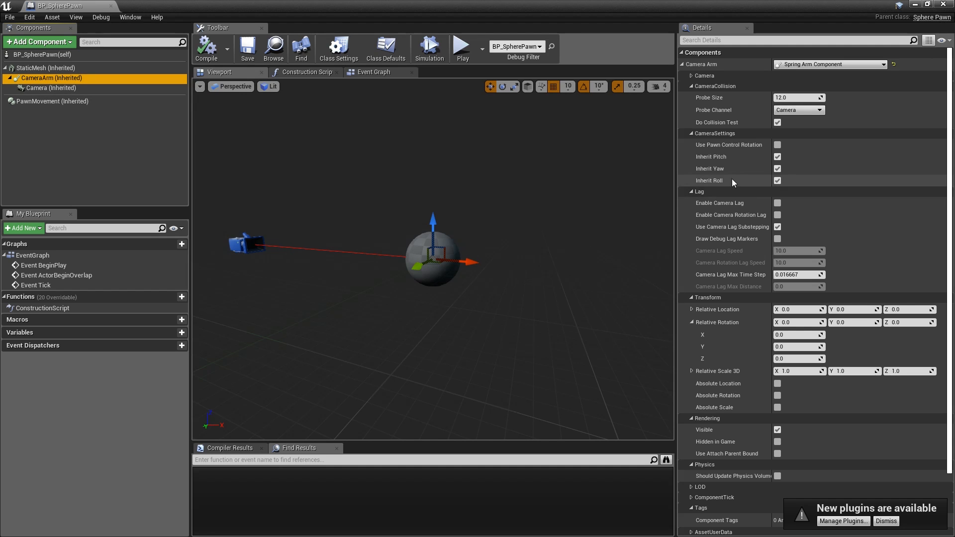
mouse_move(729, 145)
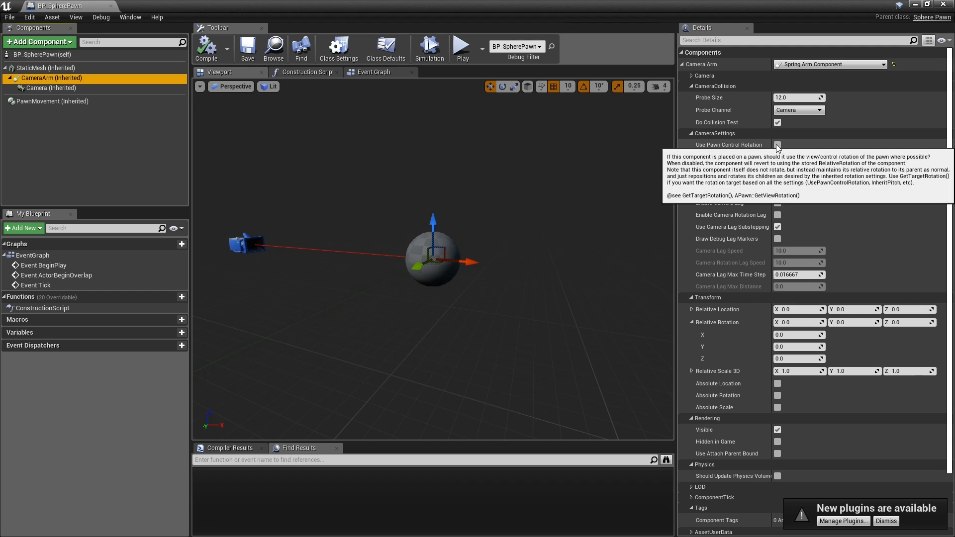
click(247, 48)
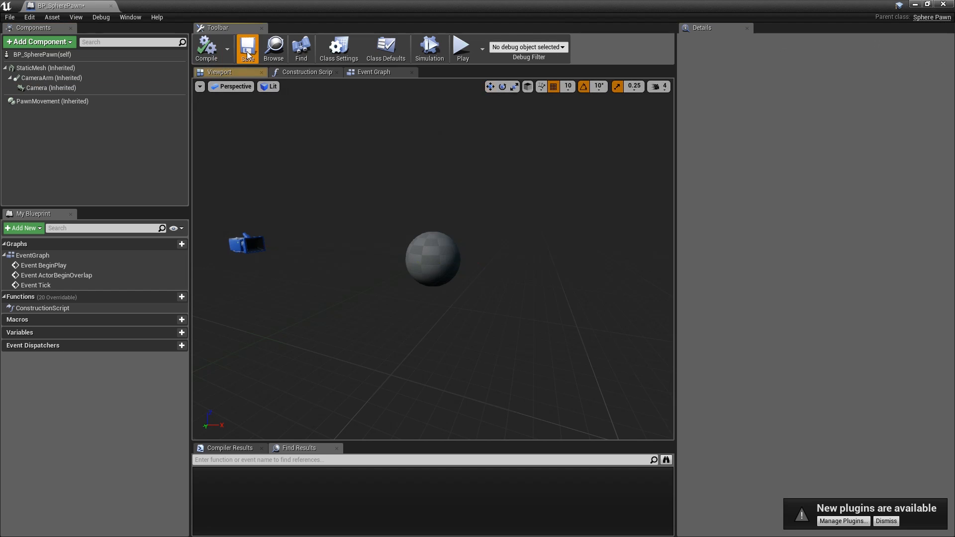
click(52, 78)
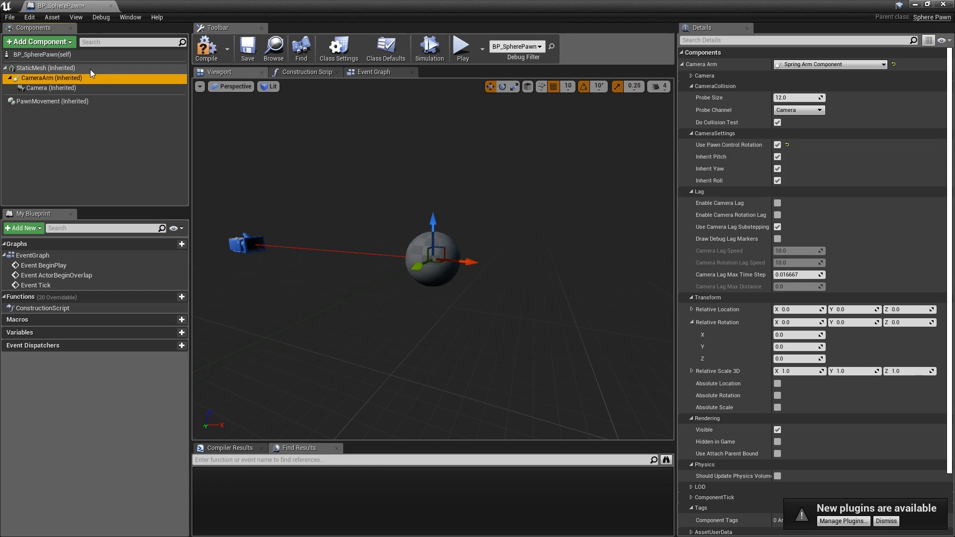
mouse_move(41, 55)
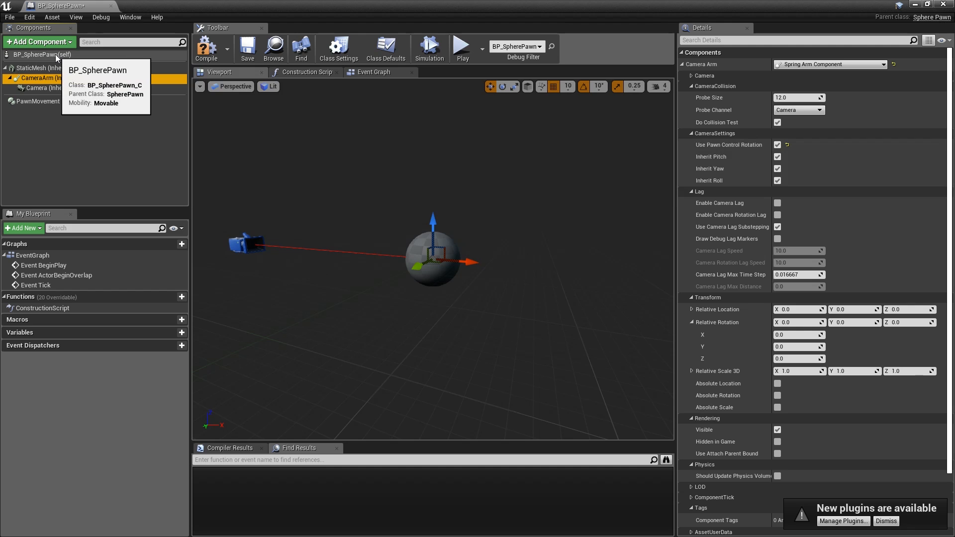
Step: Turn off Use Controller Rotation Yaw and Pitch in the pawn's class defaults
click(385, 49)
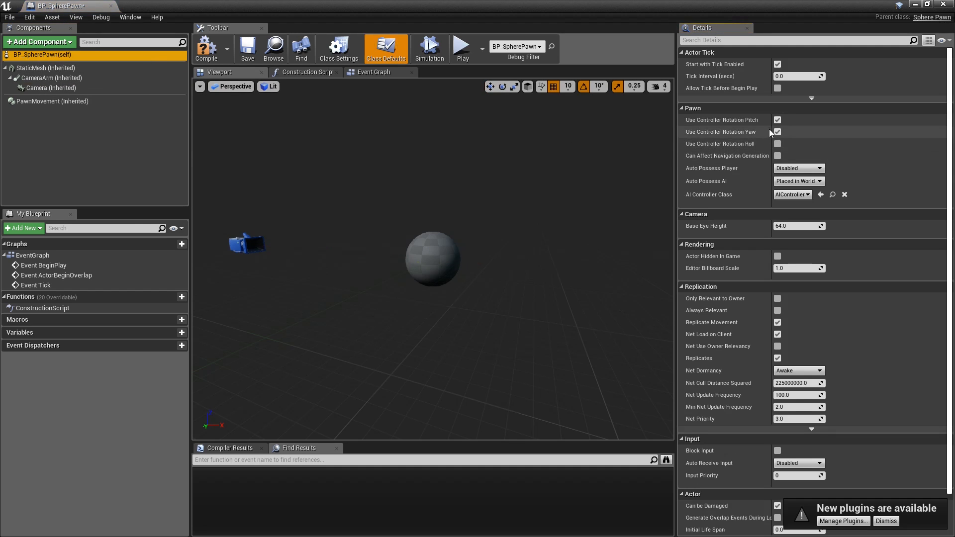
click(777, 131)
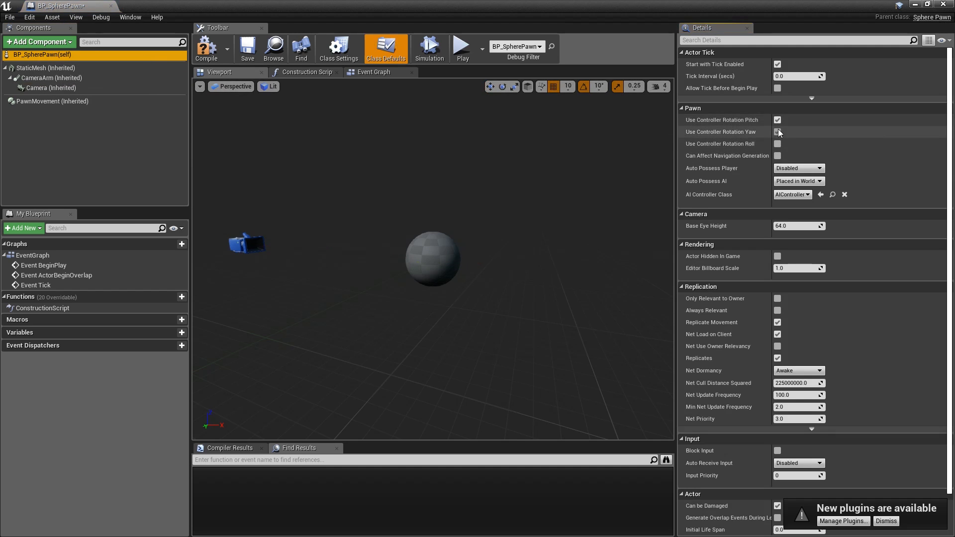
click(777, 120)
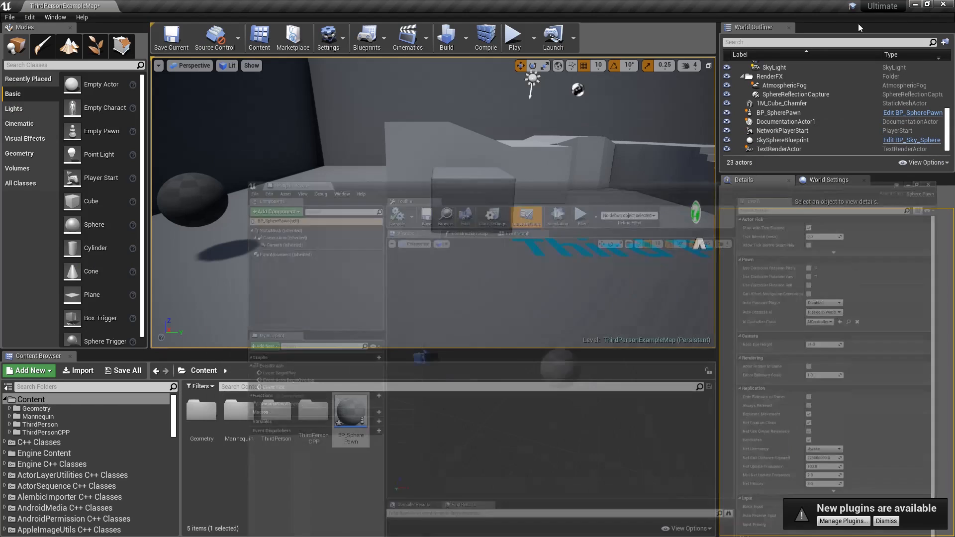
Step: Play the level to test the sphere's orbit camera, then stop the session
click(513, 38)
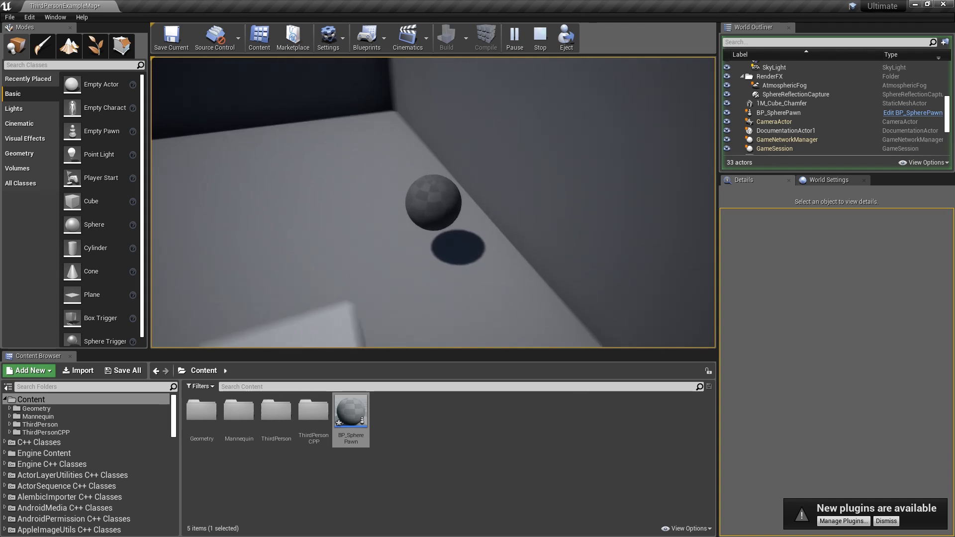
click(912, 113)
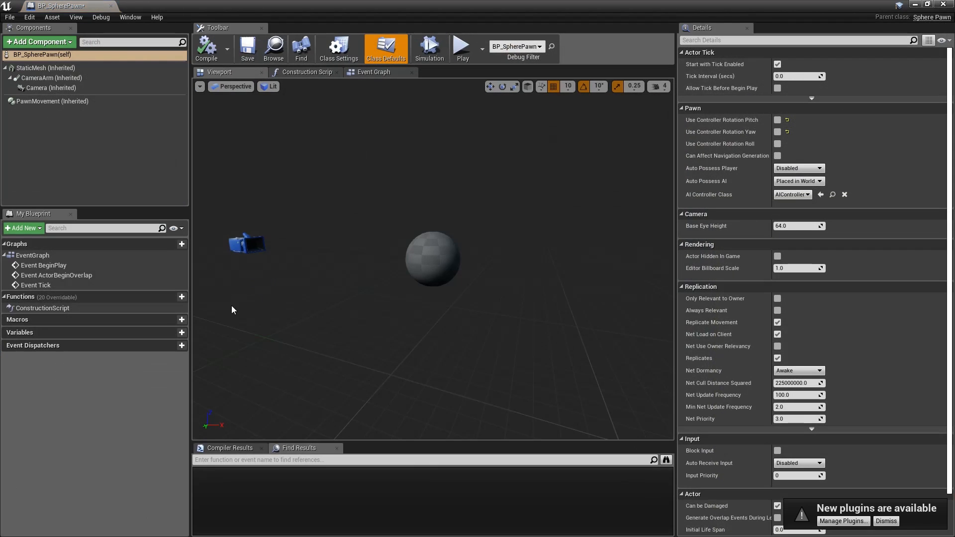
Step: Set the CameraArm's Target Arm Length to 2000.0
click(52, 78)
text(l)
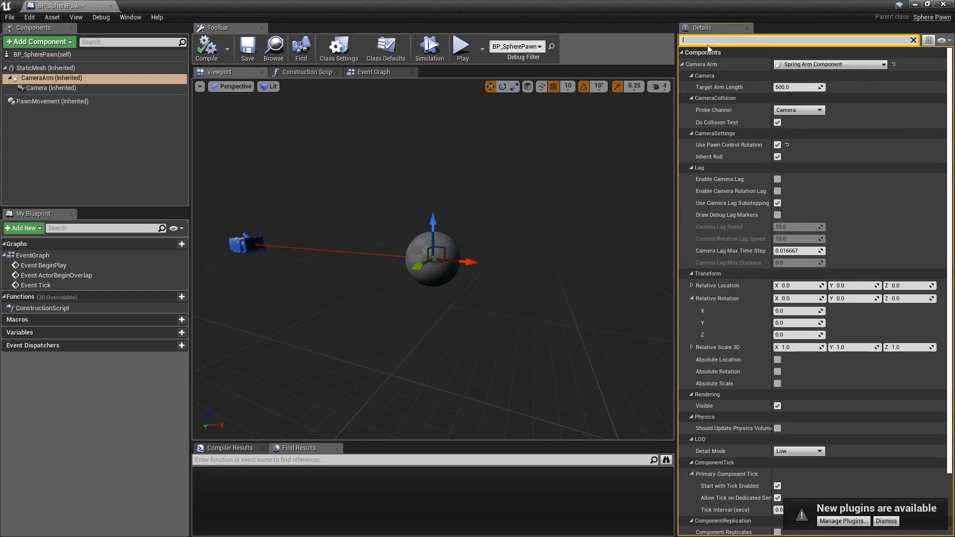
click(799, 87)
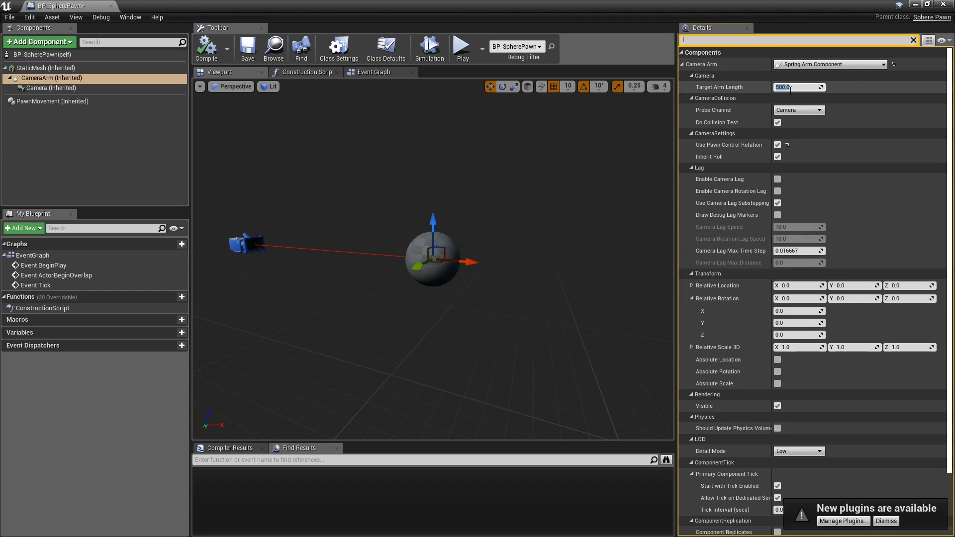
mouse_move(798, 87)
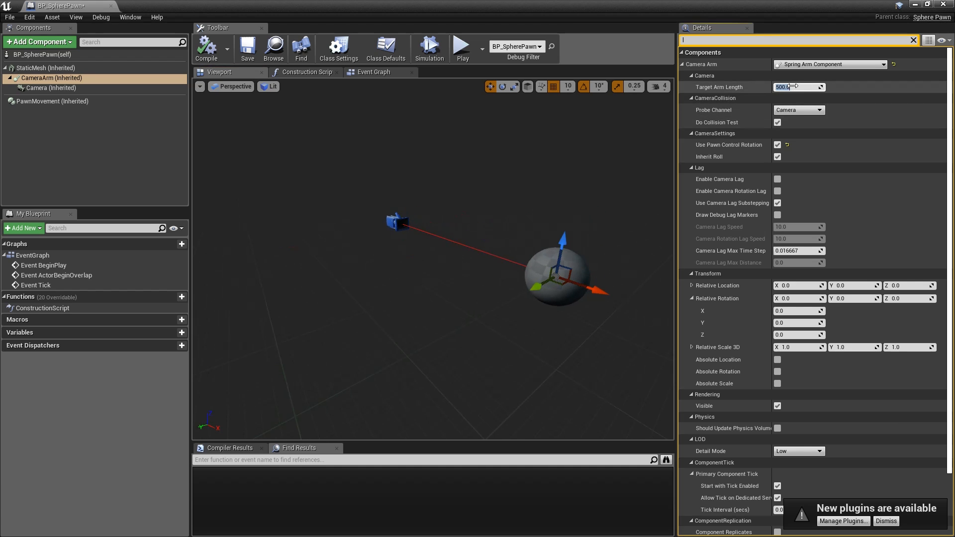
text(2000.0)
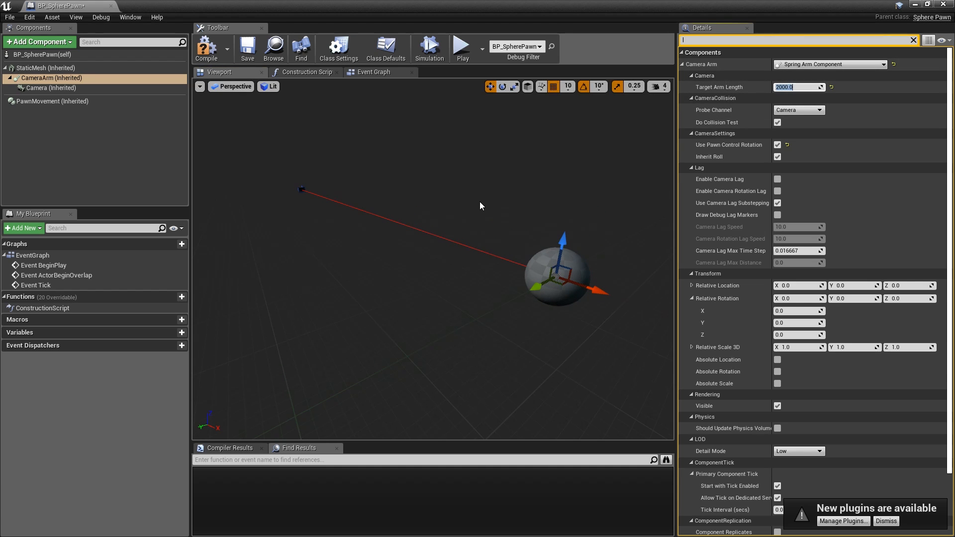